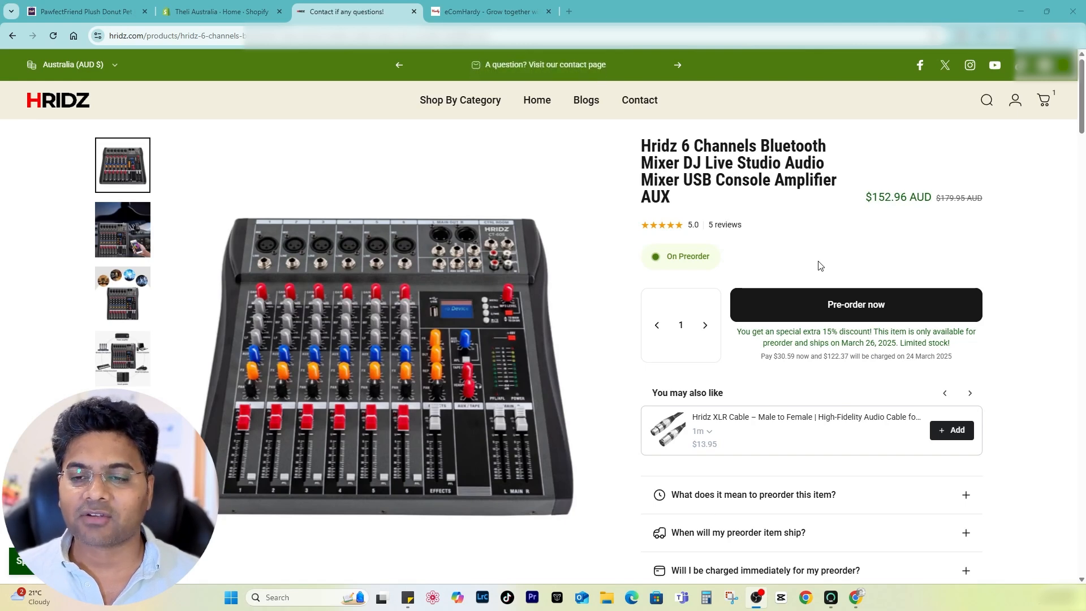
pyautogui.moveTo(743, 342)
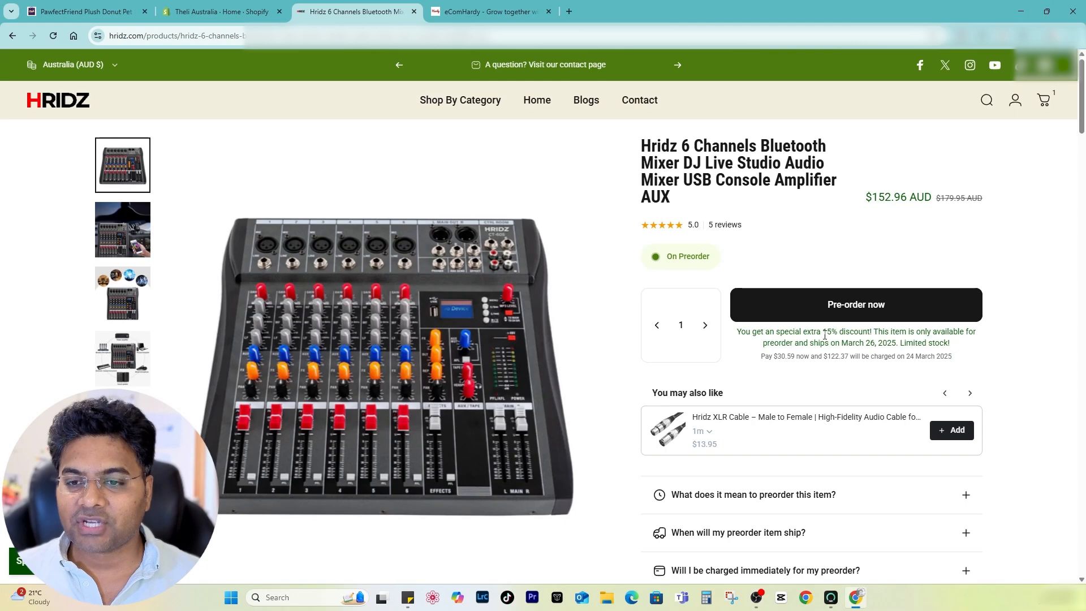
pyautogui.moveTo(720, 212)
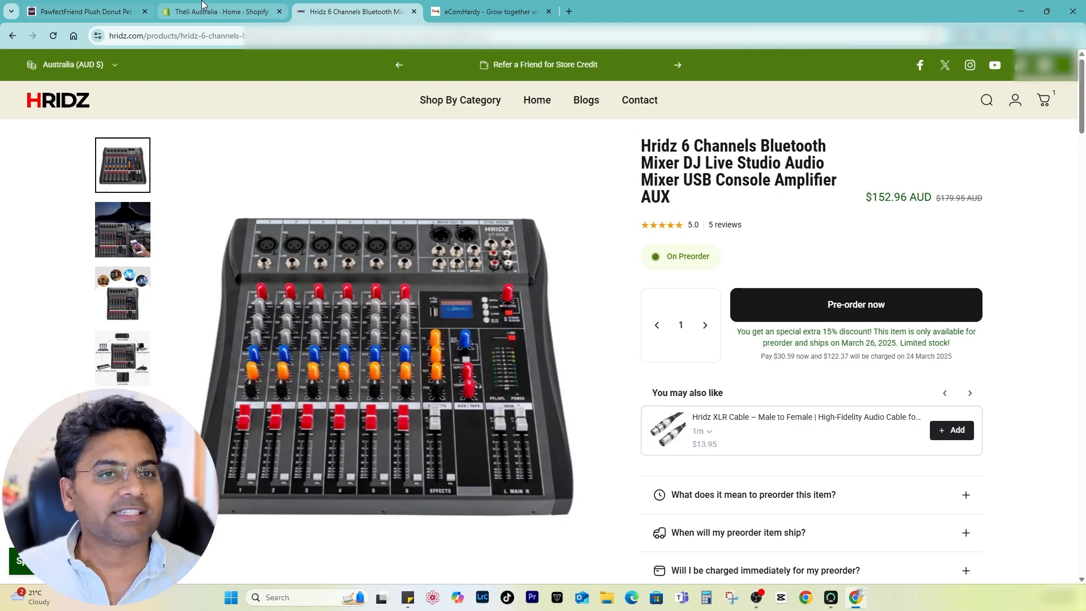
# Show all recommended apps for the store from the Shopify admin Apps dropdown
pyautogui.click(222, 11)
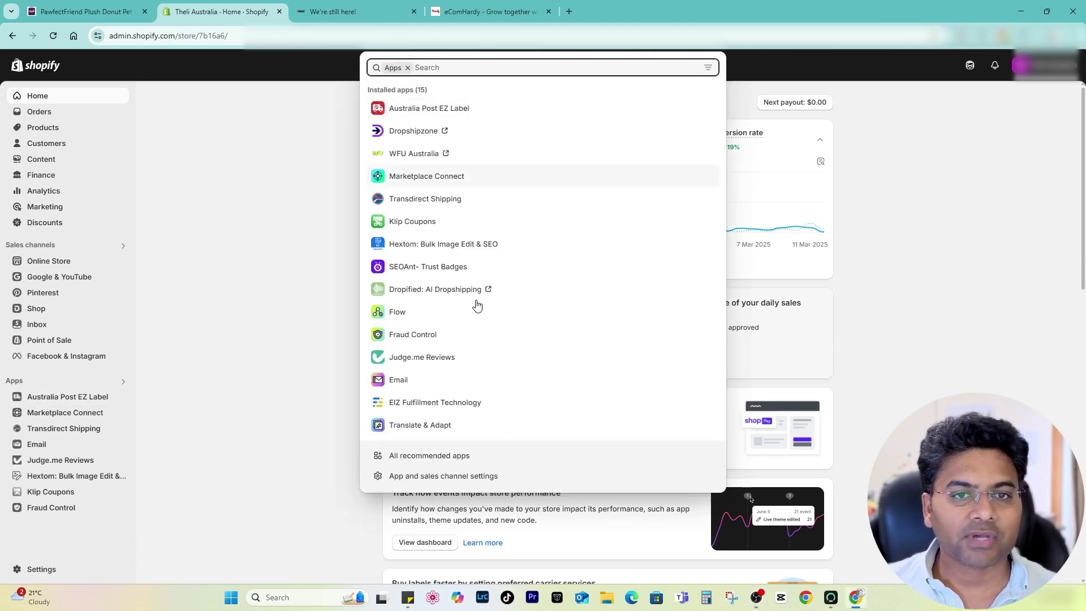
pyautogui.click(428, 455)
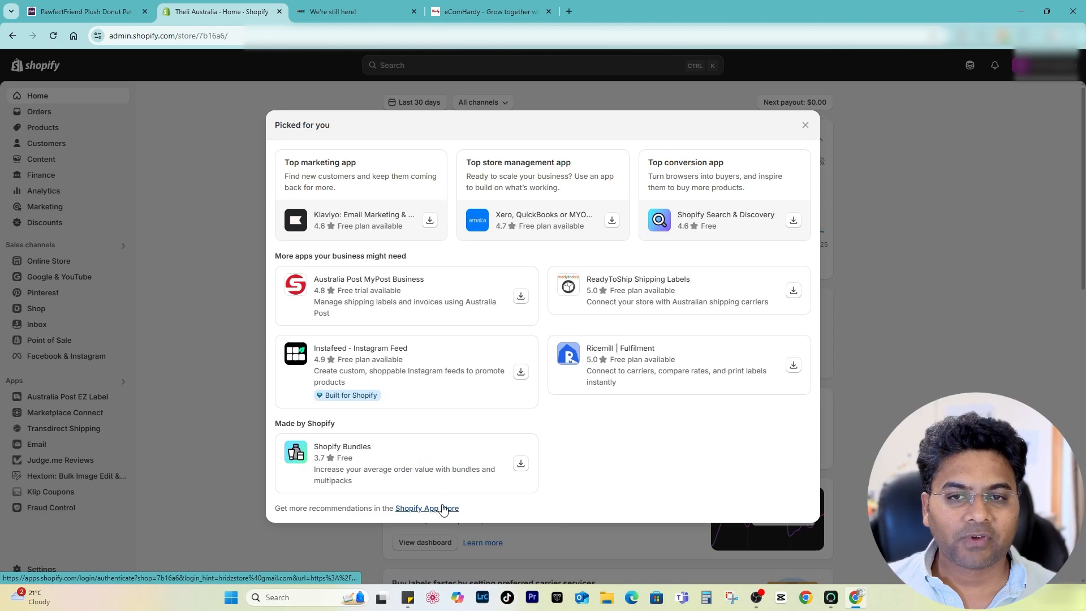
# Search the Shopify App Store for 'preorder'
pyautogui.click(428, 508)
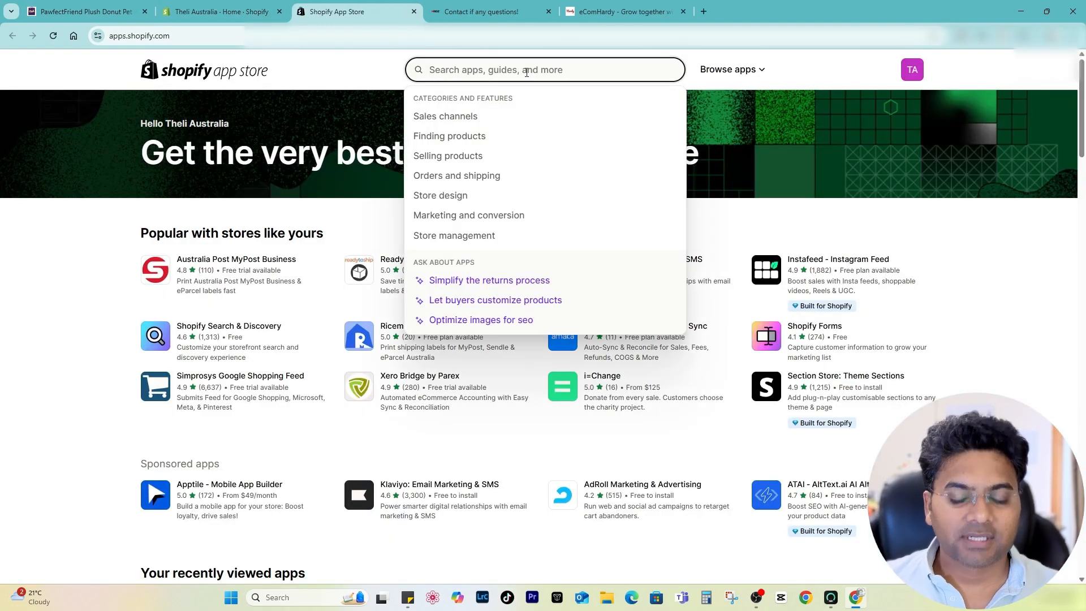
pyautogui.write('preorder')
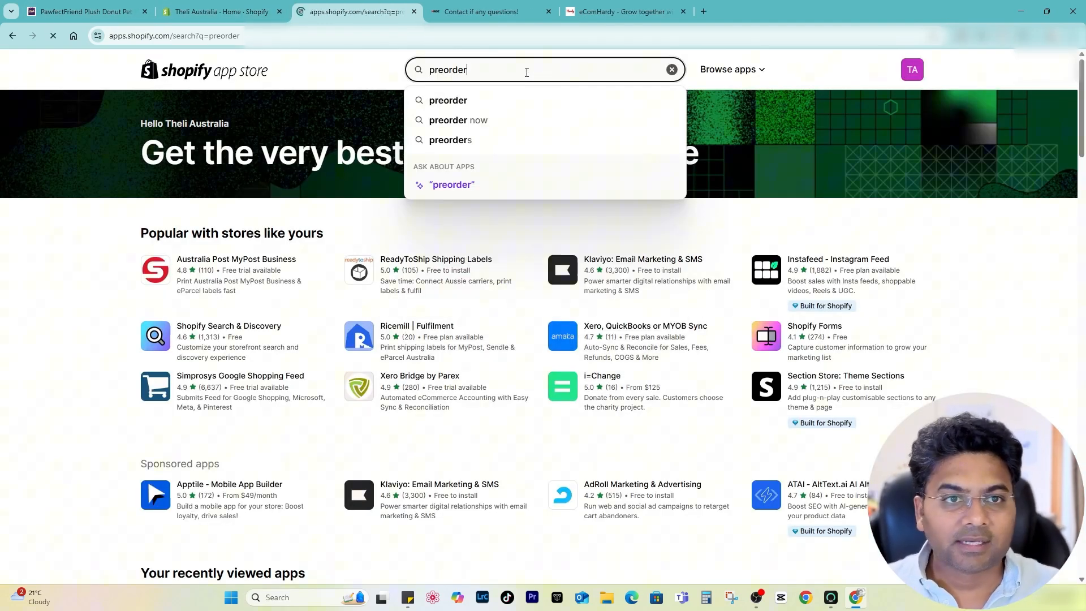
pyautogui.press('Return')
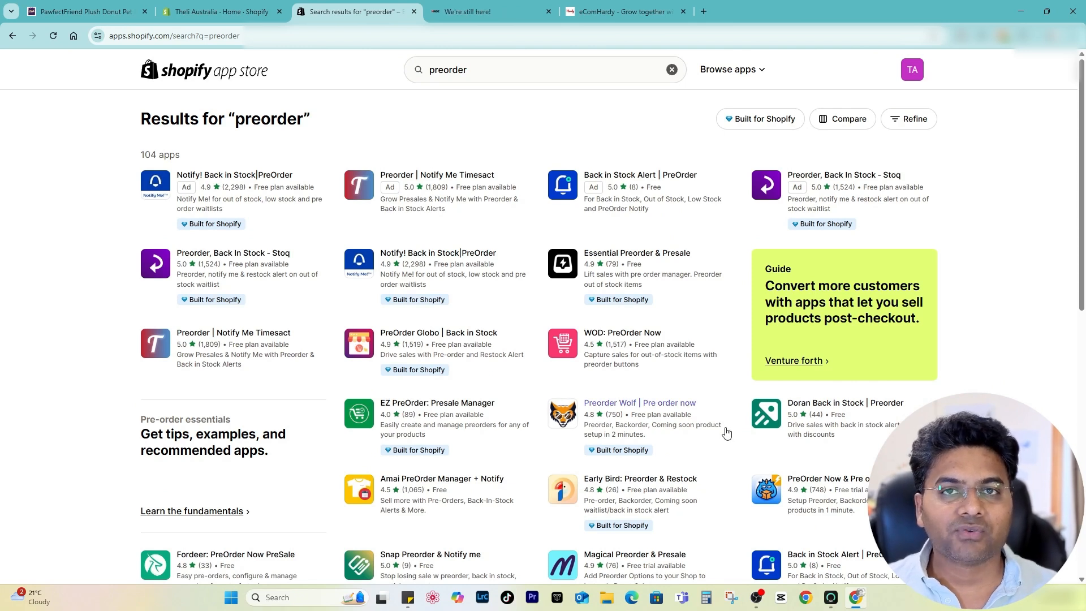
pyautogui.moveTo(551, 411)
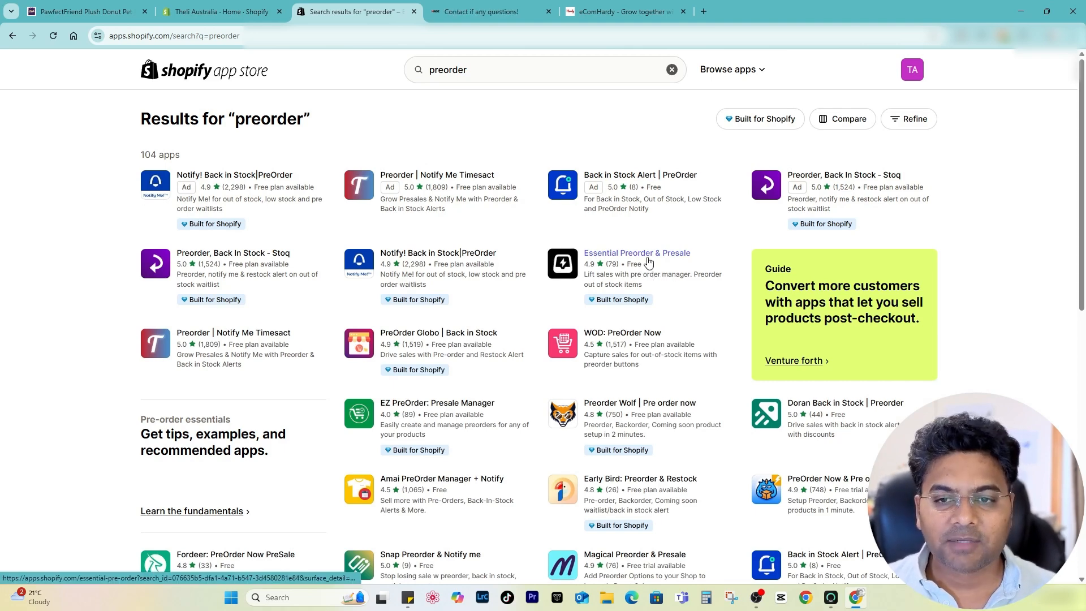
# Install Essential Preorder & Presale, approving its data access permissions
pyautogui.click(635, 252)
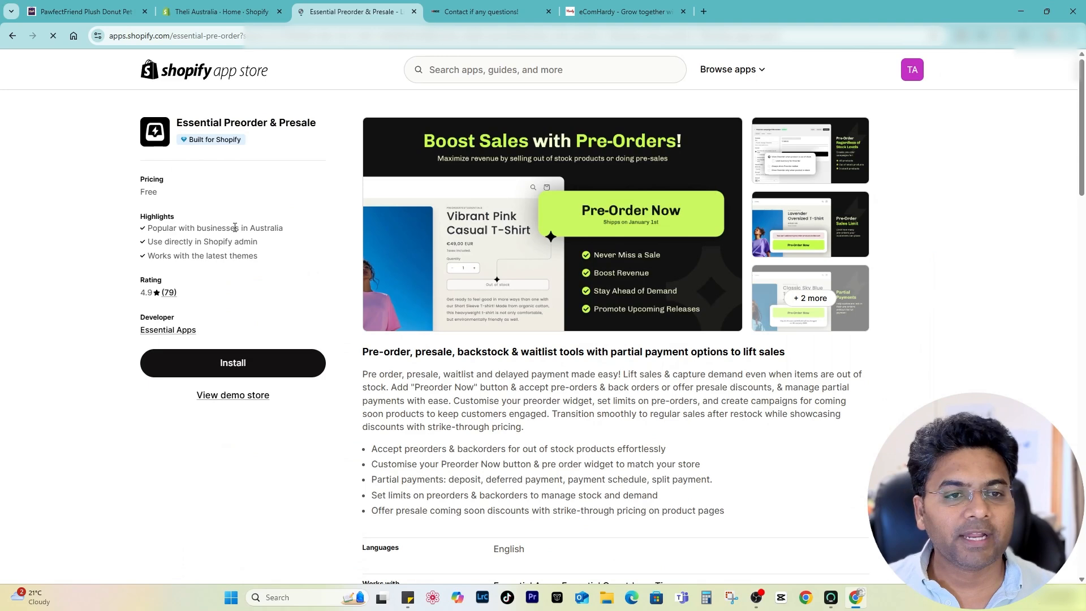
pyautogui.click(233, 362)
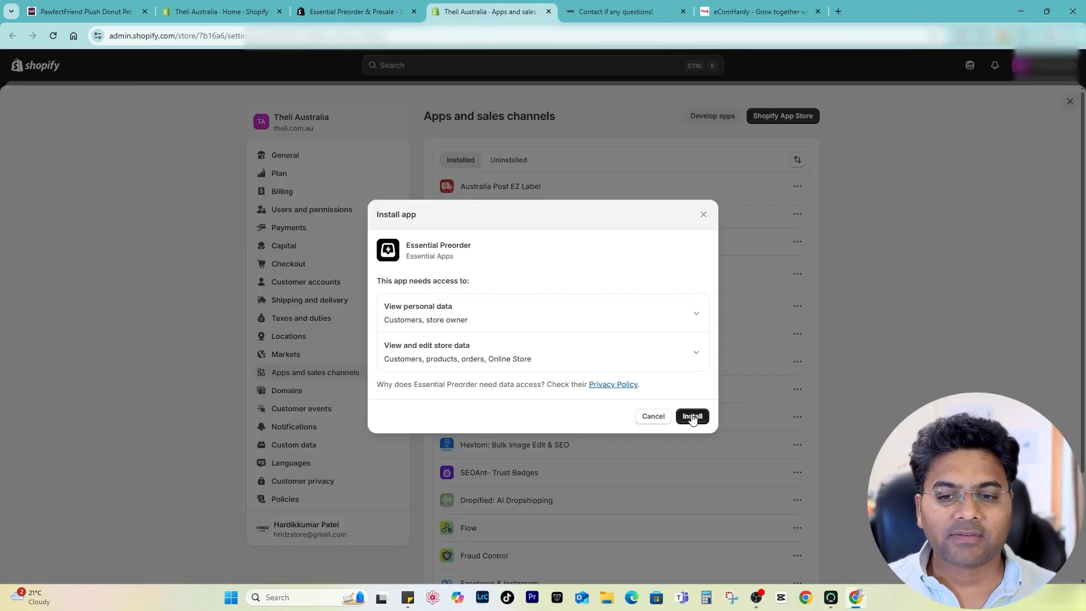
pyautogui.click(690, 416)
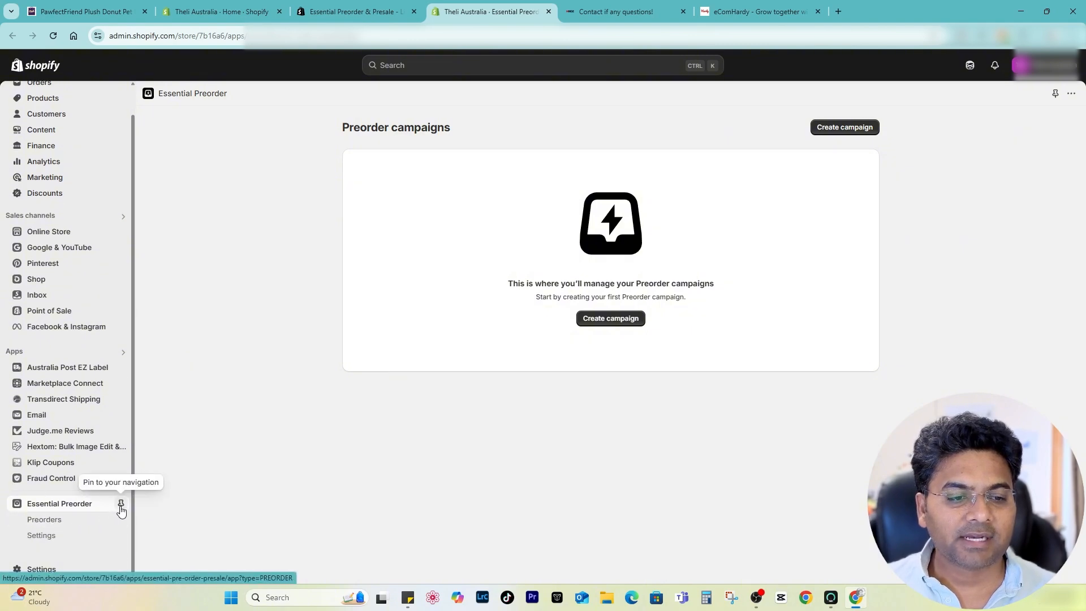
# Pin Essential Preorder to the navigation and start a new preorder campaign
pyautogui.click(121, 504)
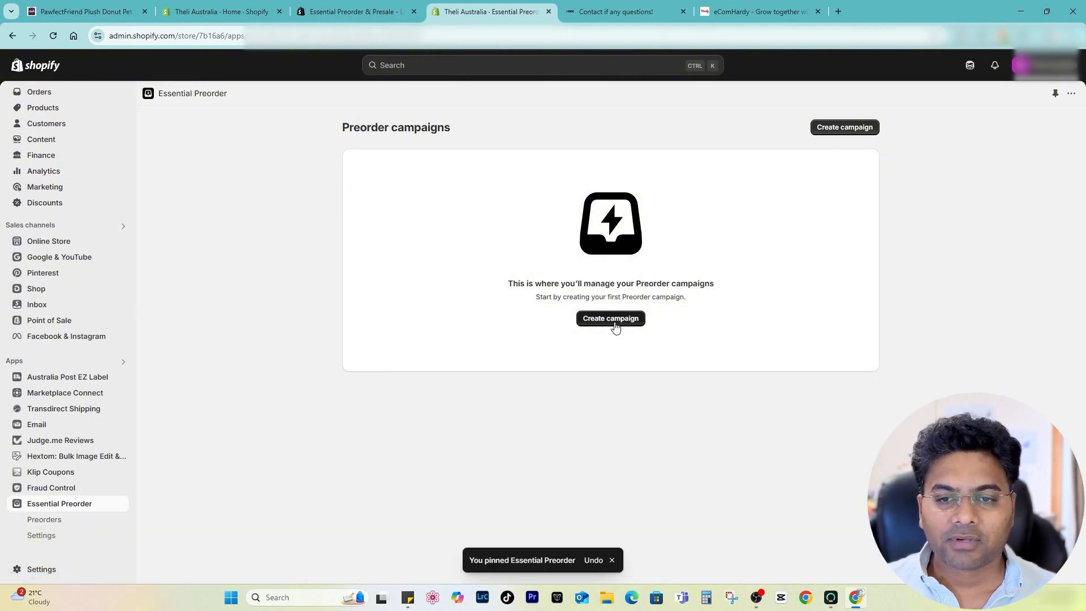
pyautogui.click(610, 318)
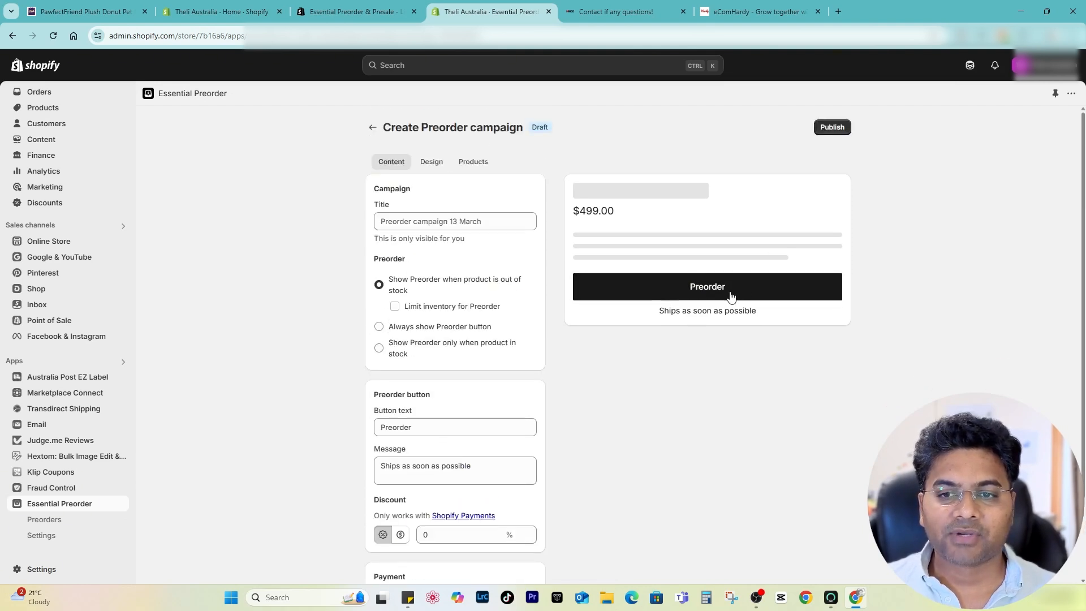
# Title the campaign 'Preorder for beds', keep preorder for out-of-stock products, and leave inventory limit off
pyautogui.click(455, 221)
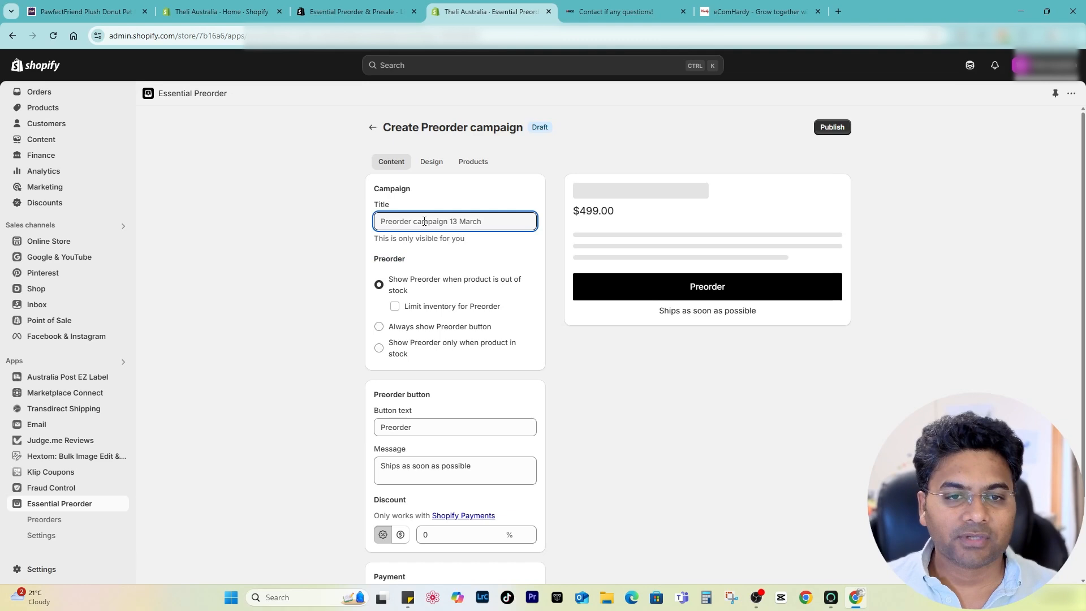
pyautogui.write('Preorder for beds')
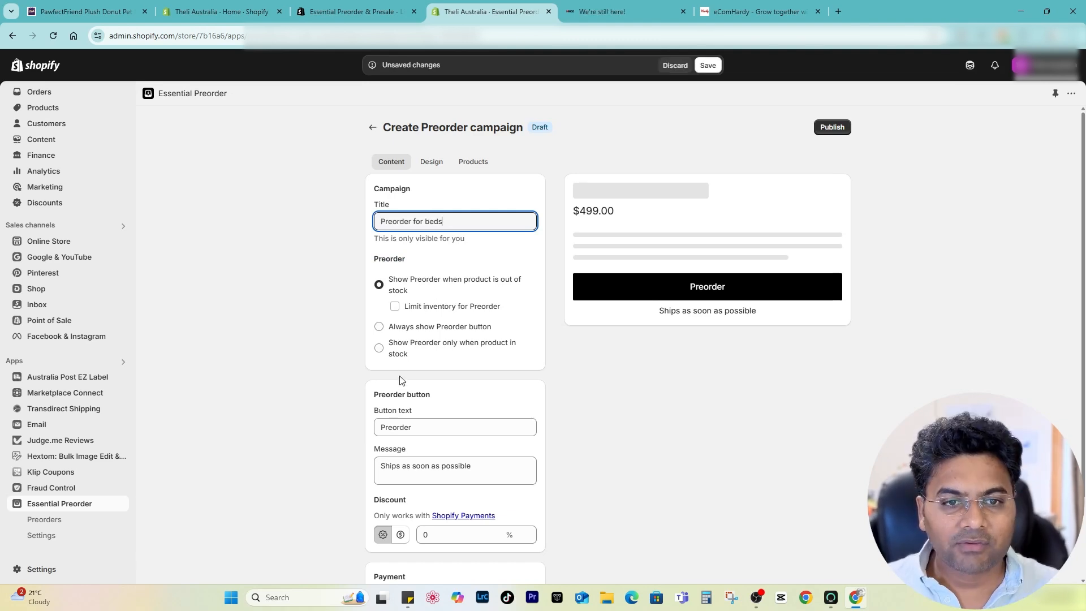
pyautogui.moveTo(507, 288)
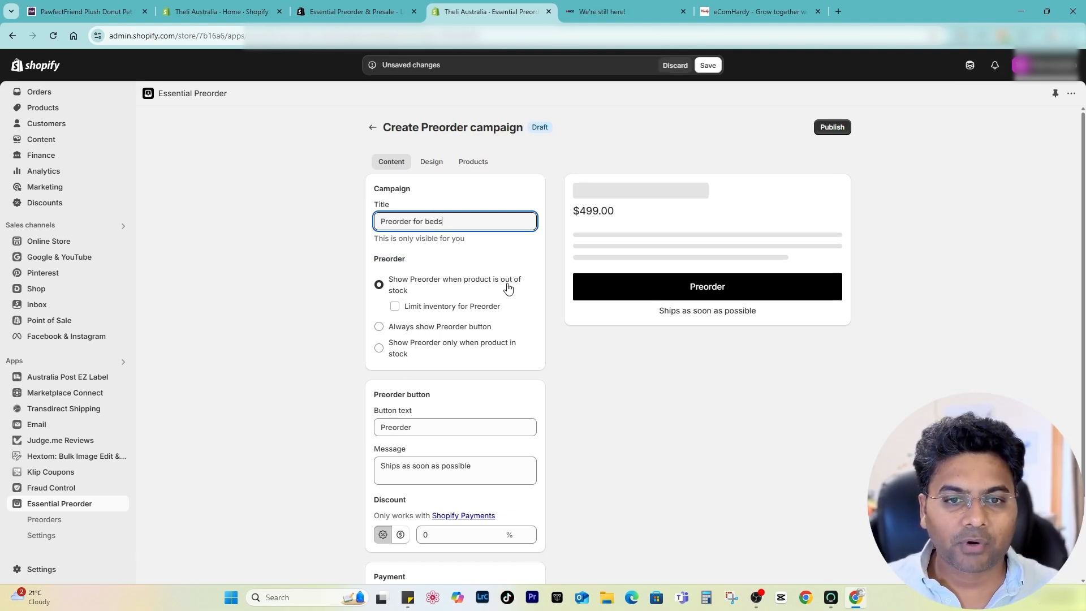
pyautogui.moveTo(436, 294)
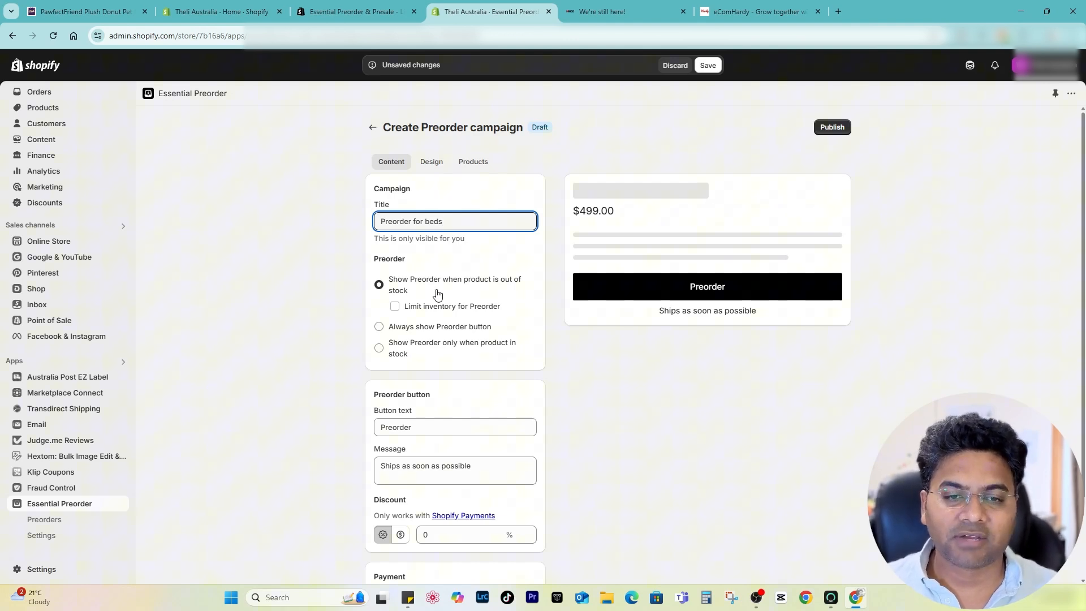
pyautogui.click(379, 307)
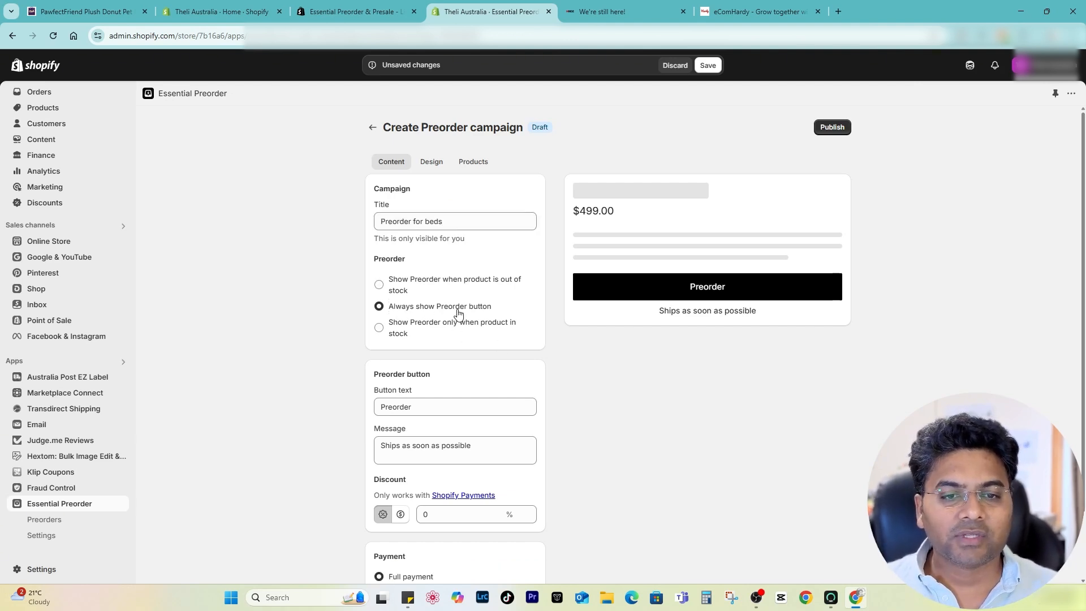
pyautogui.moveTo(498, 313)
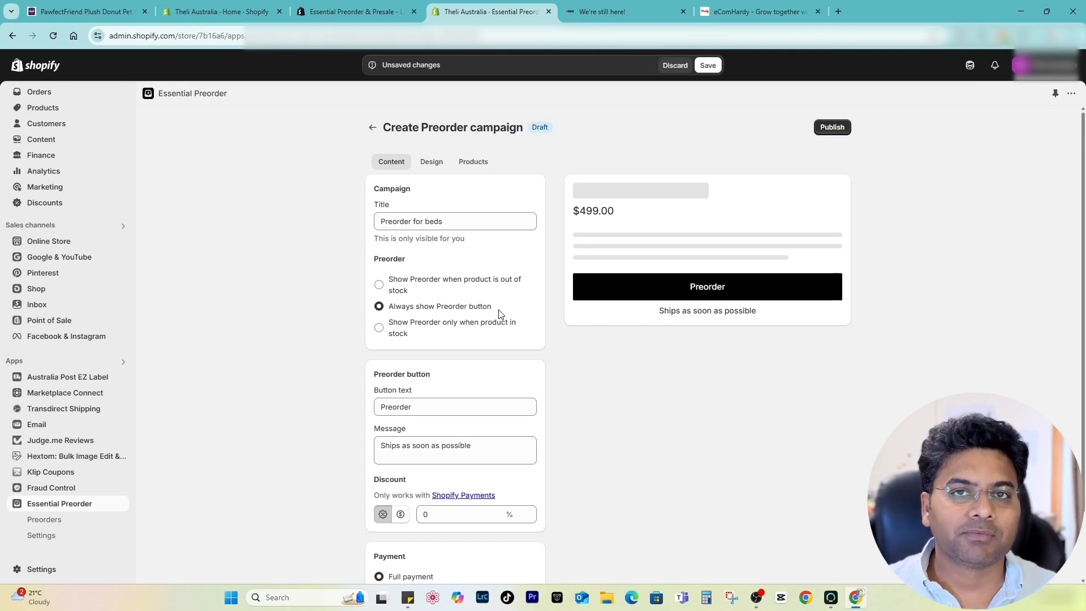
pyautogui.click(378, 328)
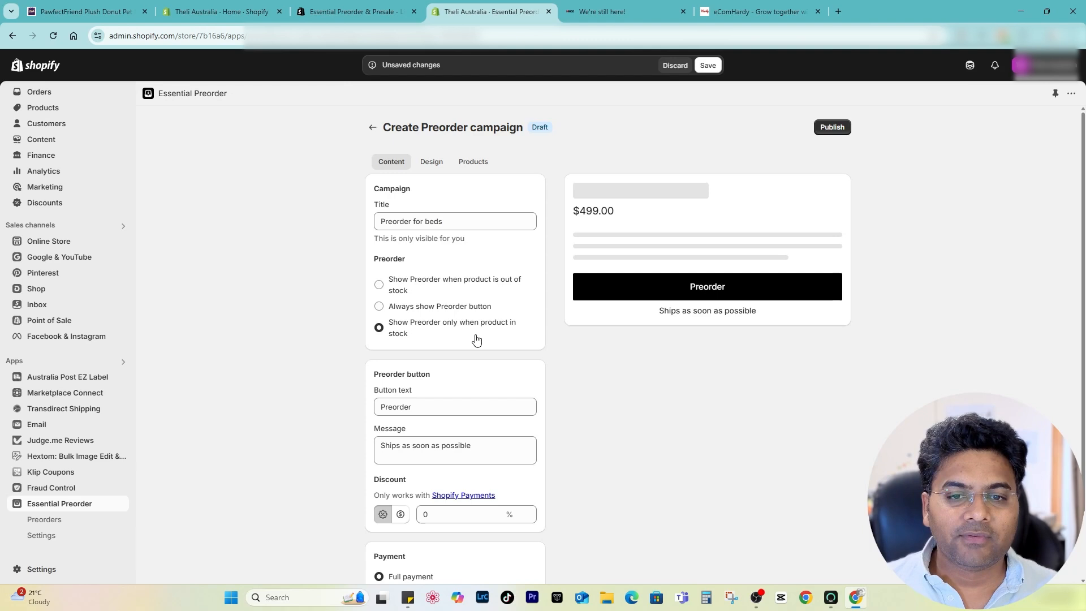
pyautogui.moveTo(440, 341)
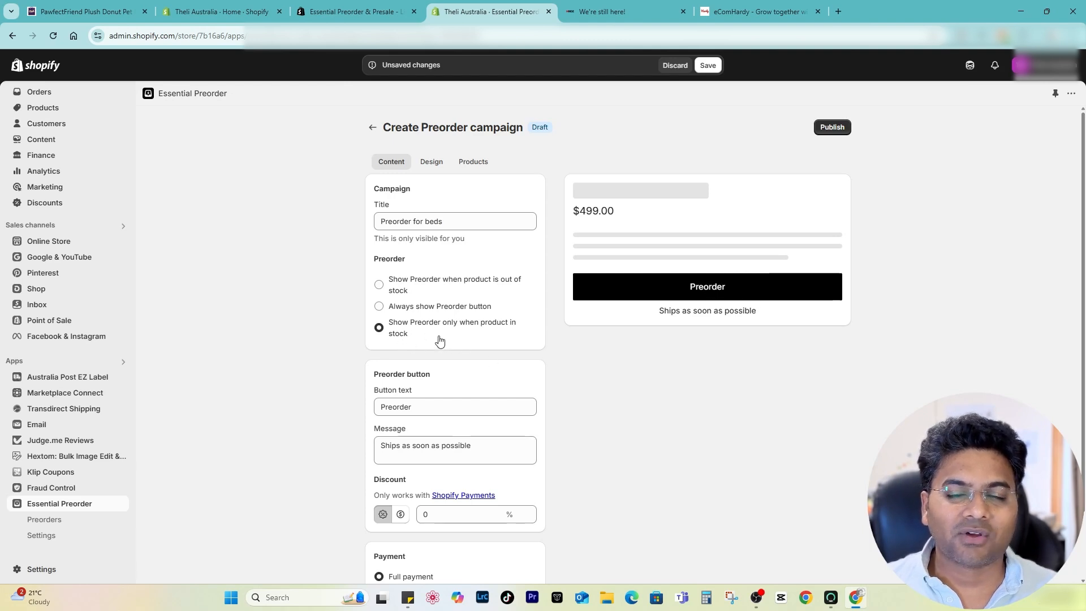
pyautogui.click(379, 284)
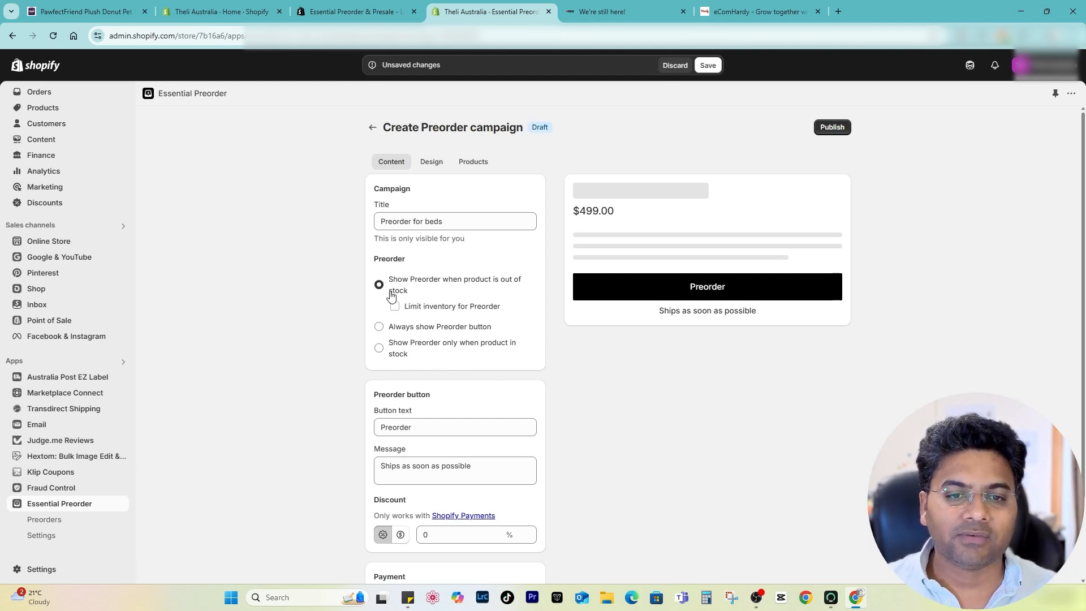
pyautogui.moveTo(463, 316)
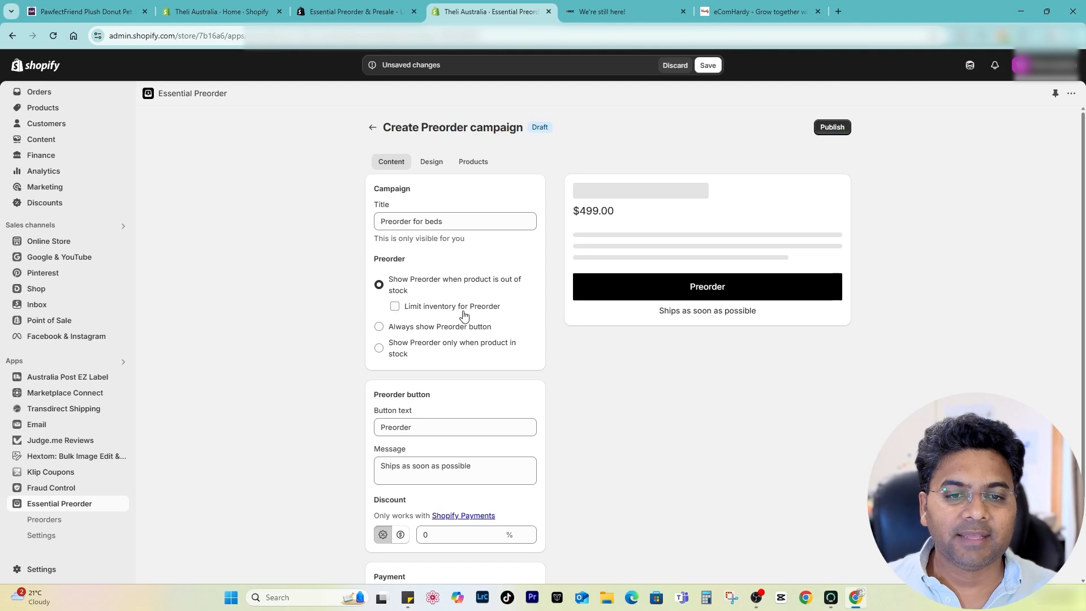
pyautogui.click(395, 306)
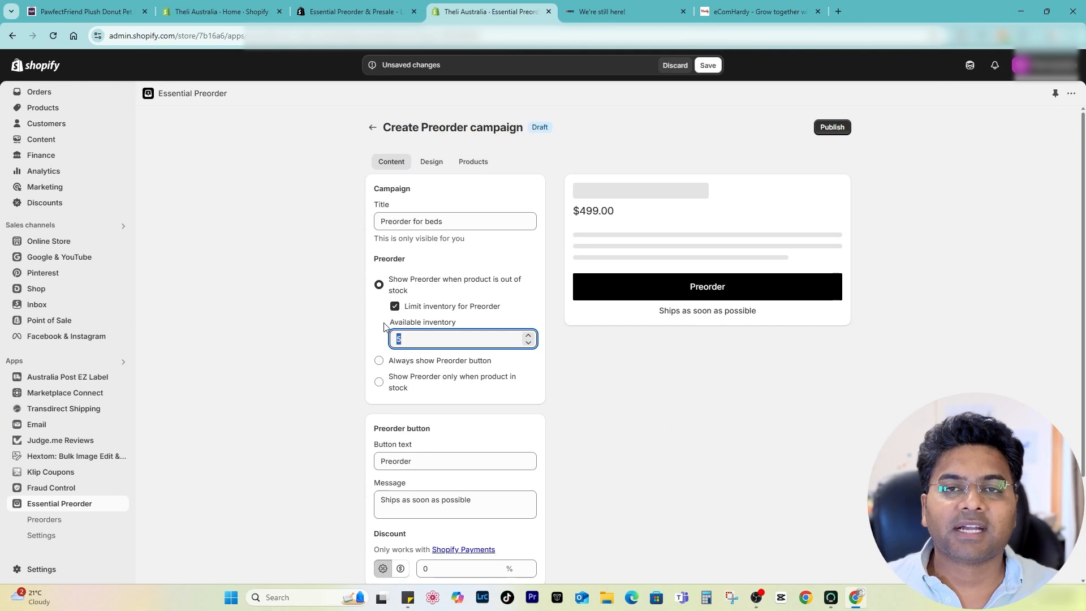
pyautogui.click(394, 306)
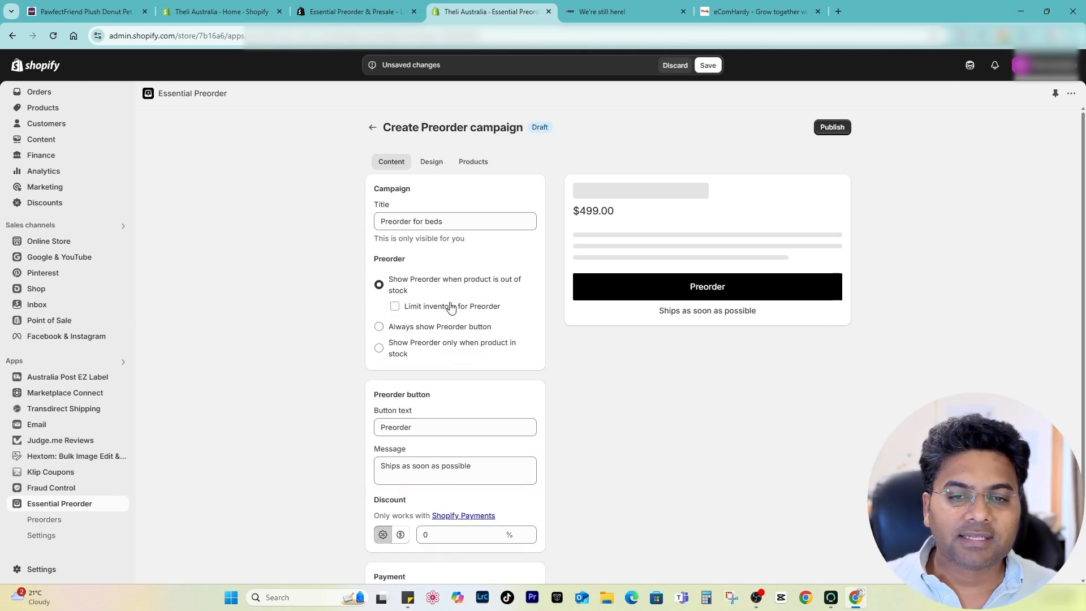
# Set the call to action to 'Pre-order now' and copy the Hridz promotional message to replace the default
pyautogui.scroll(-3)
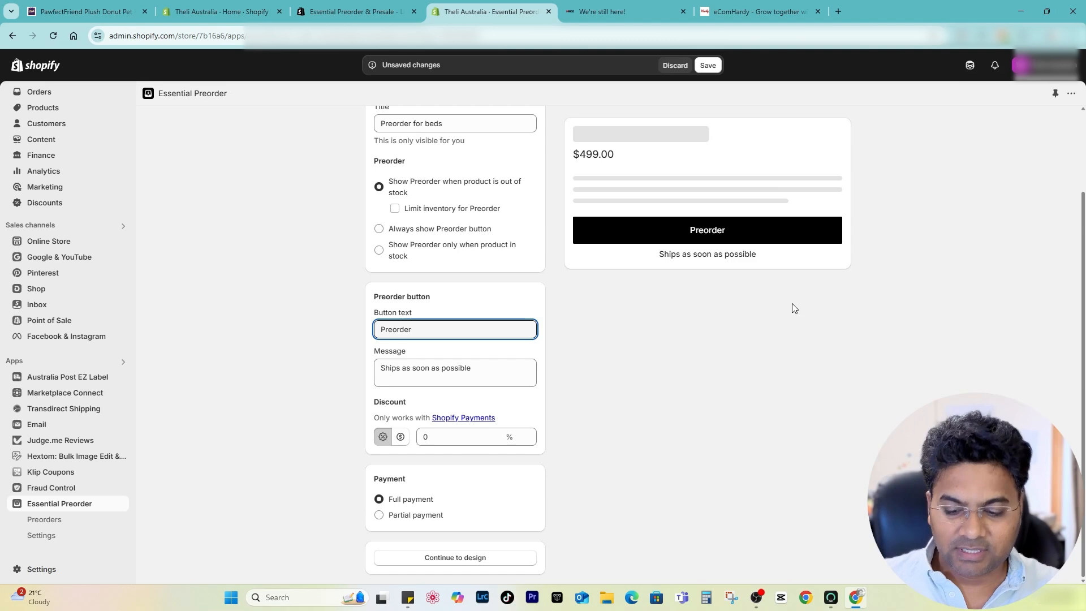
pyautogui.write('Pre-order')
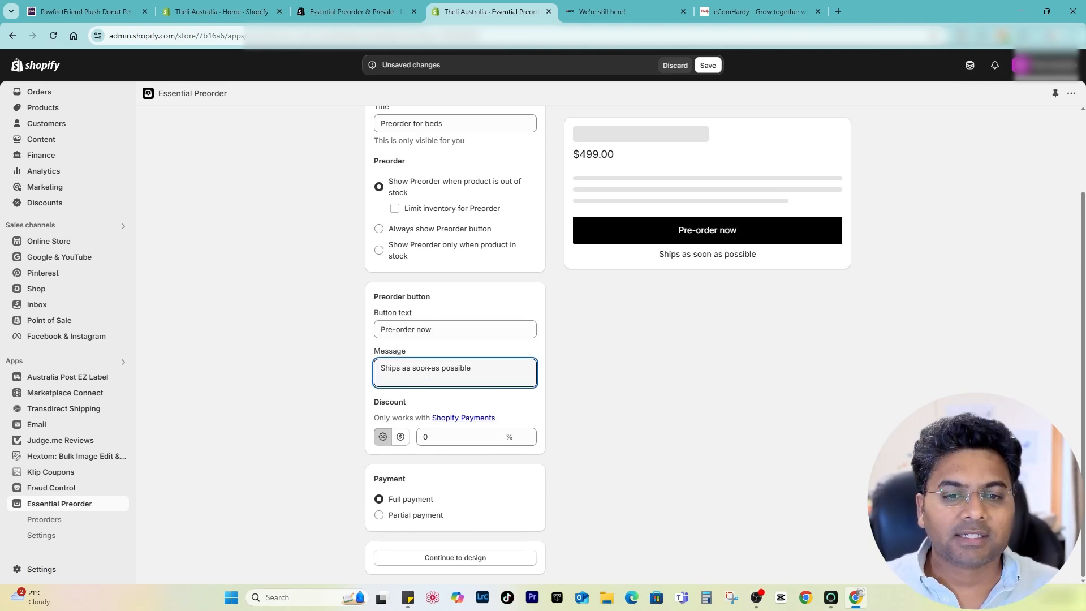
pyautogui.tripleClick(427, 368)
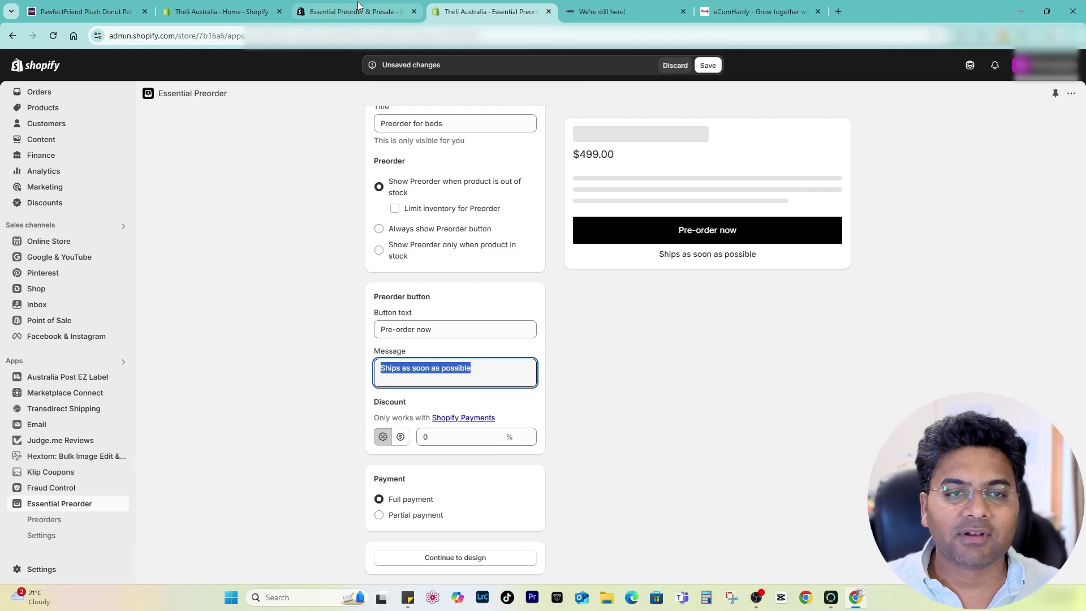
pyautogui.click(624, 11)
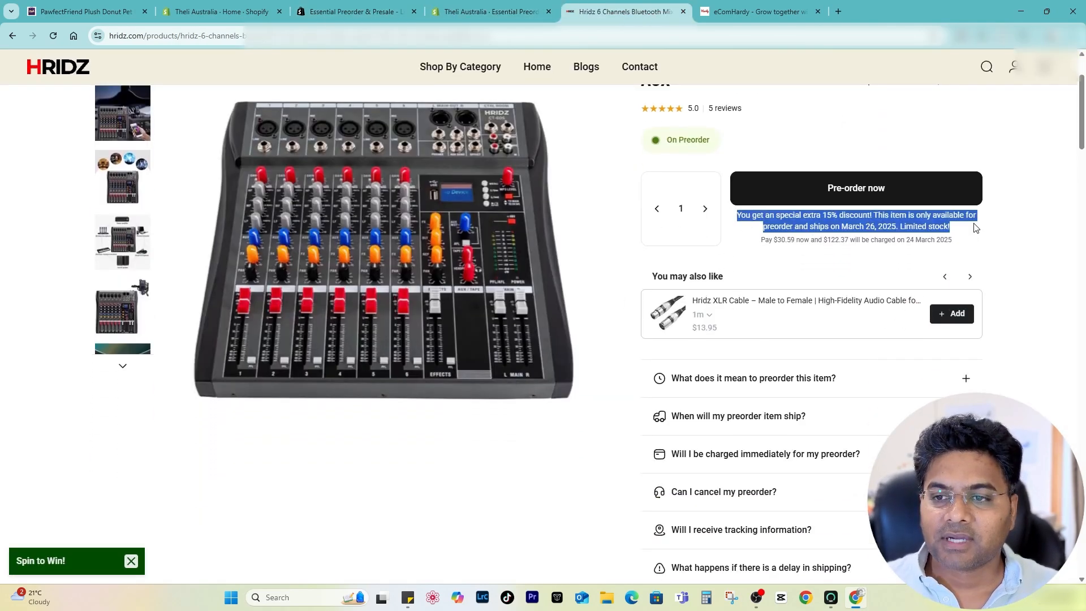
pyautogui.click(355, 11)
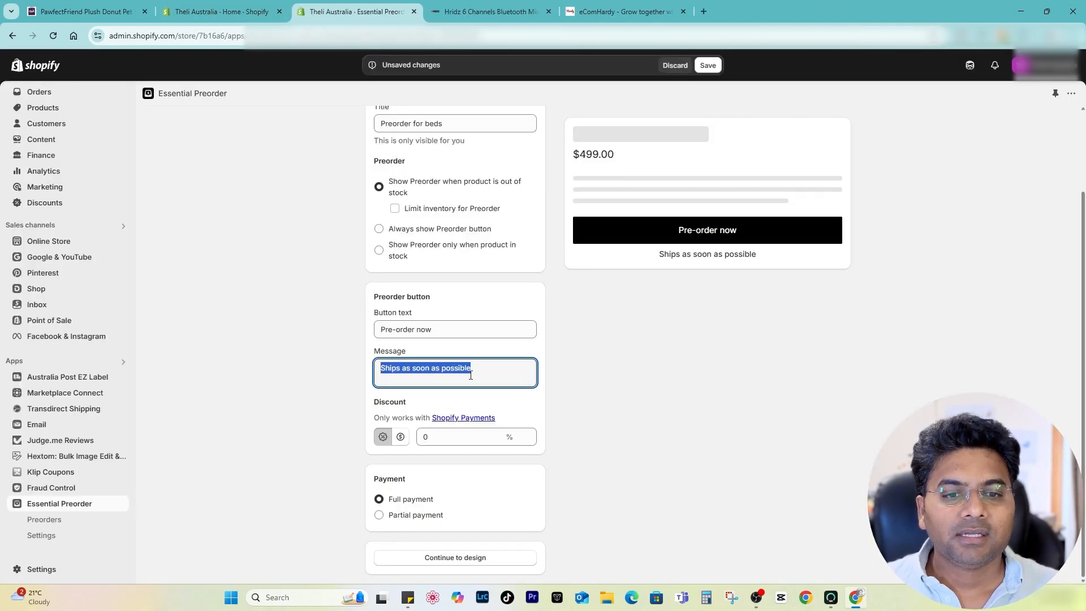
# Make the message promise an extra 10% discount, March 26, 2025 shipping and limited stock
pyautogui.write('You get an special extra 15% discount! This item is only available for preorder and ships on March 26, 2025. Limited stock!')
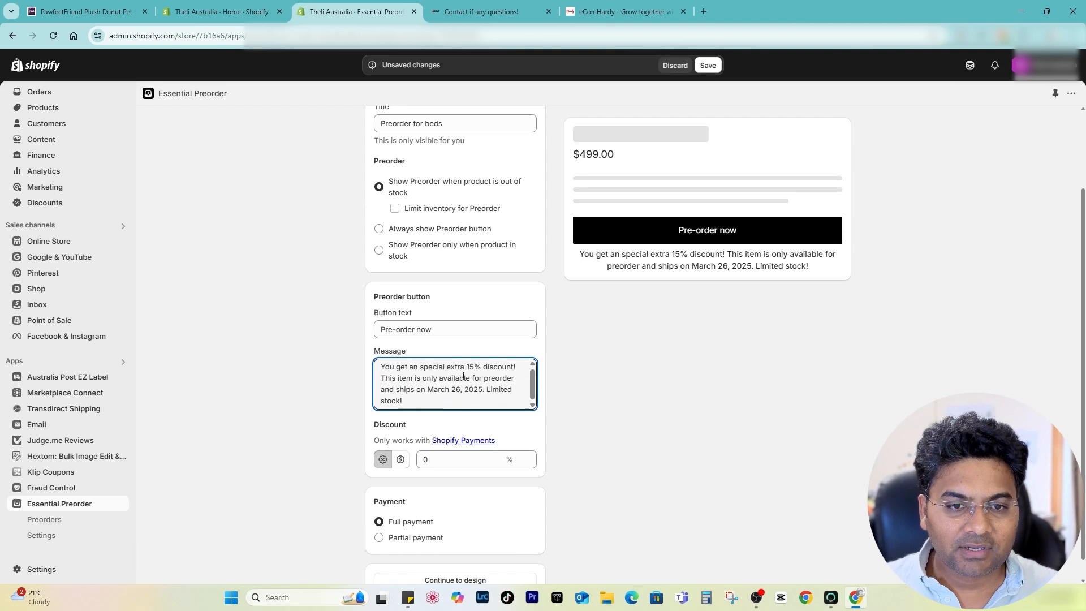
pyautogui.write('10%')
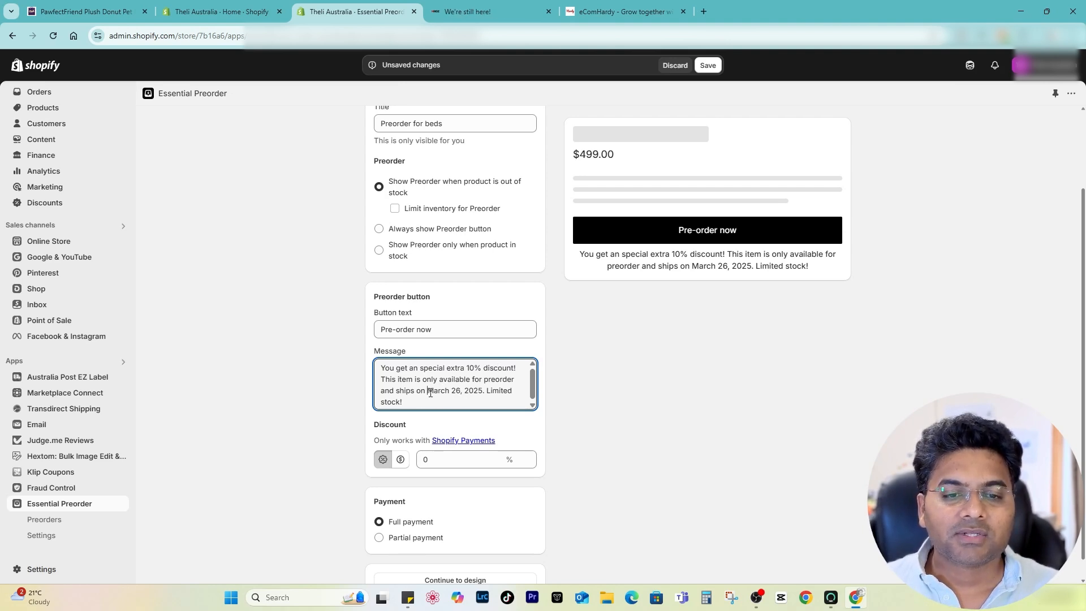
pyautogui.doubleClick(455, 390)
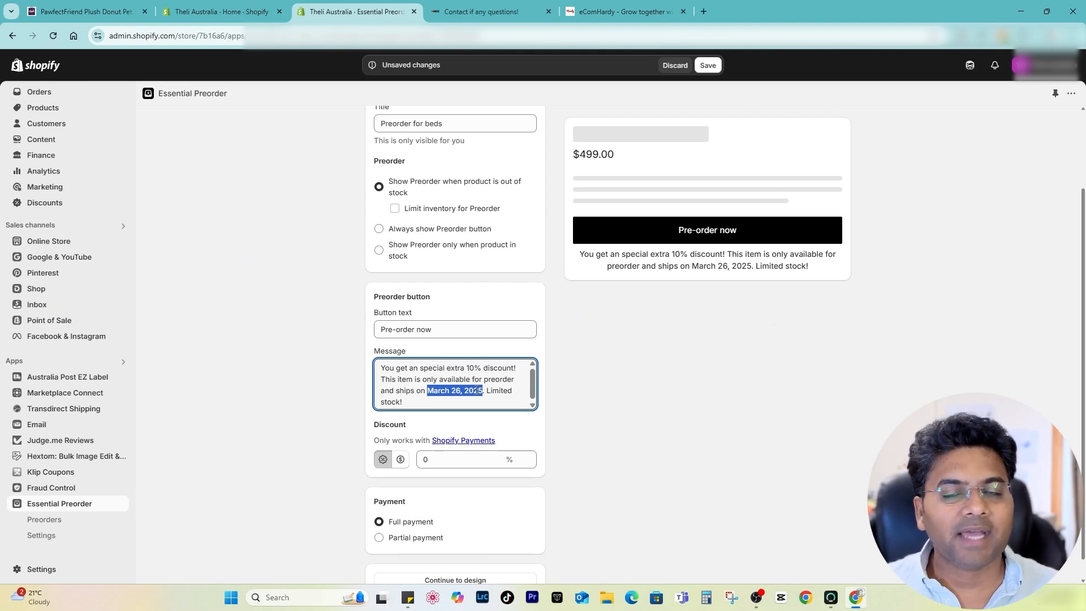
pyautogui.click(482, 391)
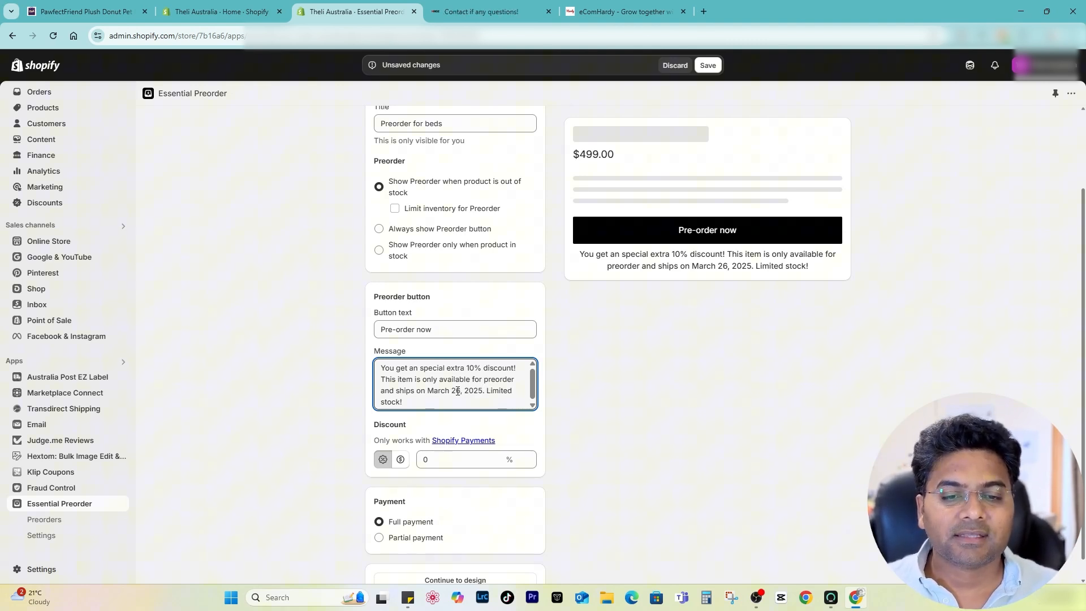
# Apply a 10% preorder discount, dropping the preview price from $499.00 to $449.10
pyautogui.scroll(-3)
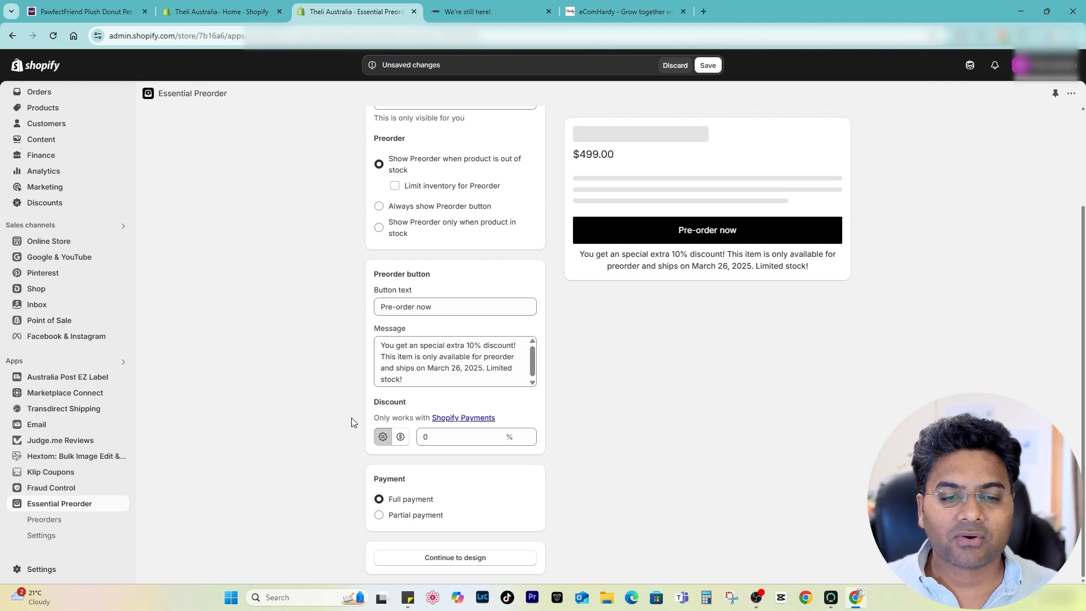
pyautogui.click(457, 436)
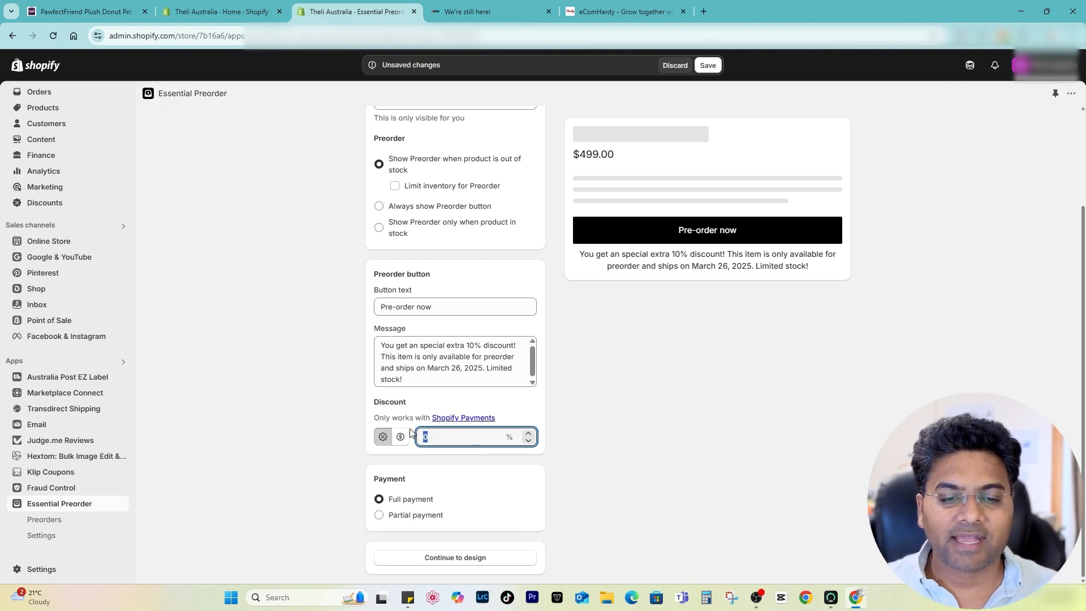
pyautogui.write('10')
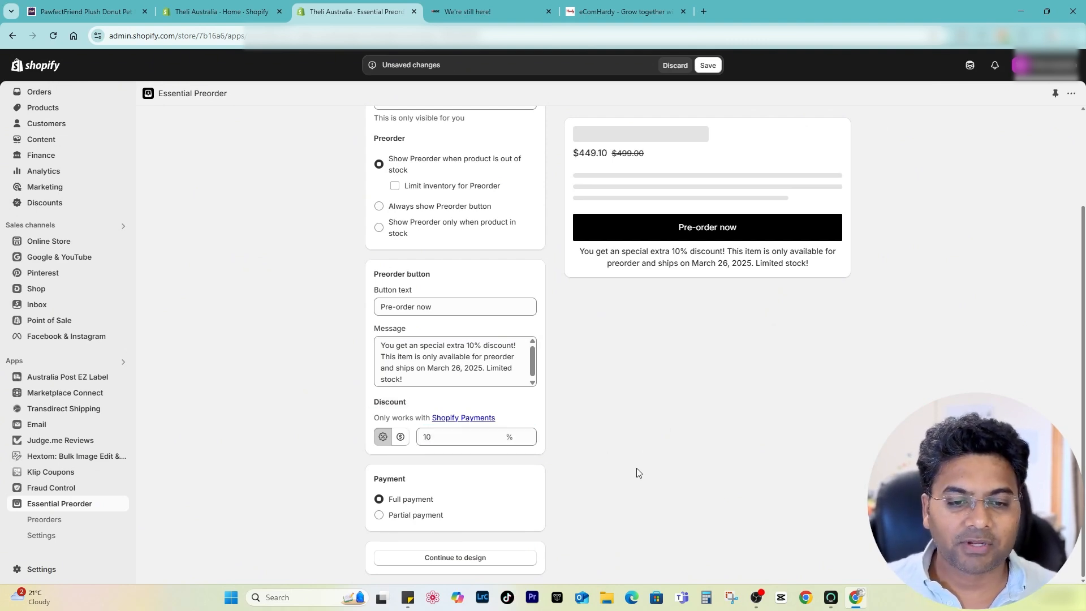
pyautogui.moveTo(439, 518)
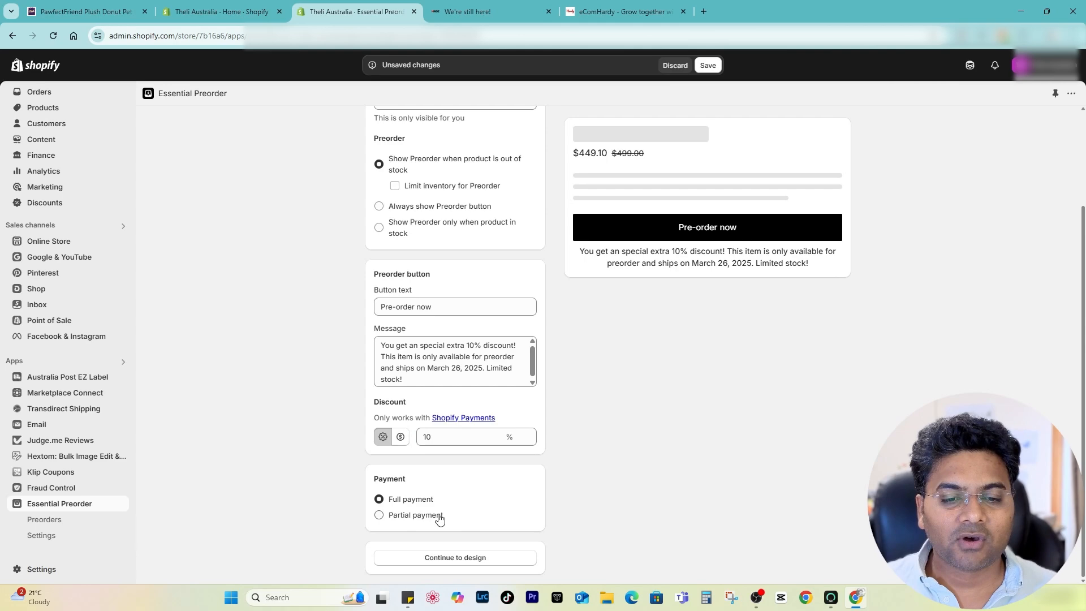
pyautogui.click(489, 11)
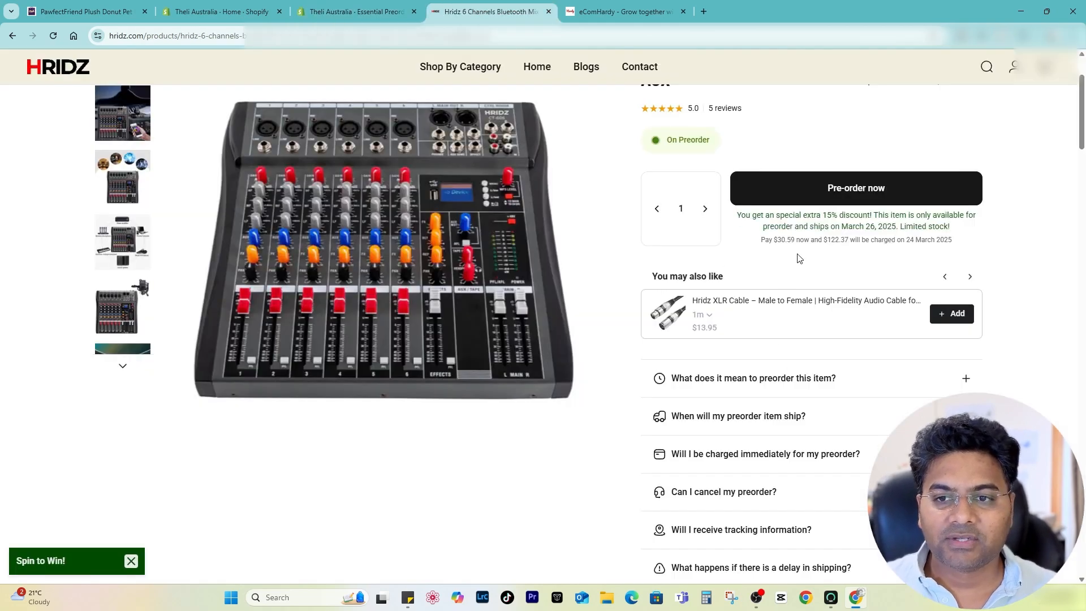
# Check the Hridz mixer's $122.37 remaining-balance split payment, then return to the campaign editor
pyautogui.scroll(3)
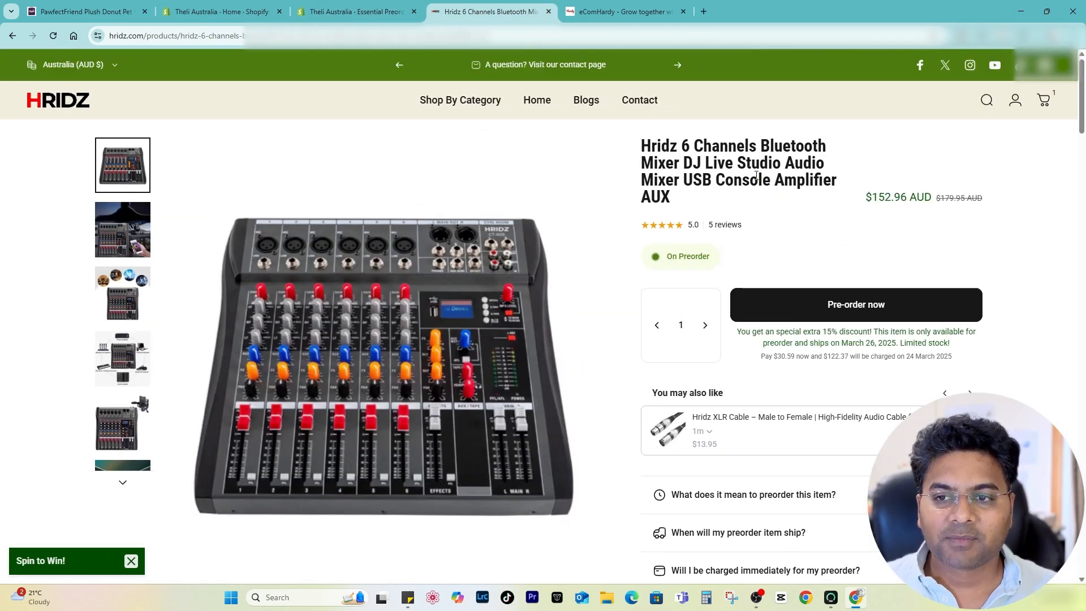
pyautogui.scroll(-3)
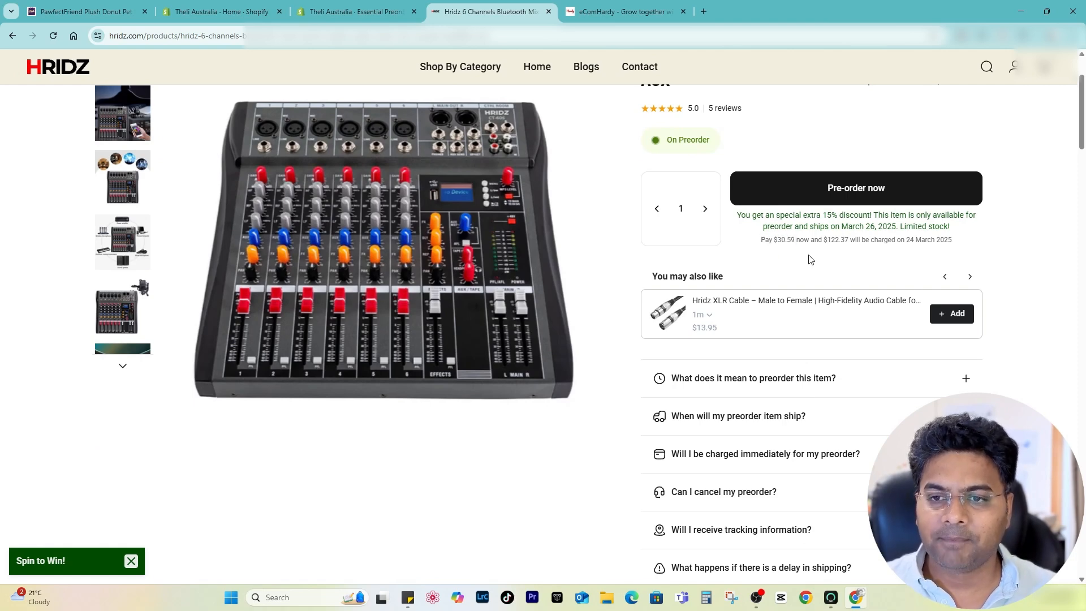
pyautogui.doubleClick(838, 240)
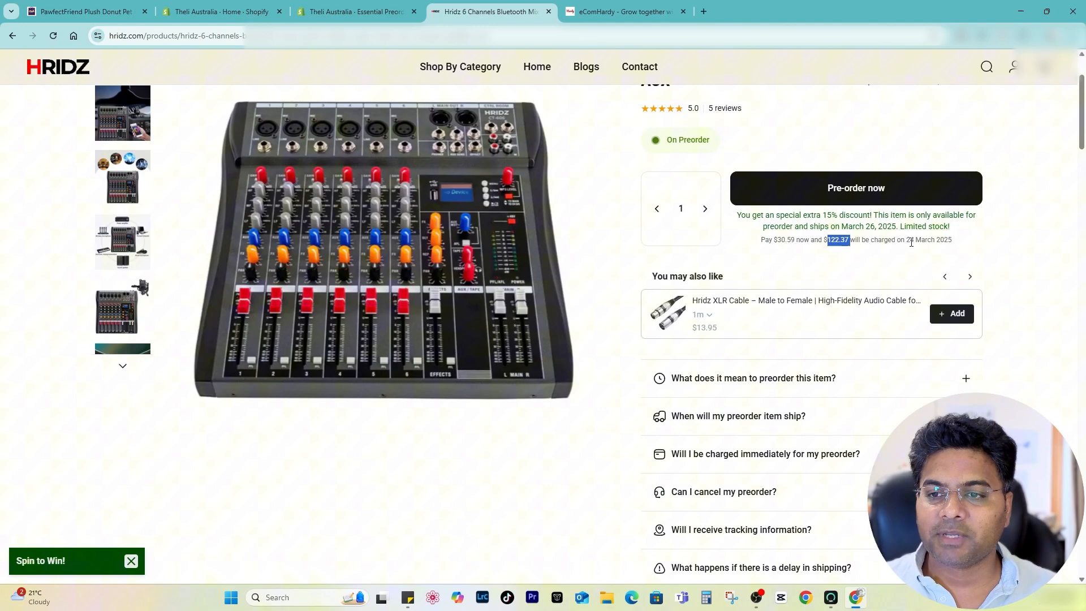
pyautogui.click(355, 11)
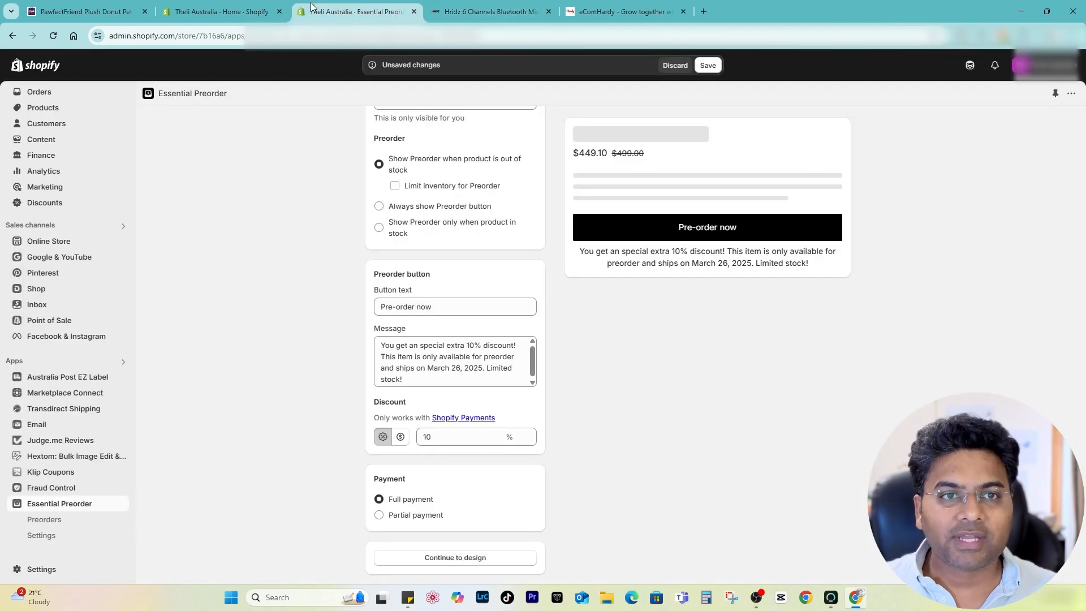
pyautogui.moveTo(422, 532)
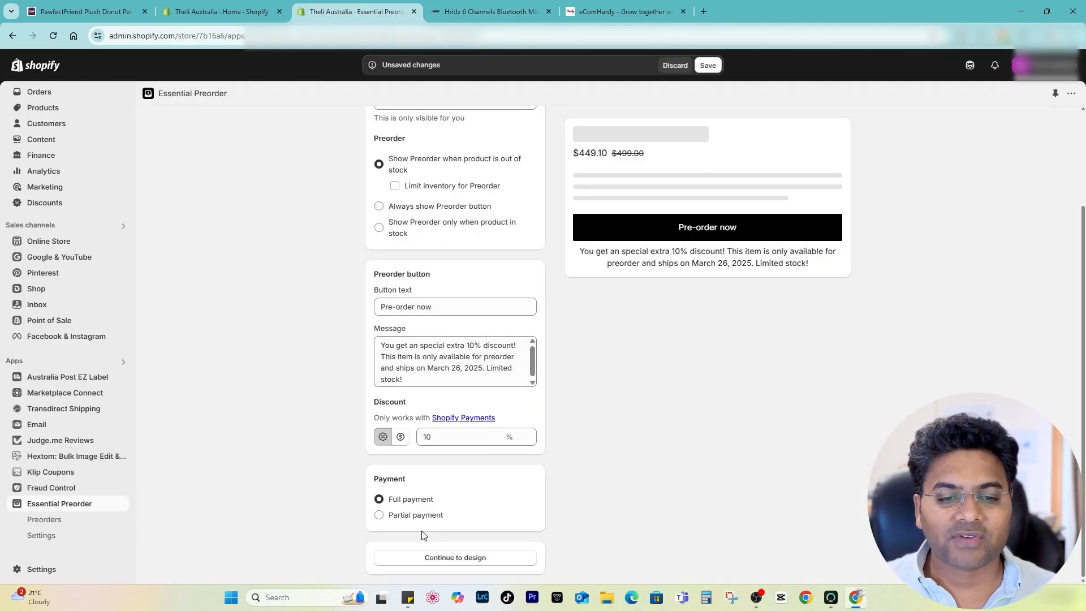
# Switch to partial payment with 20% upfront and the balance charged 7 days after checkout
pyautogui.click(379, 515)
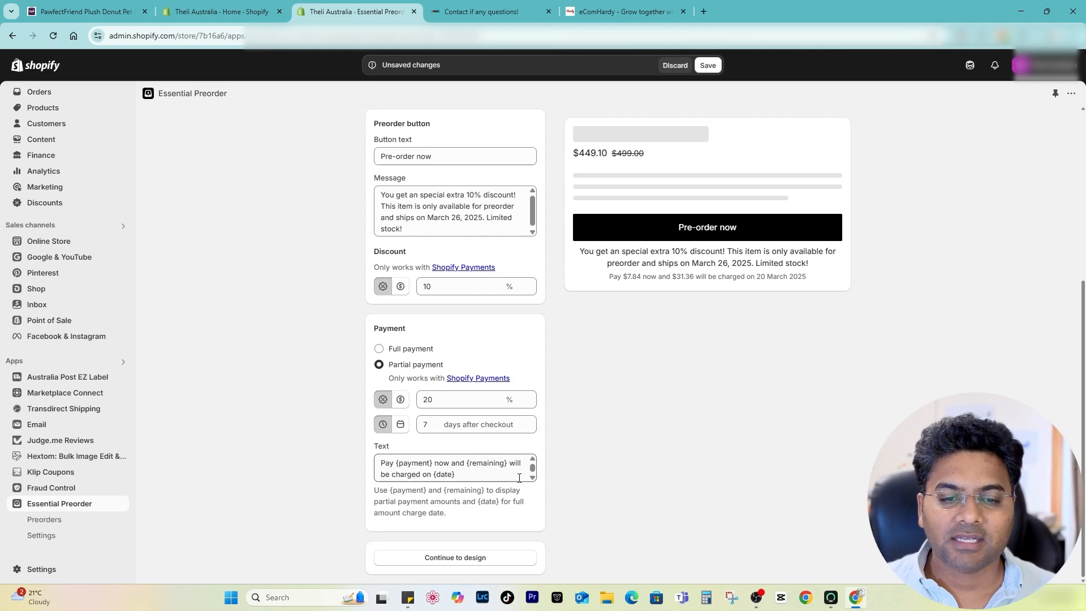
pyautogui.scroll(3)
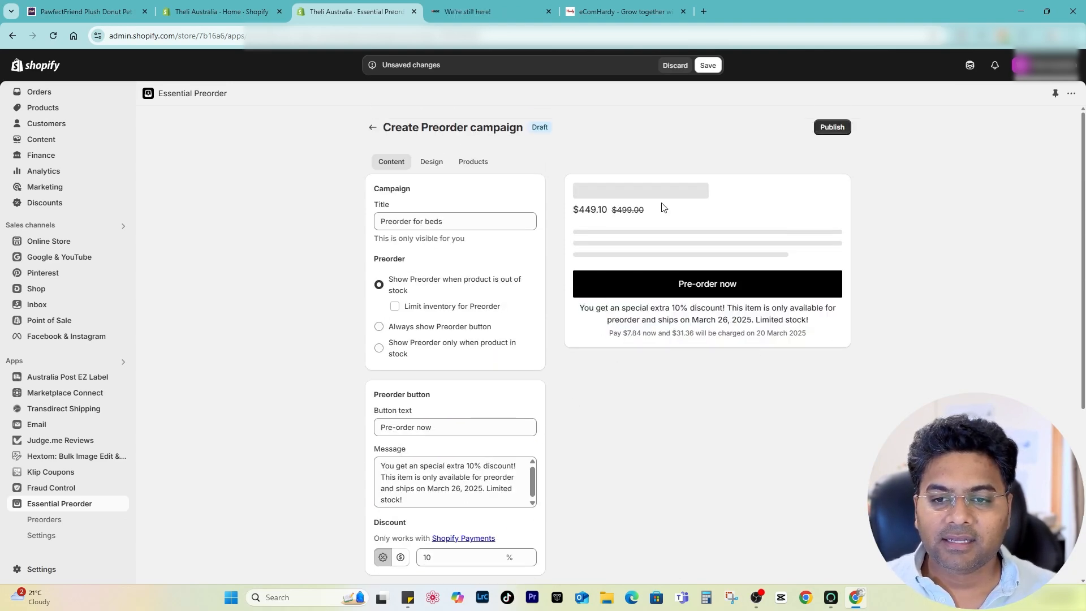
pyautogui.moveTo(716, 253)
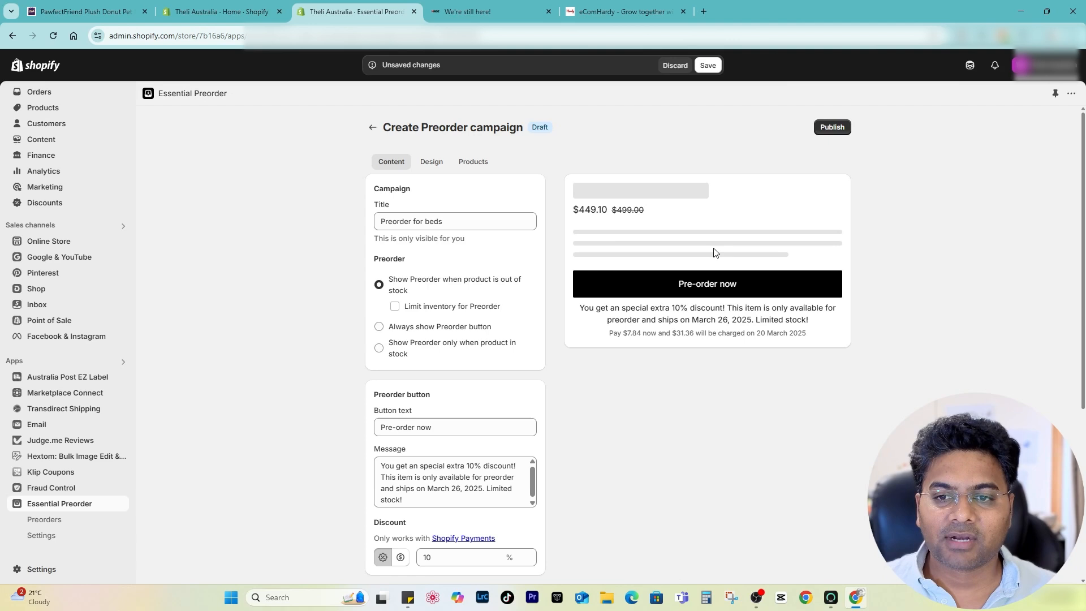
# Colour the message and price #006b9f with price size 22, and payment details #a40000
pyautogui.click(431, 162)
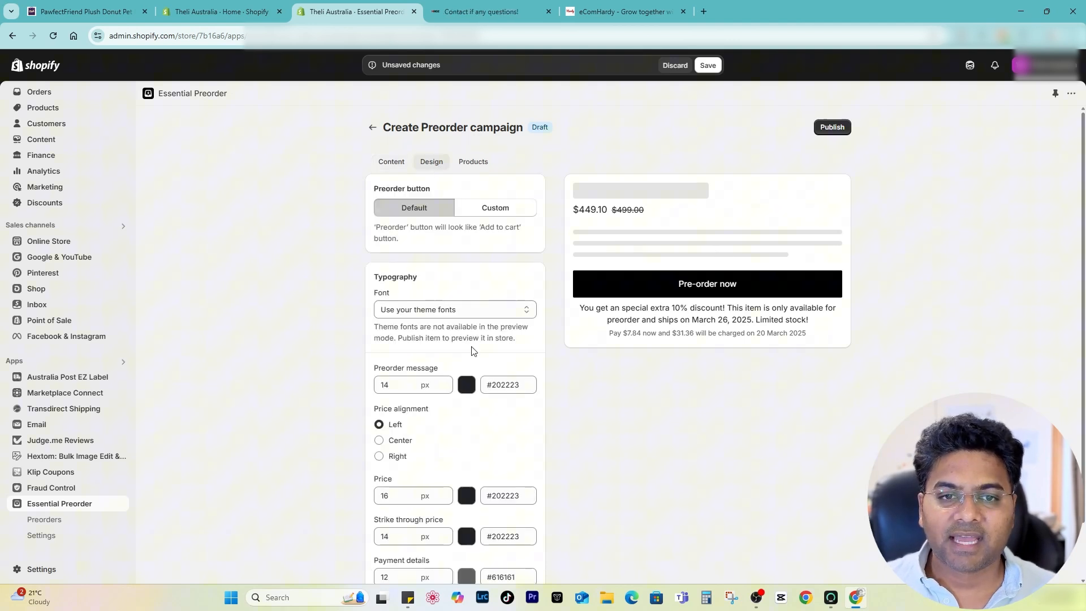
pyautogui.click(408, 385)
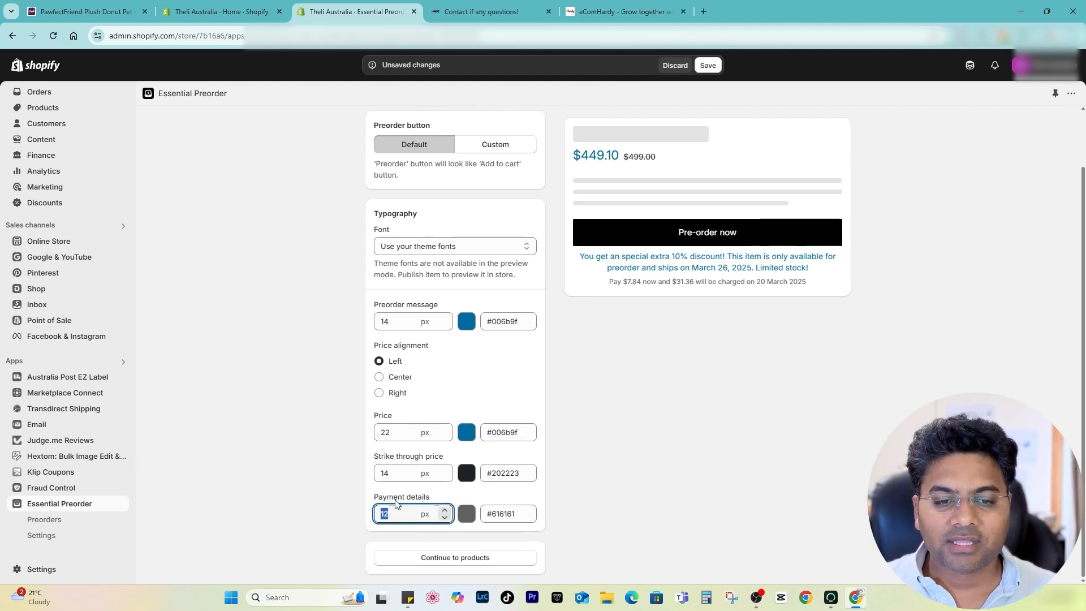
pyautogui.click(466, 431)
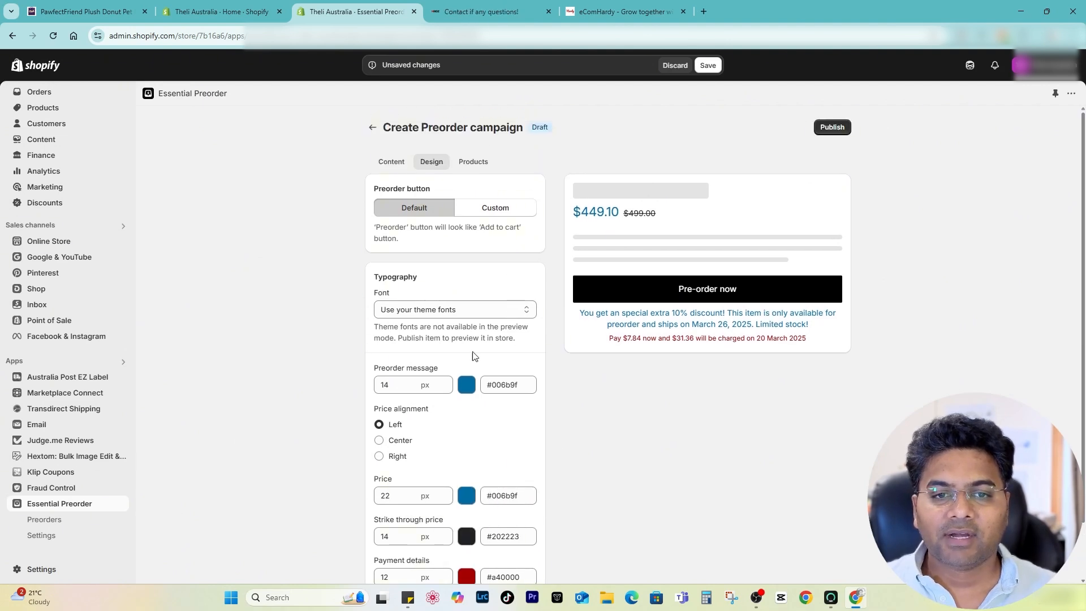
pyautogui.click(476, 261)
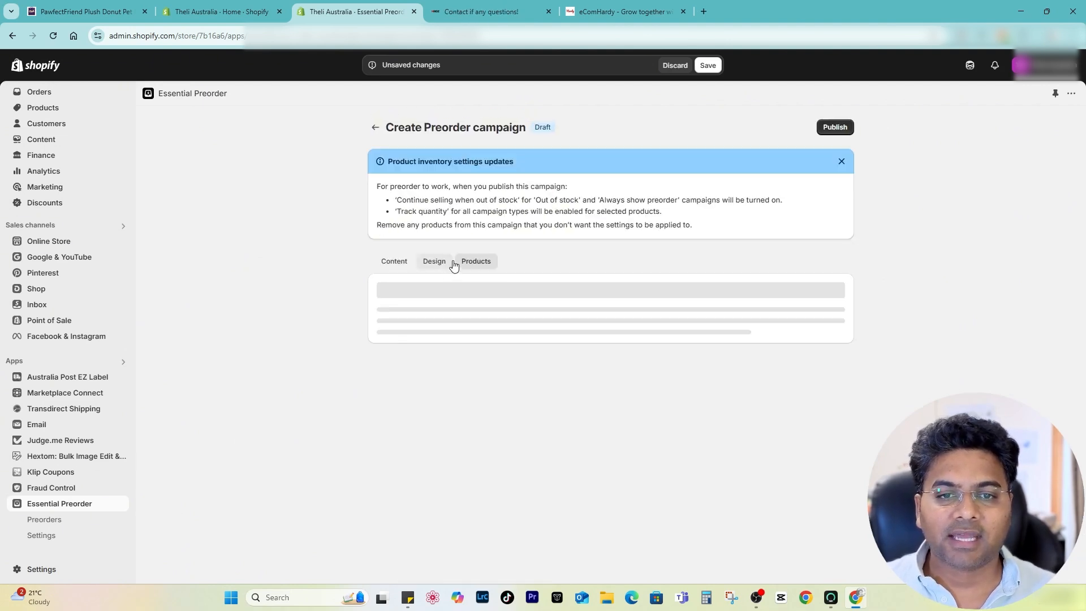
# Search 'cave bed' and add the PawfectFriend Cozy Dog Cave Bed with all variants to the campaign
pyautogui.click(476, 261)
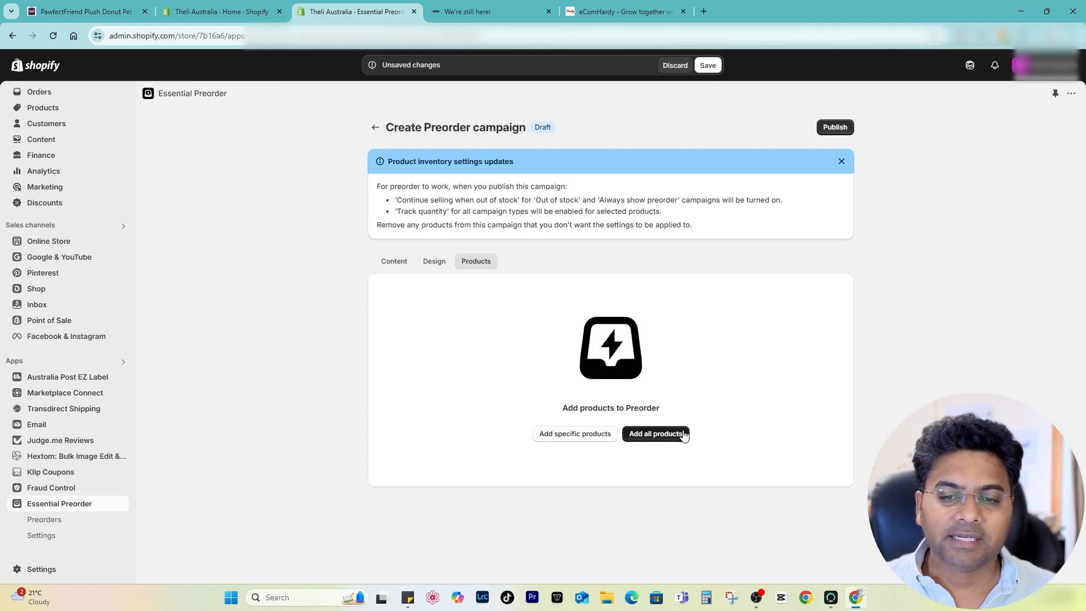
pyautogui.moveTo(566, 444)
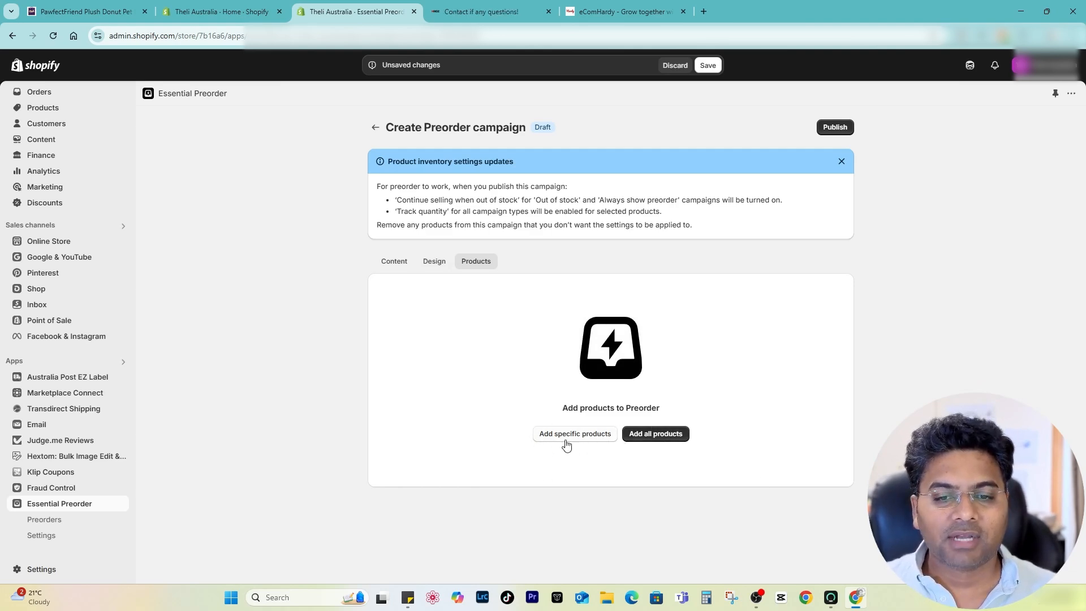
pyautogui.click(575, 433)
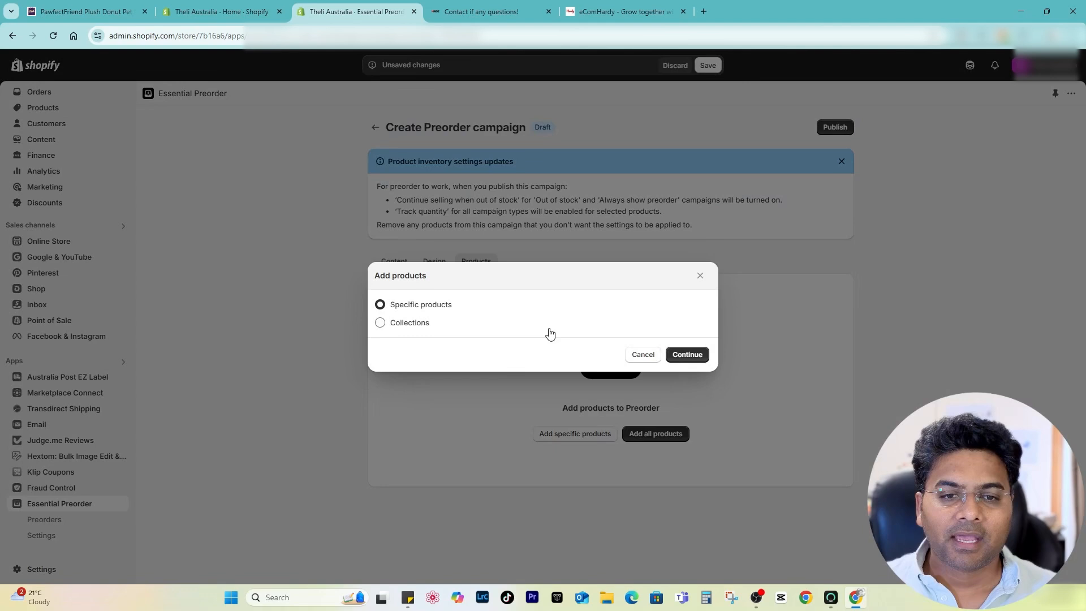
pyautogui.click(685, 354)
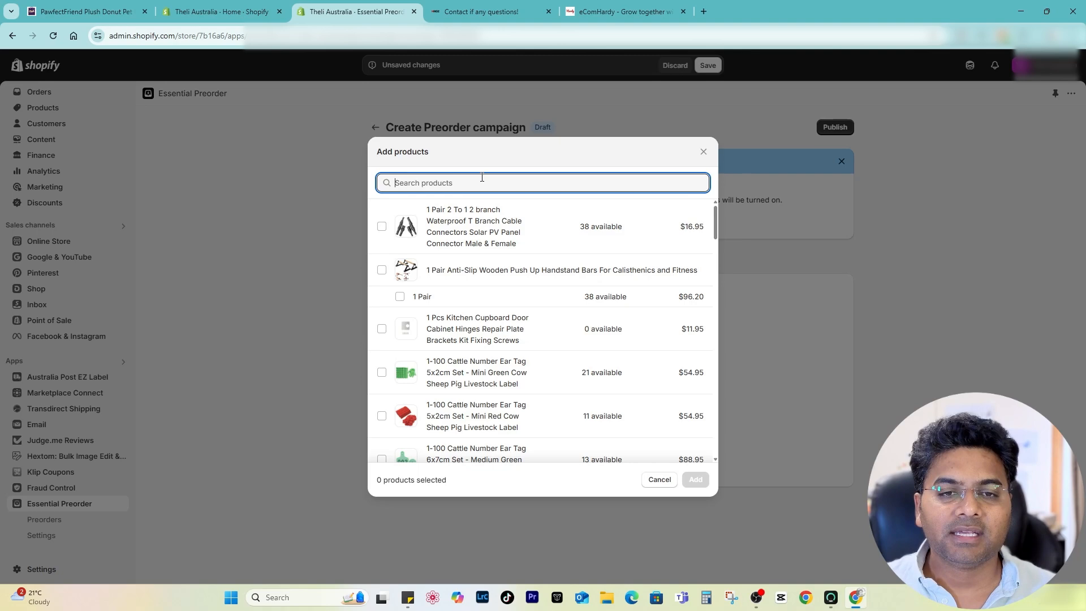
pyautogui.write('bed')
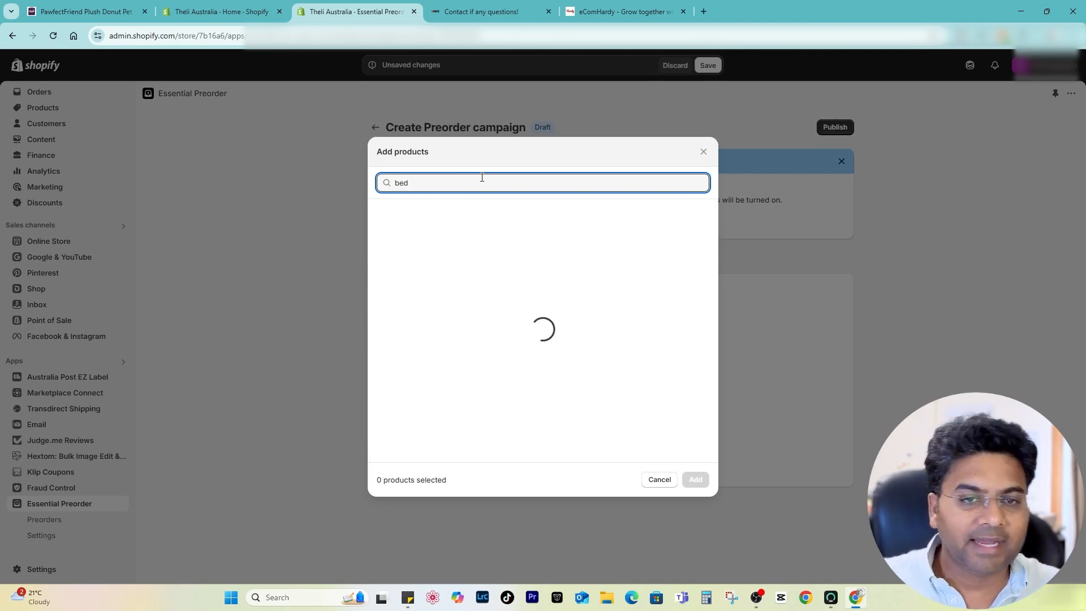
pyautogui.write('cave bed')
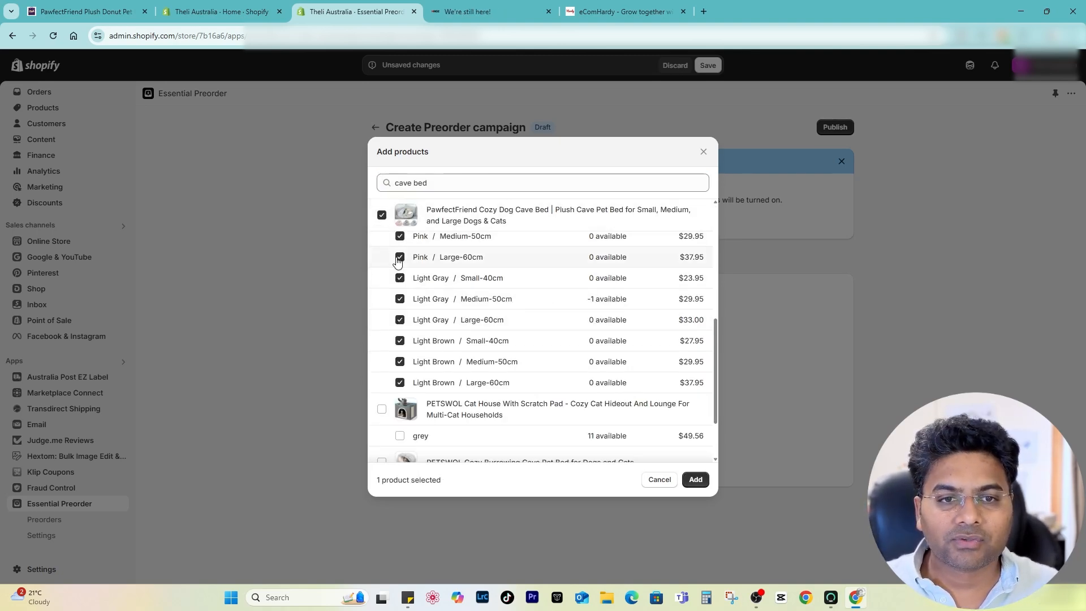
pyautogui.click(694, 480)
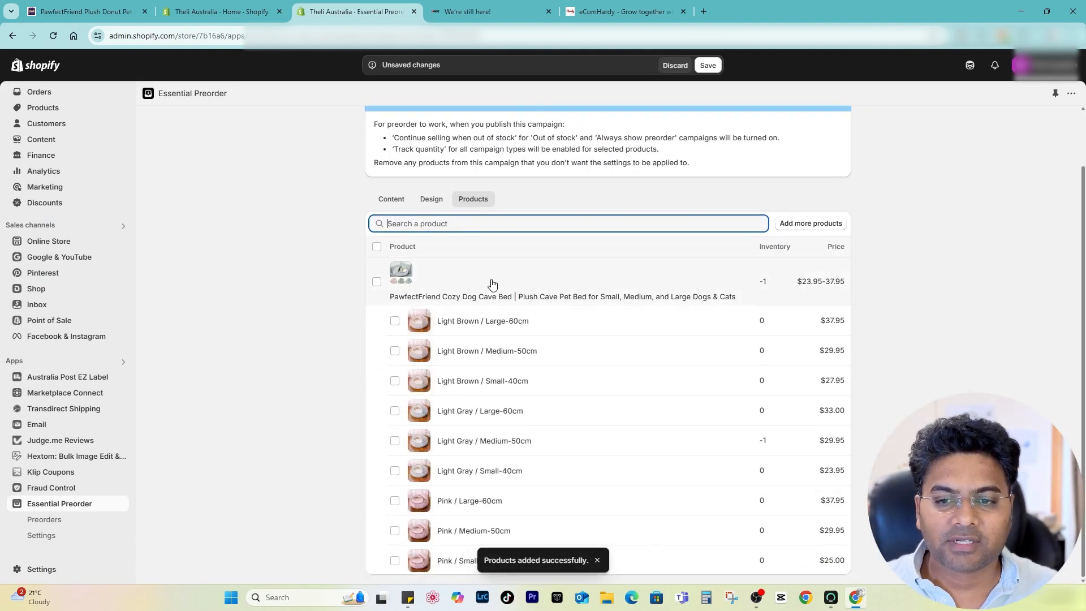
# Save the Preorder for beds campaign and publish it
pyautogui.scroll(3)
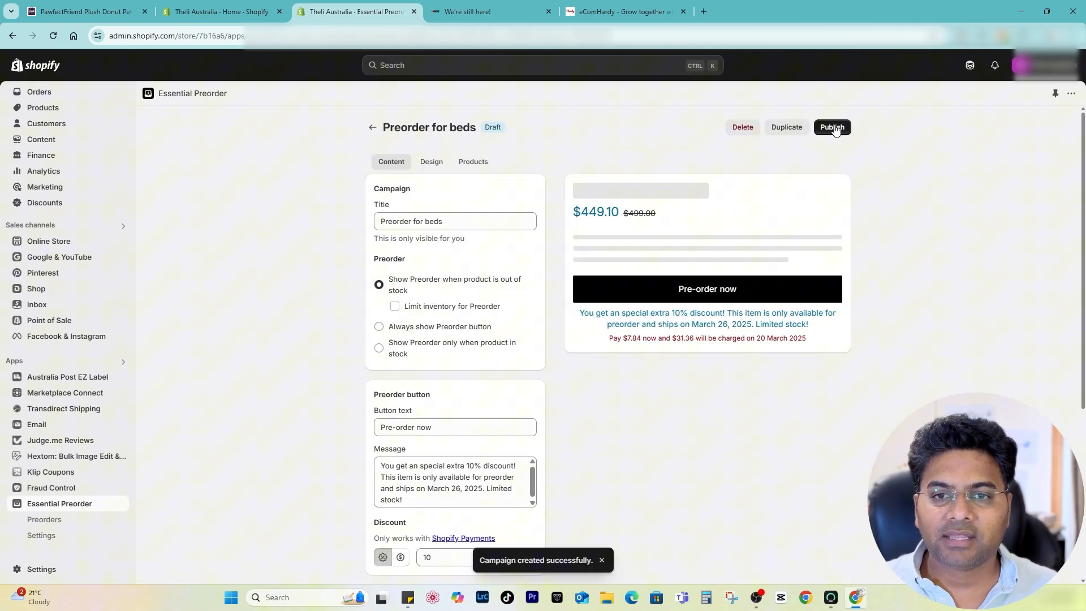
pyautogui.click(831, 127)
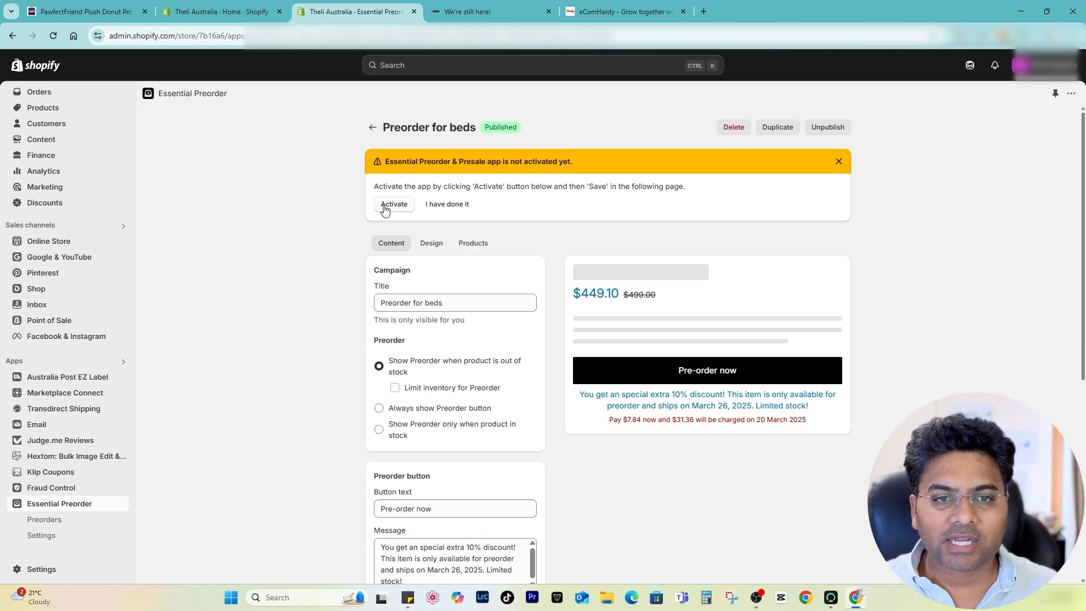
# Activate Essential Preorder, enable its App embed toggle in the theme editor and save
pyautogui.click(394, 205)
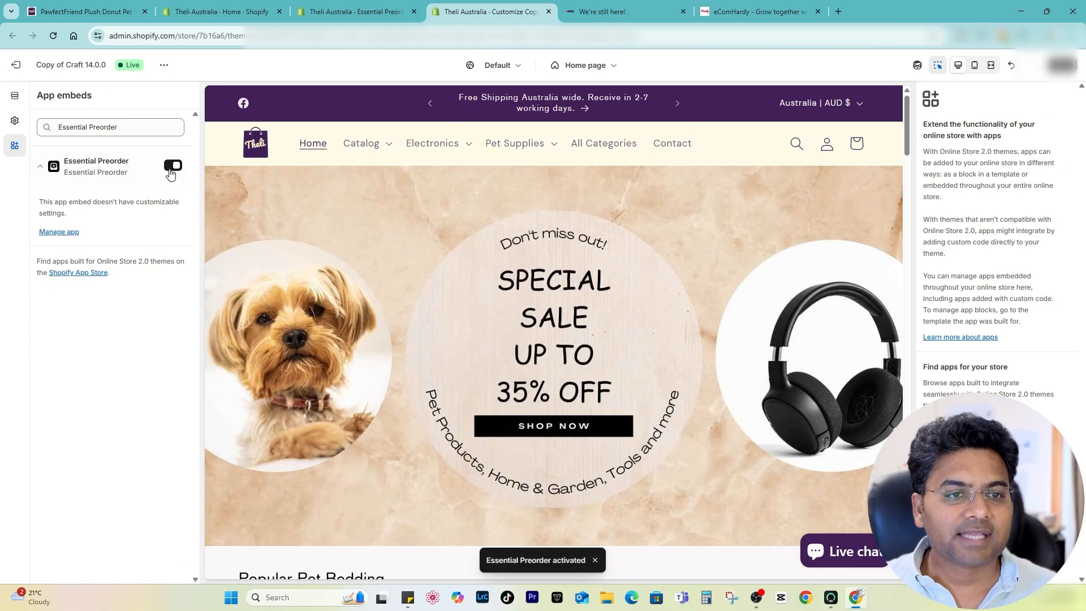
pyautogui.click(172, 166)
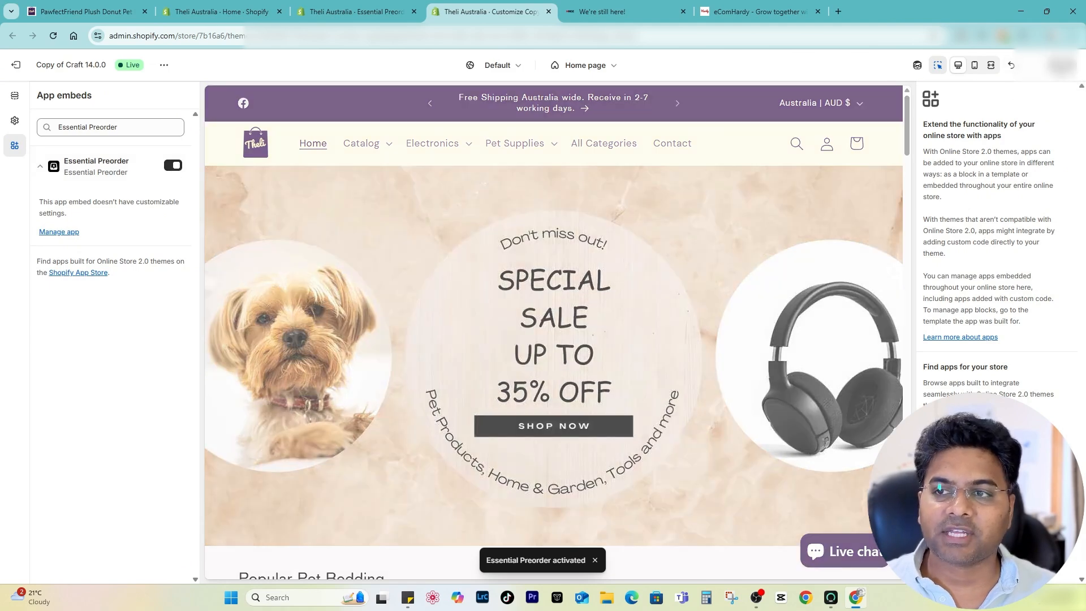
pyautogui.click(490, 11)
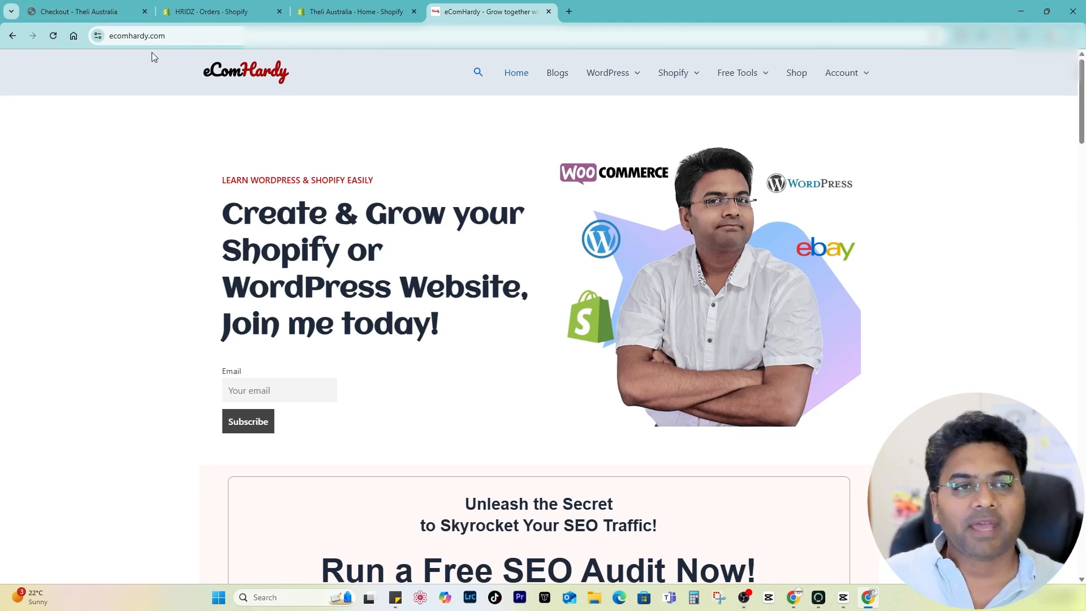
pyautogui.moveTo(494, 209)
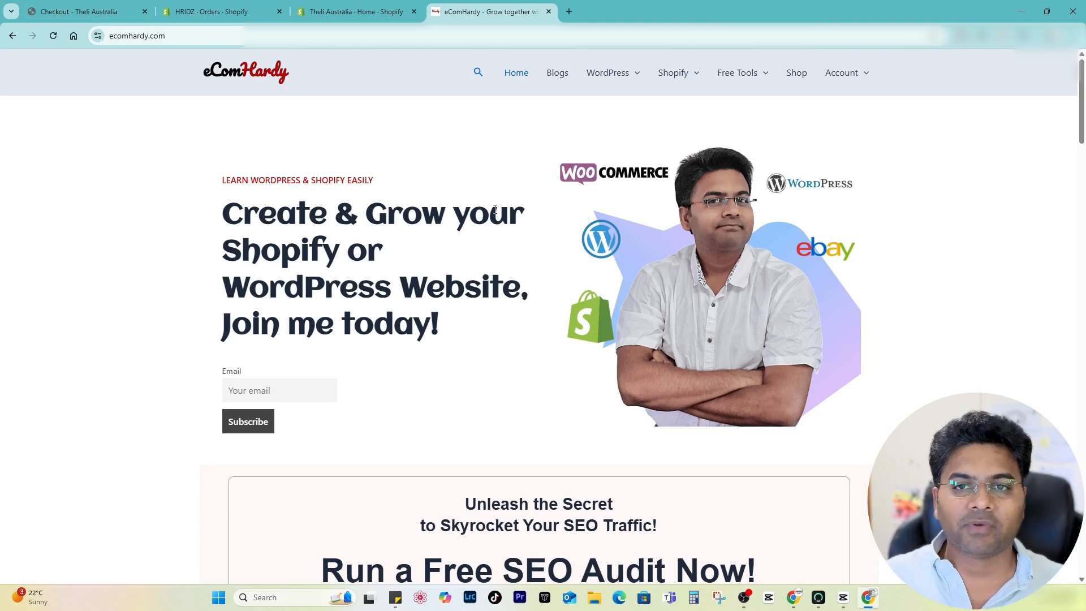
pyautogui.moveTo(670, 115)
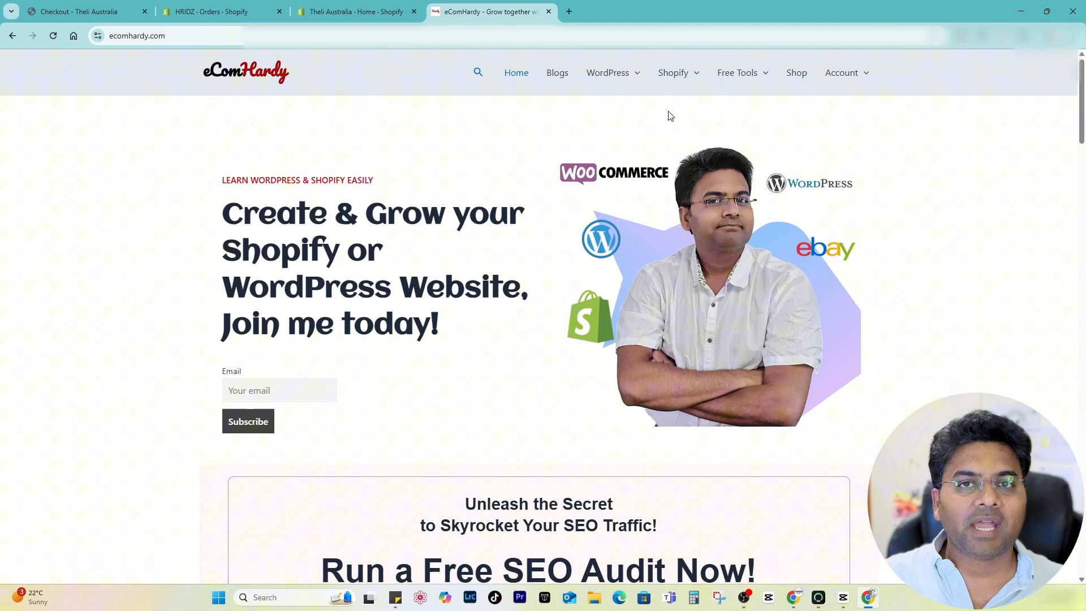
# Browse the eComHardy Free Tools menu listing its calculators and auditor
pyautogui.click(736, 72)
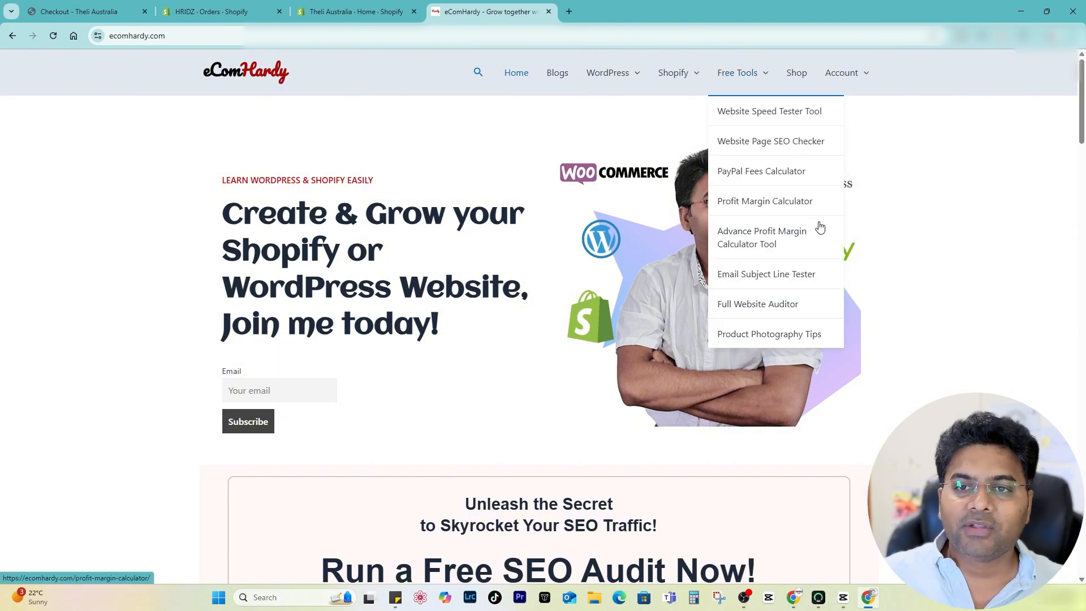
pyautogui.moveTo(752, 87)
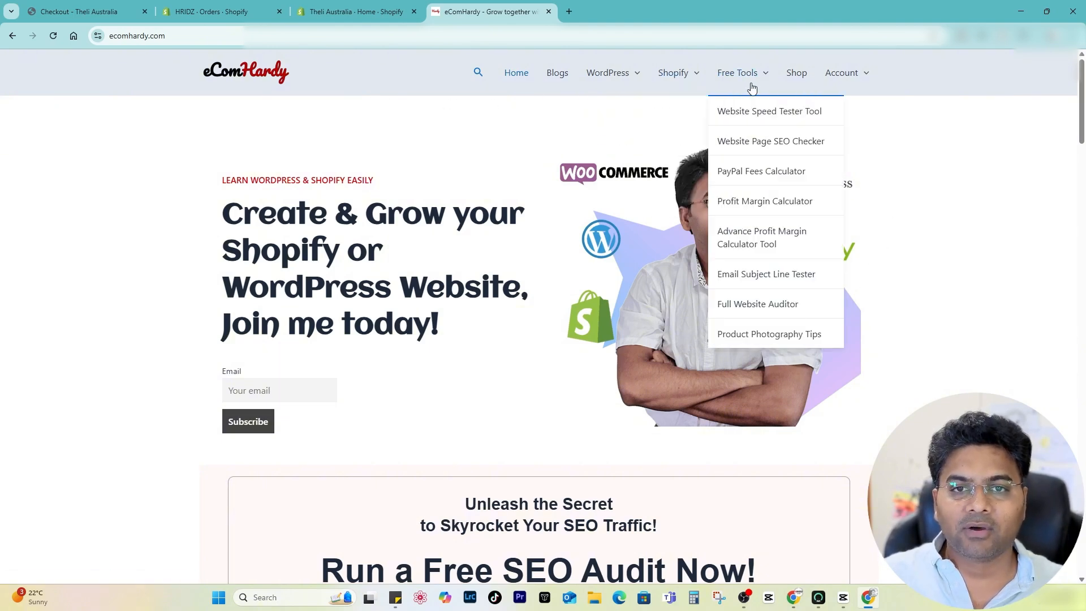
pyautogui.moveTo(788, 186)
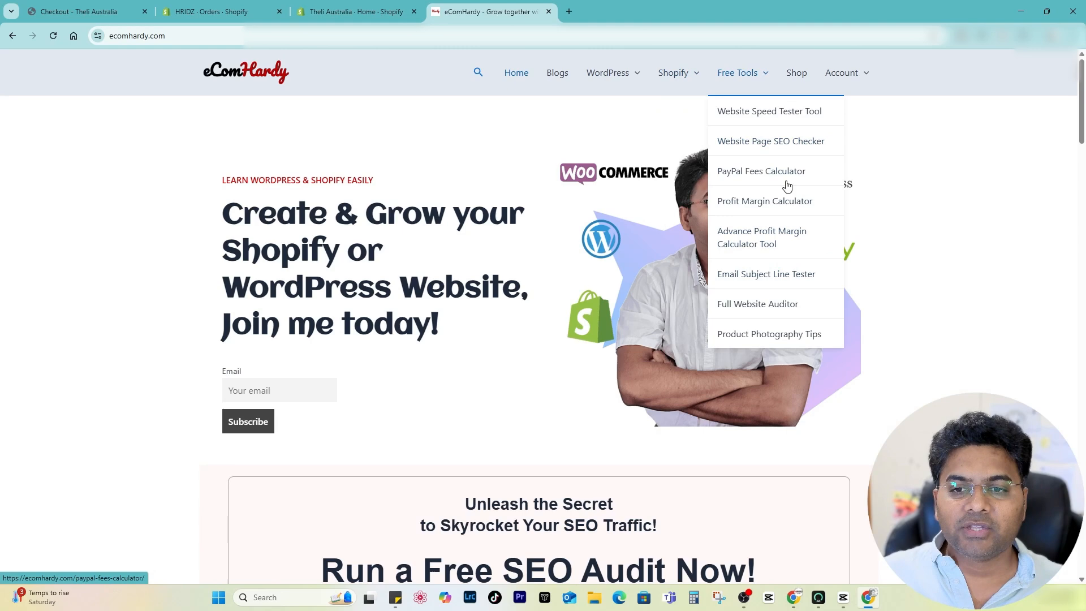
pyautogui.moveTo(612, 97)
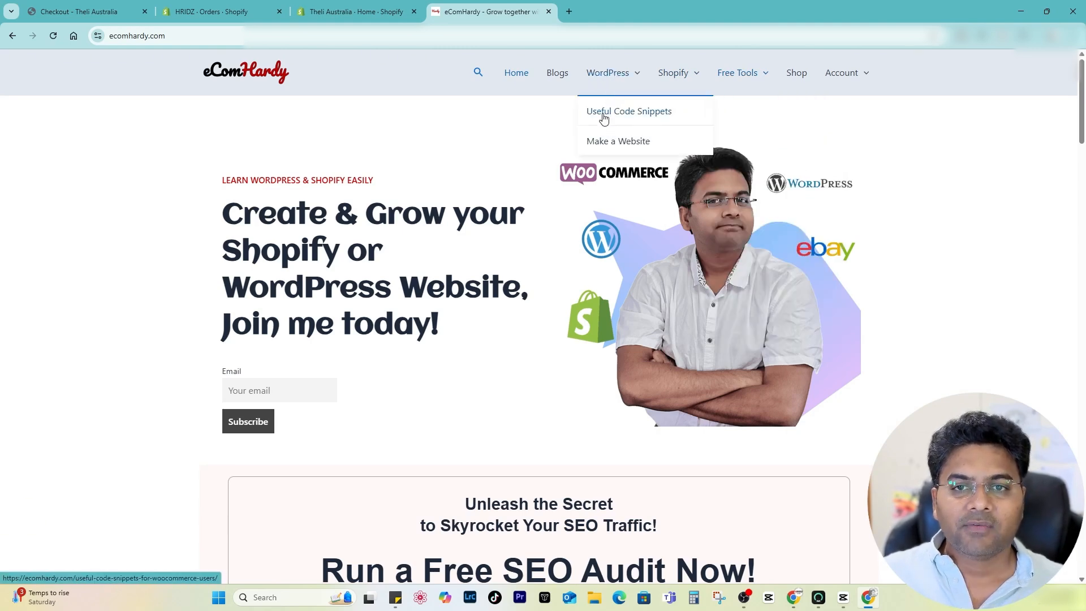
pyautogui.moveTo(650, 120)
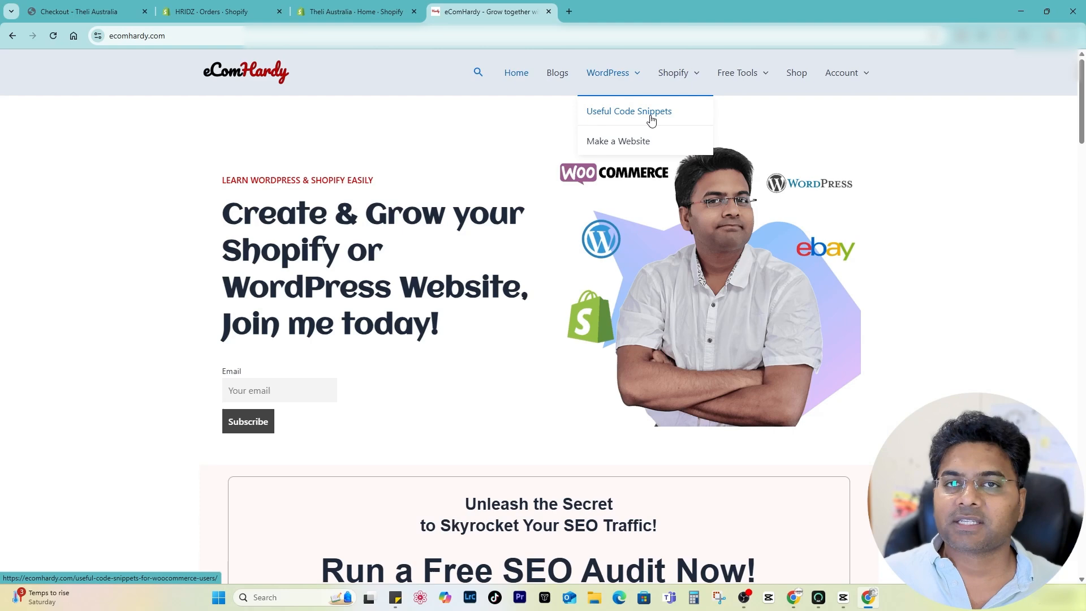
pyautogui.moveTo(602, 77)
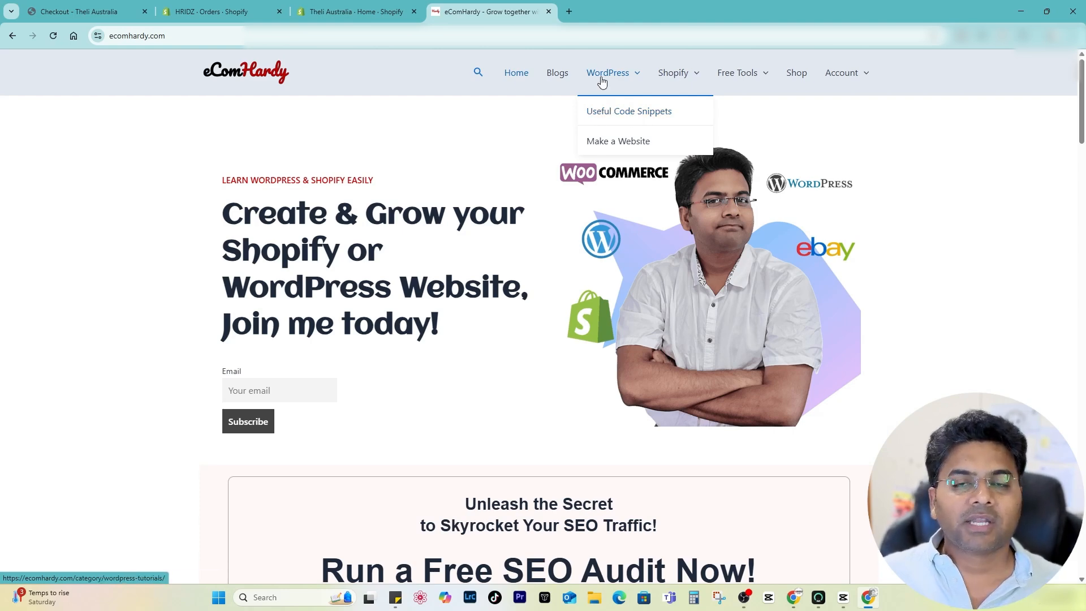
pyautogui.moveTo(617, 140)
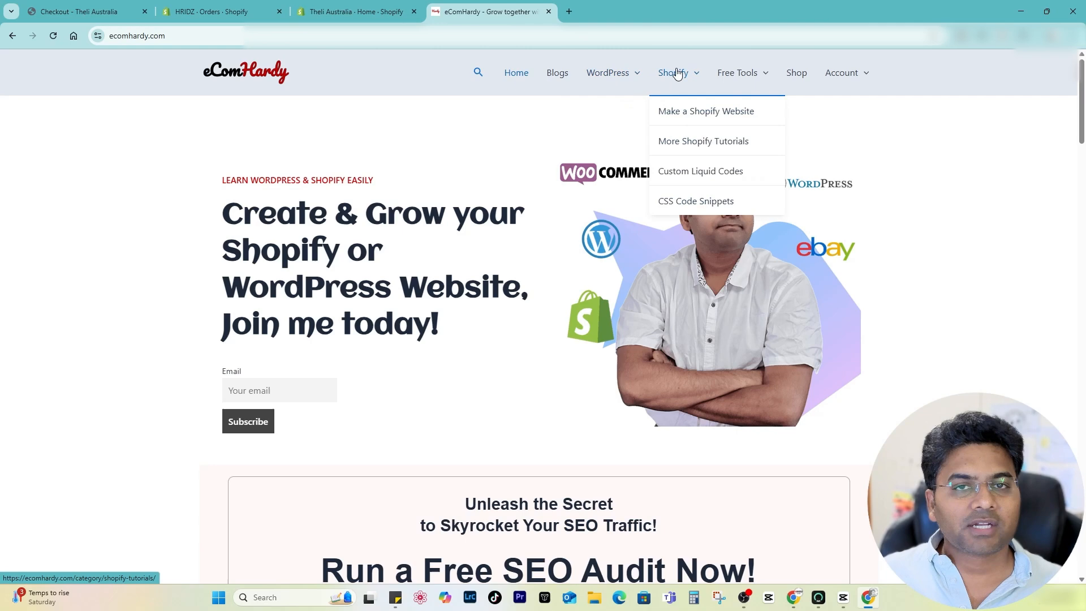
pyautogui.moveTo(690, 162)
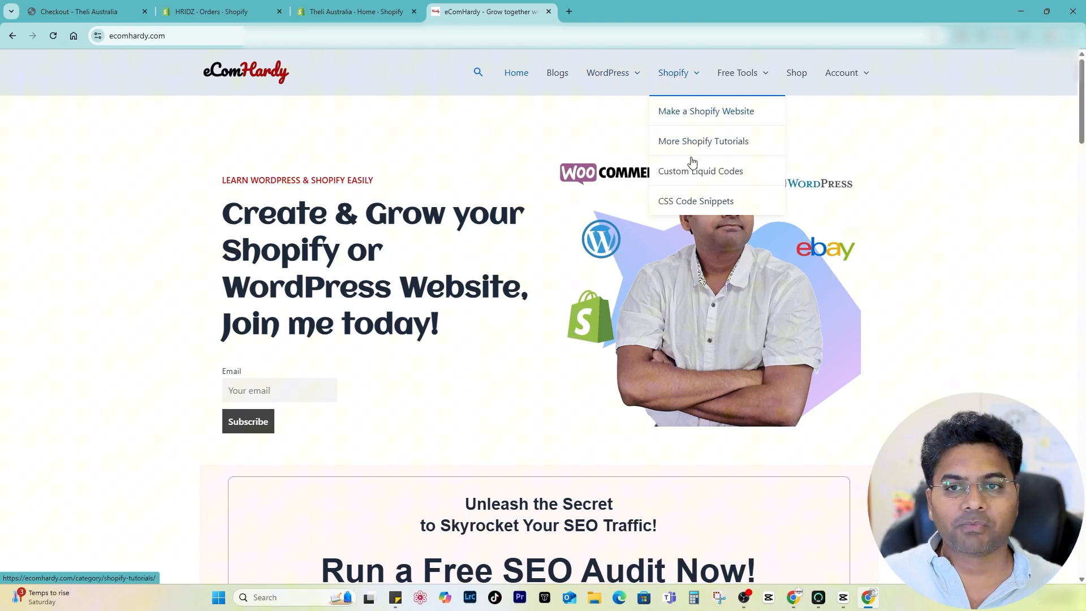
pyautogui.moveTo(742, 117)
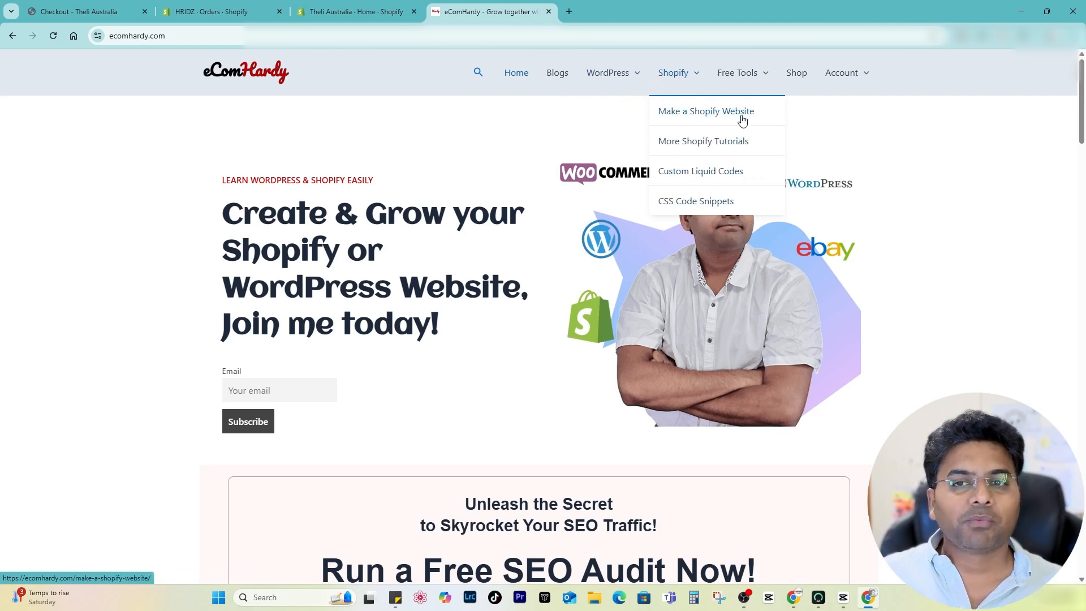
pyautogui.moveTo(699, 171)
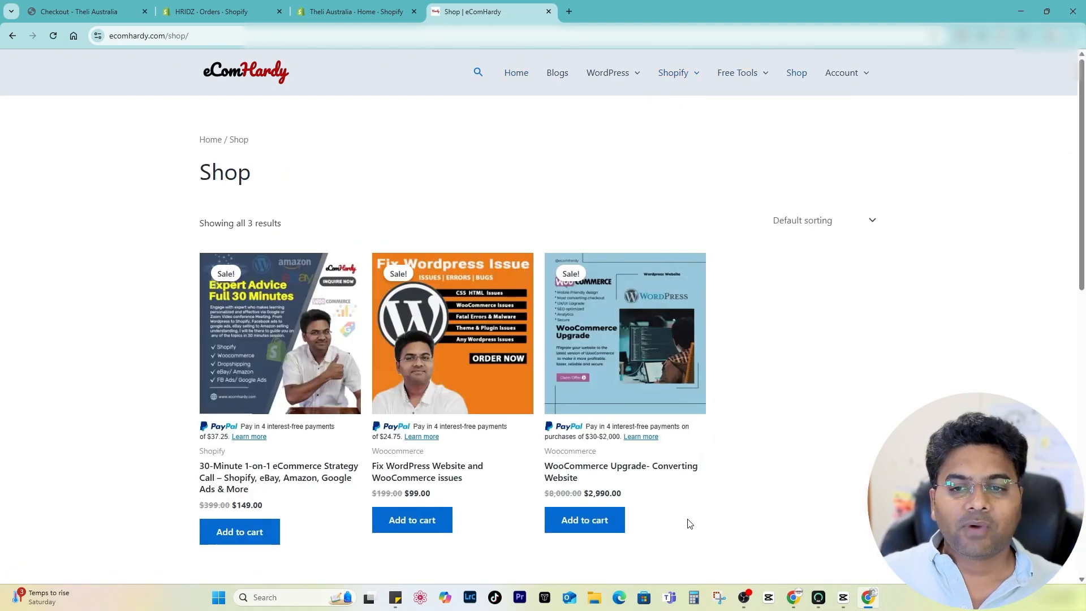
pyautogui.moveTo(636, 346)
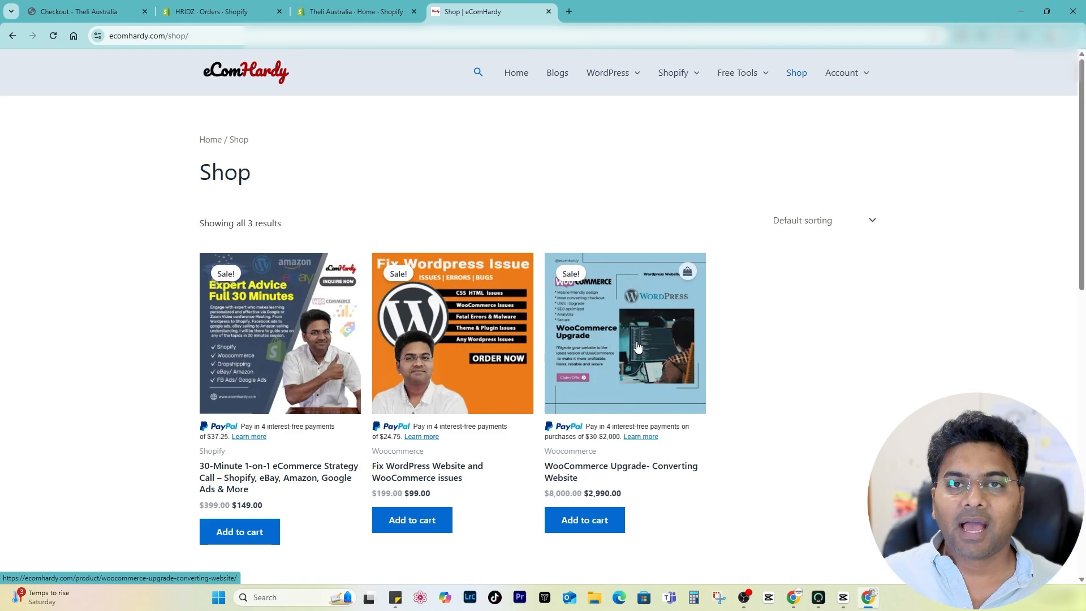
pyautogui.moveTo(218, 409)
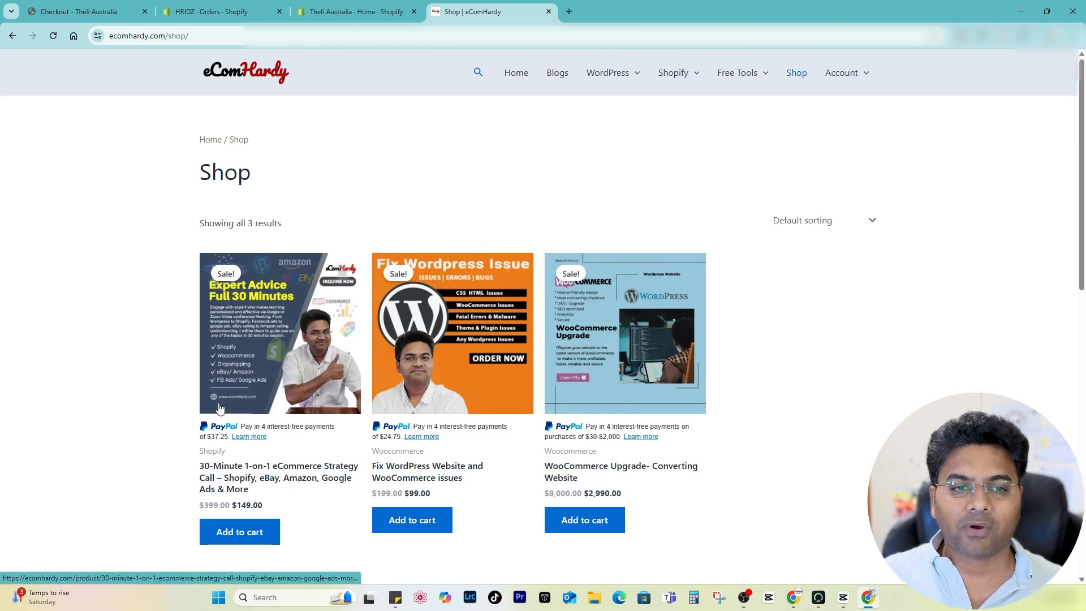
pyautogui.moveTo(584, 519)
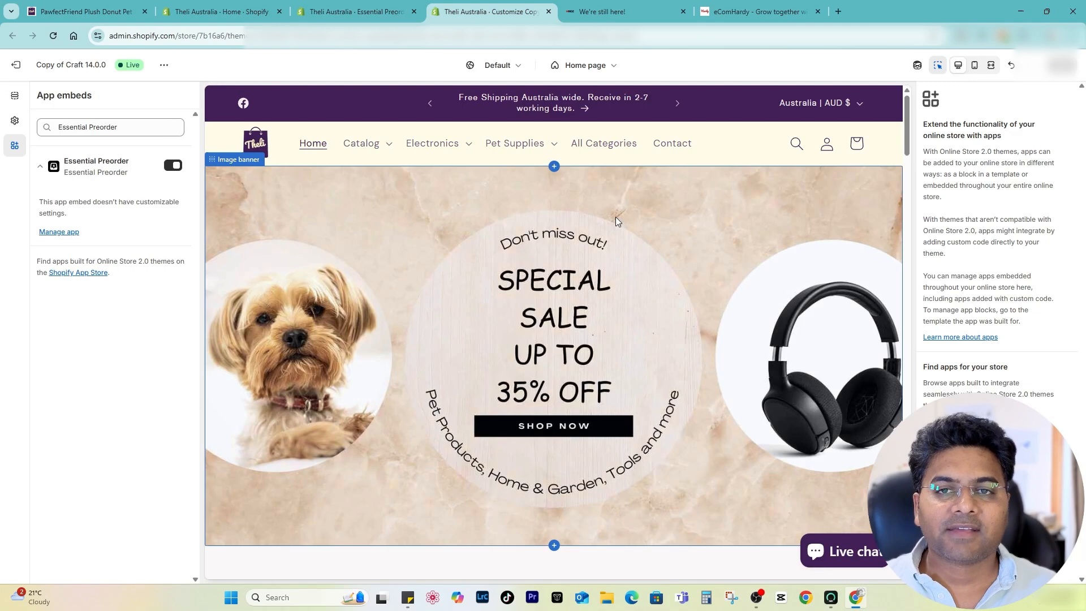
# Search the Theli storefront for cave bed and open the PawfectFriend Cozy Dog Cave Bed page
pyautogui.click(83, 12)
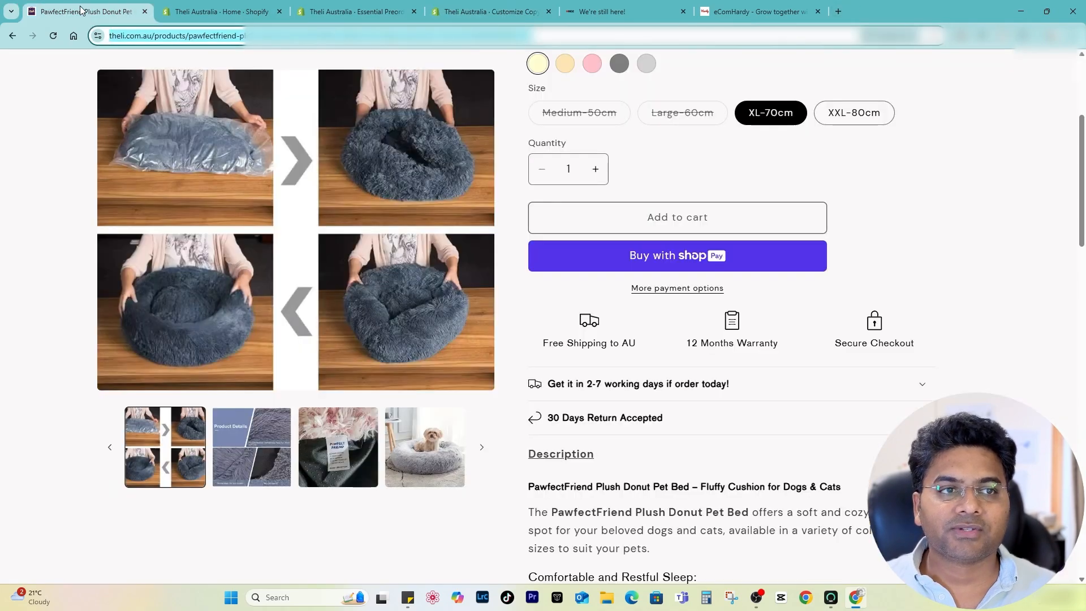
pyautogui.scroll(3)
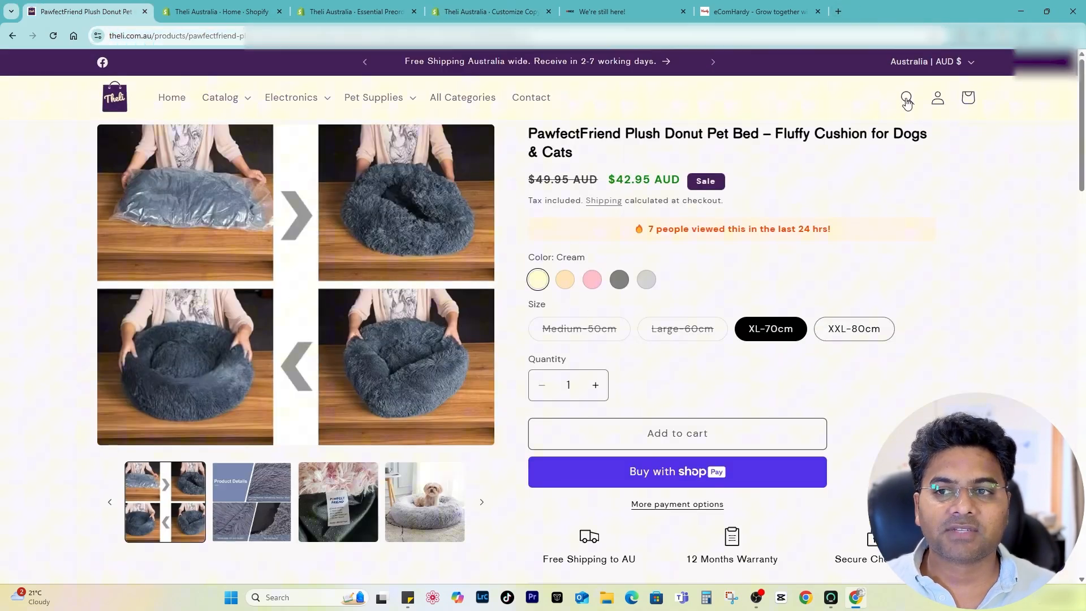
pyautogui.click(906, 97)
pyautogui.write('cave bed')
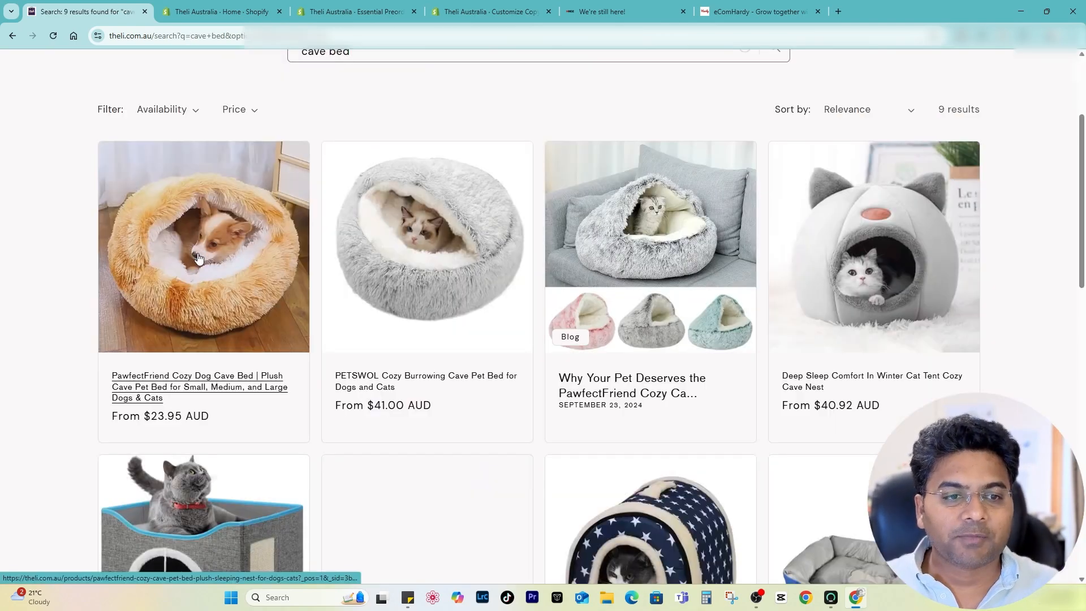
pyautogui.click(202, 247)
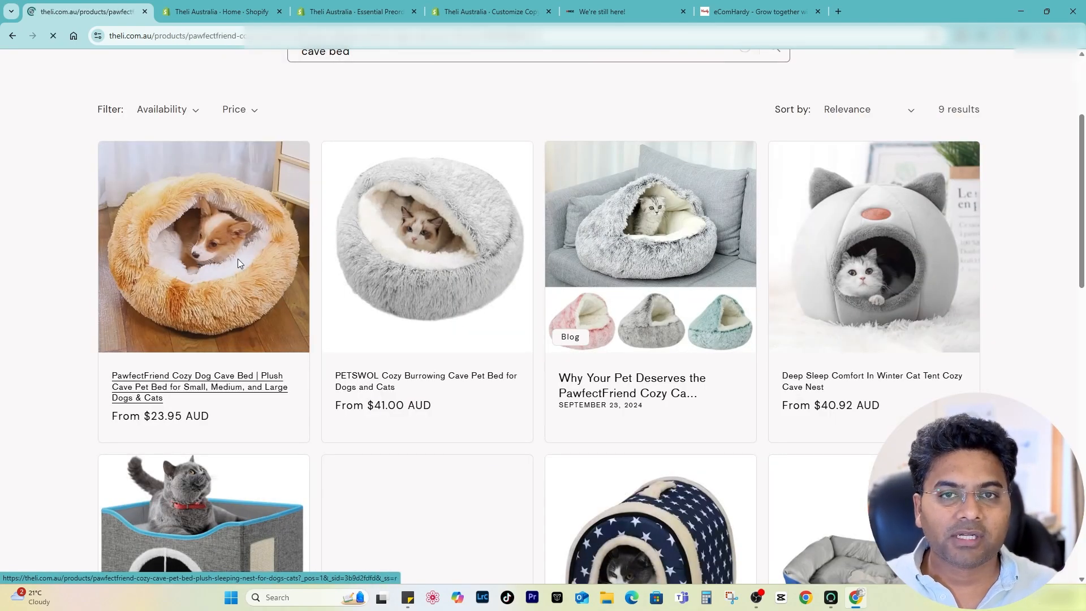
pyautogui.click(203, 246)
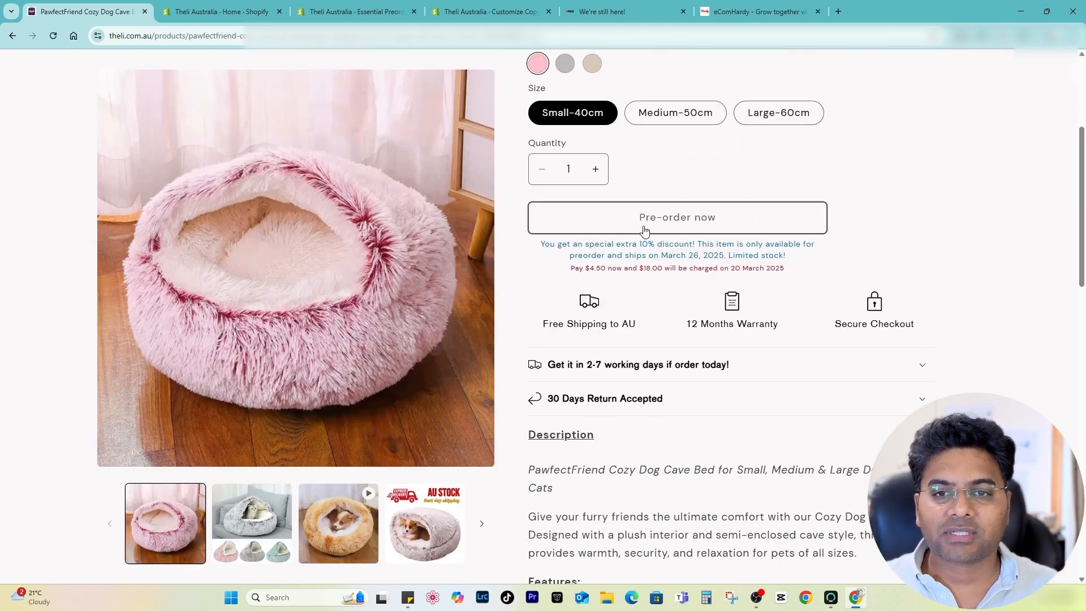
# Scroll to the Pre-order now button and its pay $4.50 now, $18.00 later note
pyautogui.scroll(-3)
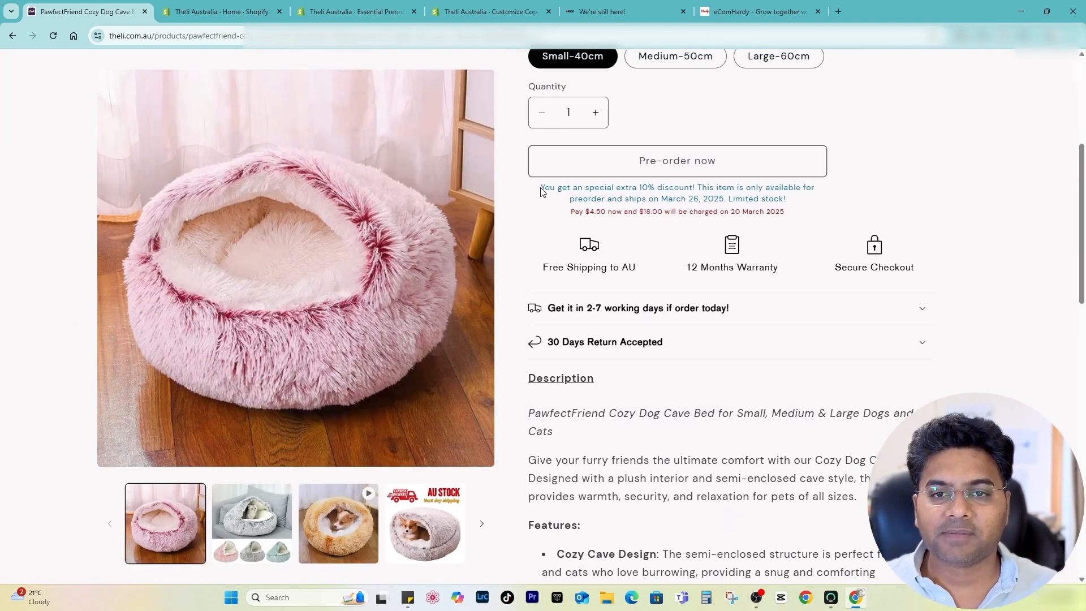
pyautogui.scroll(3)
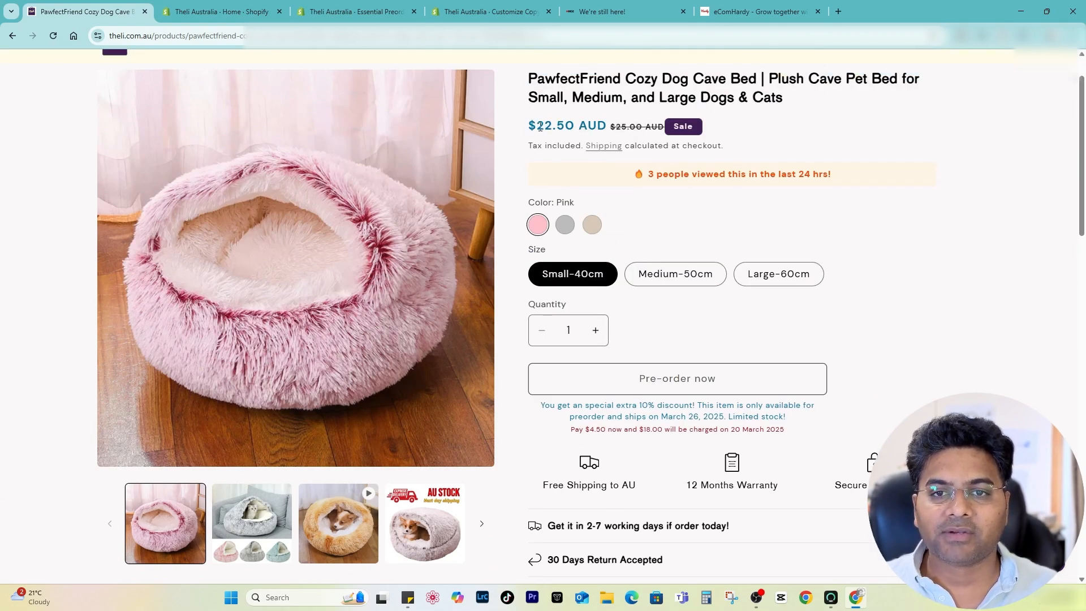
pyautogui.scroll(-3)
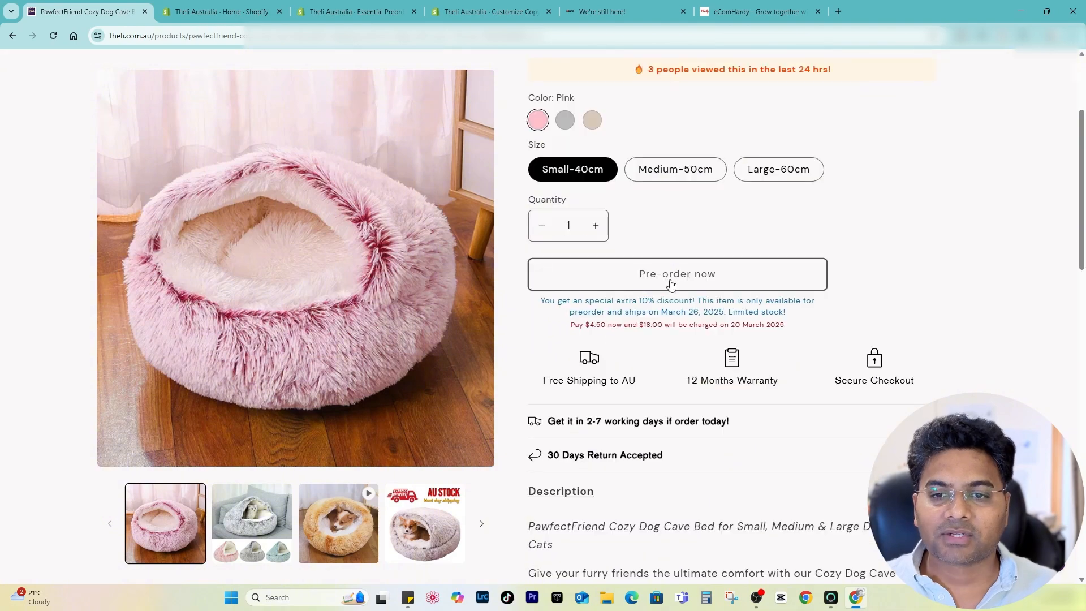
# Pre-order the pink small cave bed and view the cart totalling $22.50 AUD with partial-payment notes
pyautogui.click(676, 274)
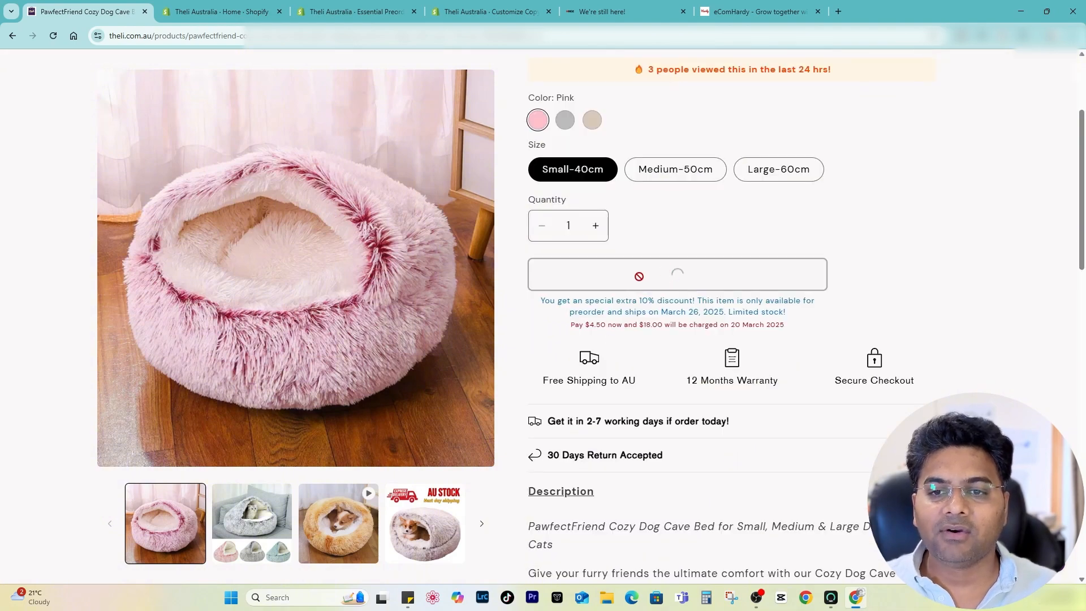
pyautogui.click(677, 274)
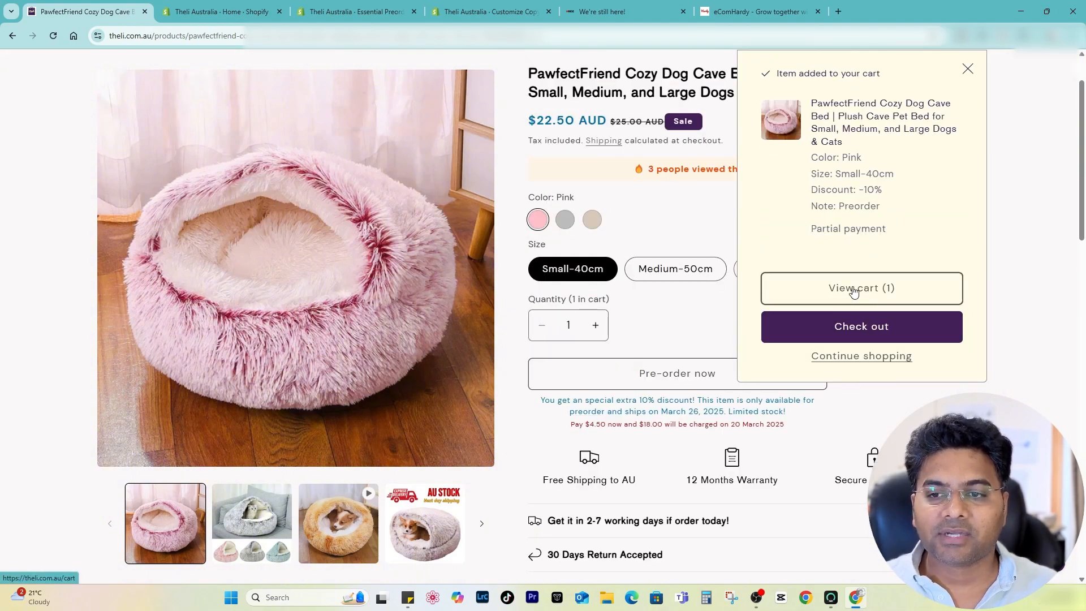
pyautogui.click(861, 289)
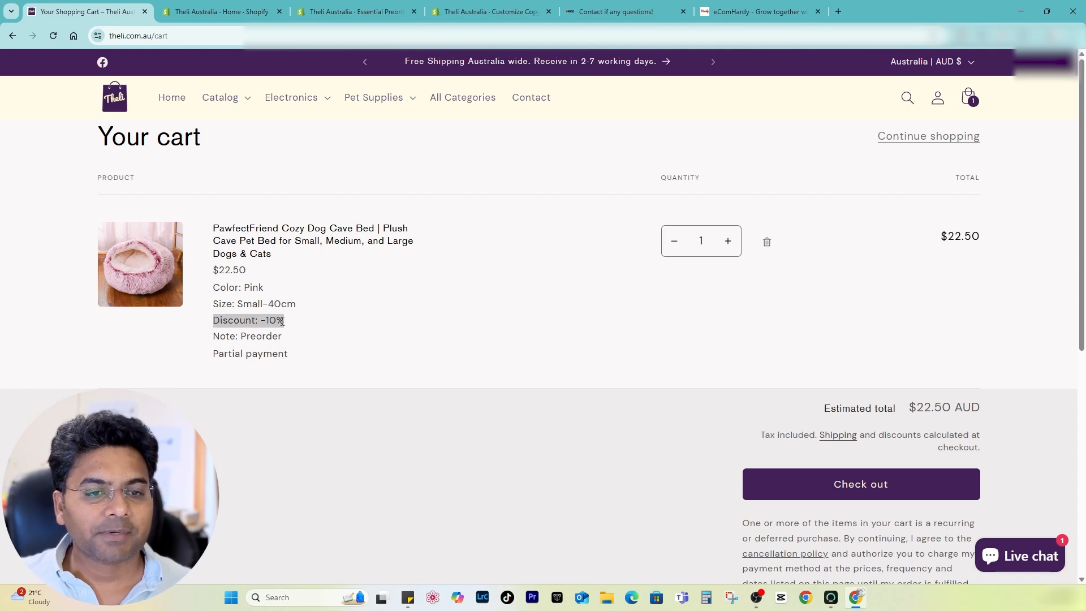
pyautogui.scroll(-3)
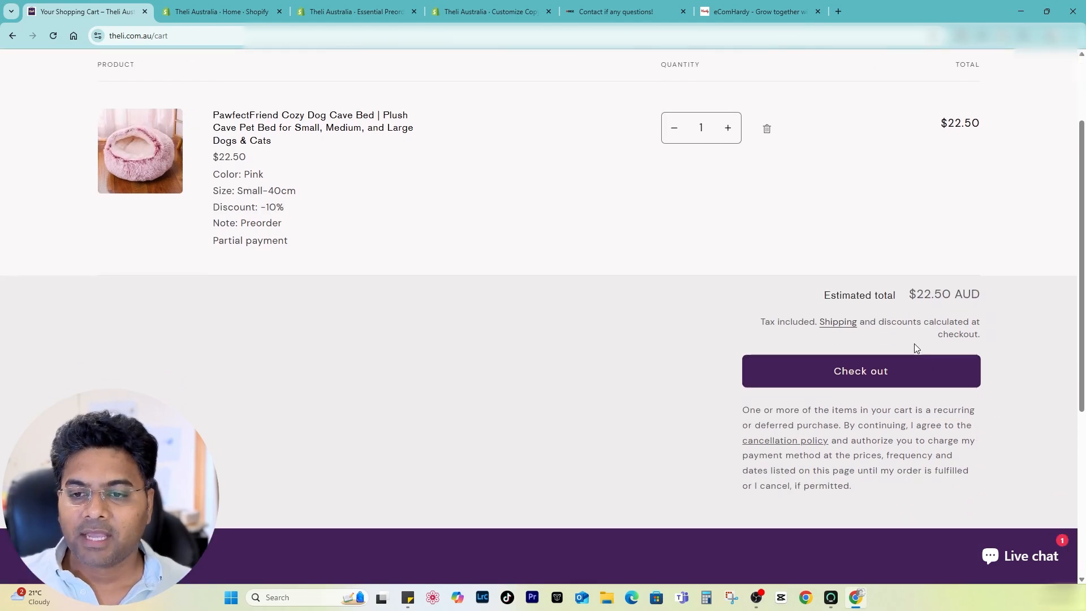
pyautogui.scroll(-3)
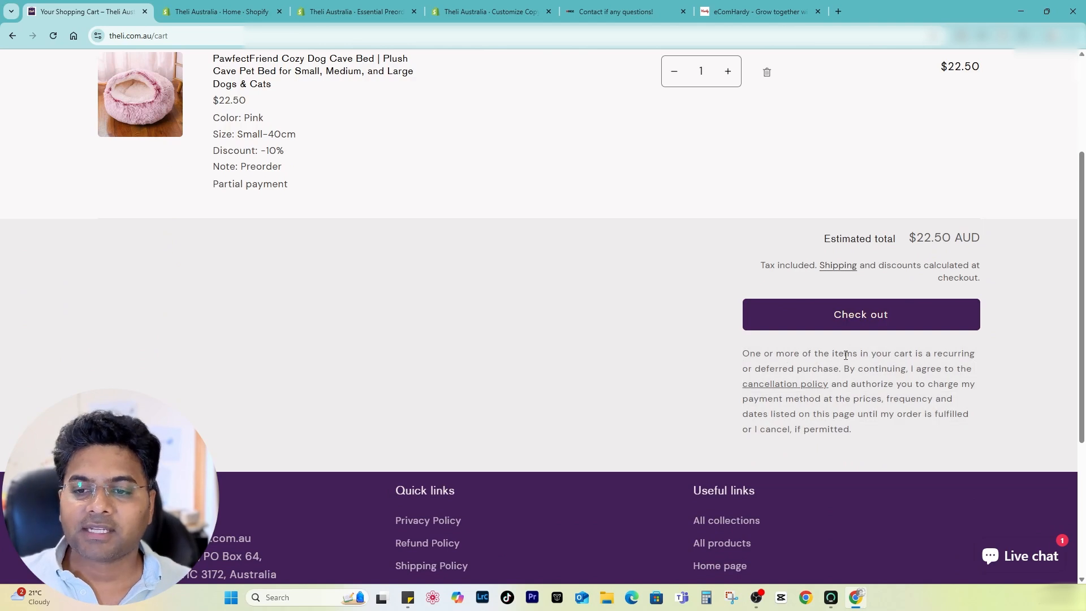
pyautogui.moveTo(809, 379)
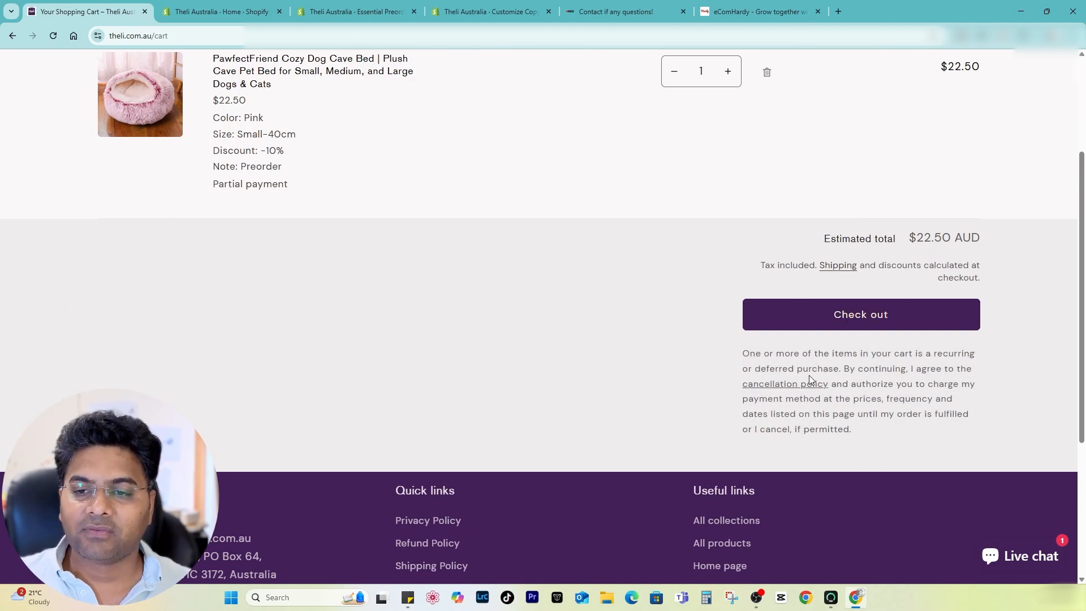
pyautogui.moveTo(745, 387)
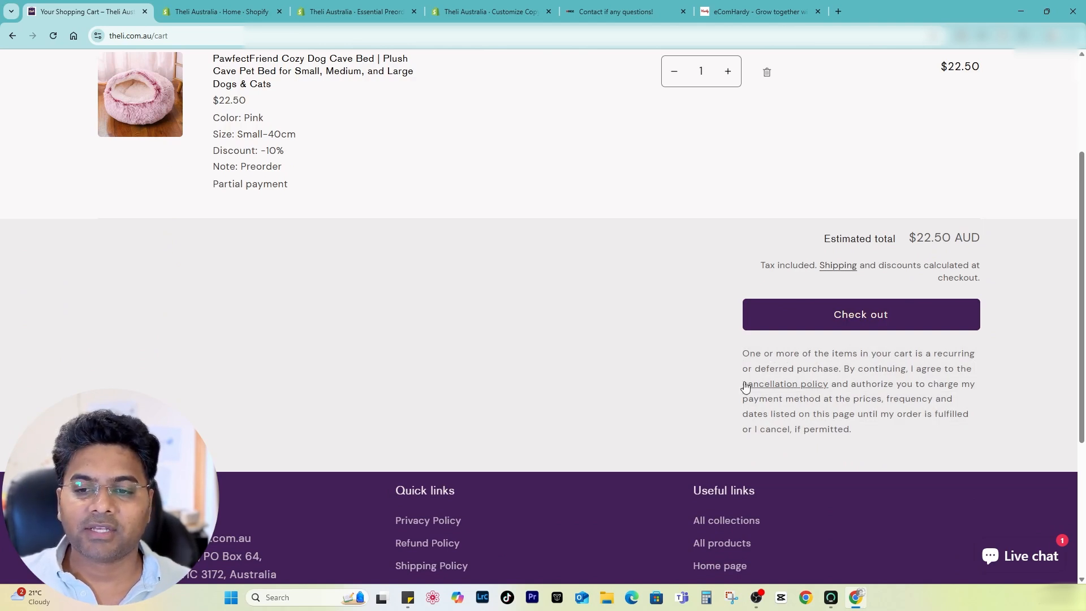
pyautogui.moveTo(954, 395)
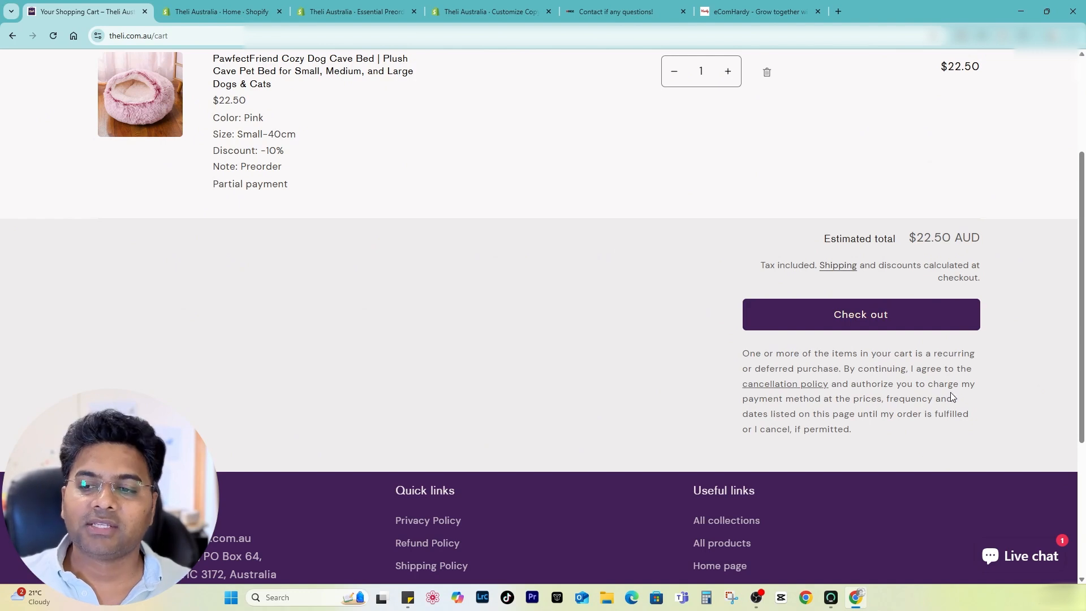
pyautogui.moveTo(862, 410)
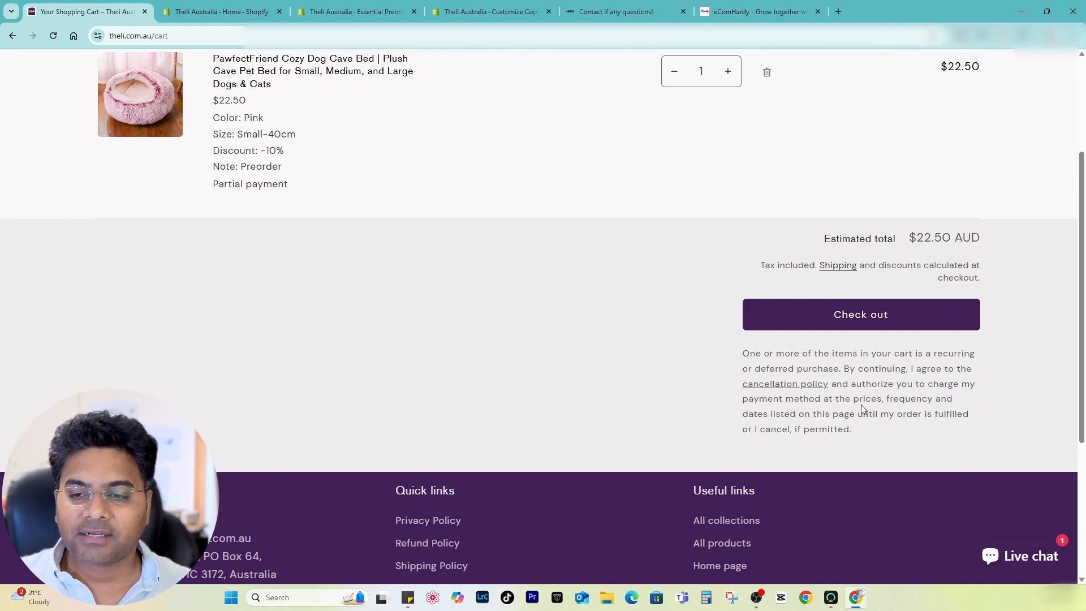
pyautogui.moveTo(805, 424)
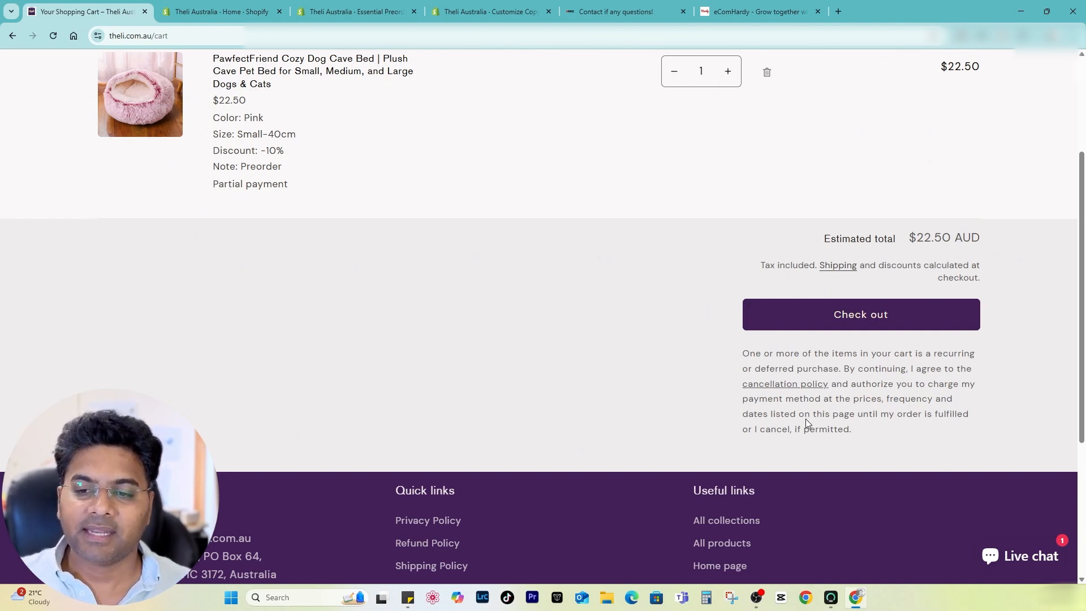
pyautogui.moveTo(941, 427)
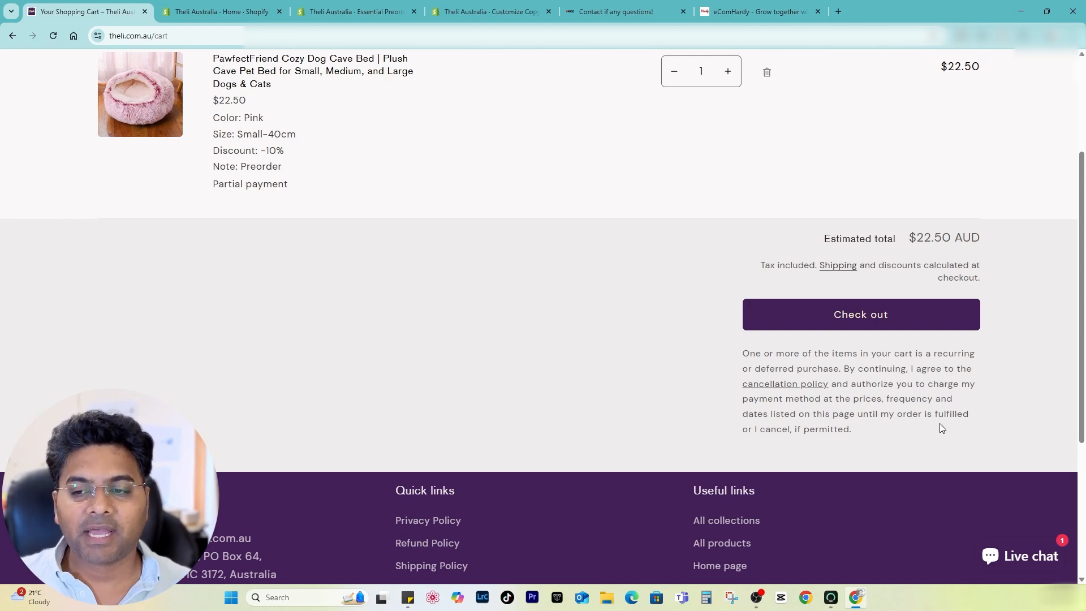
pyautogui.moveTo(841, 440)
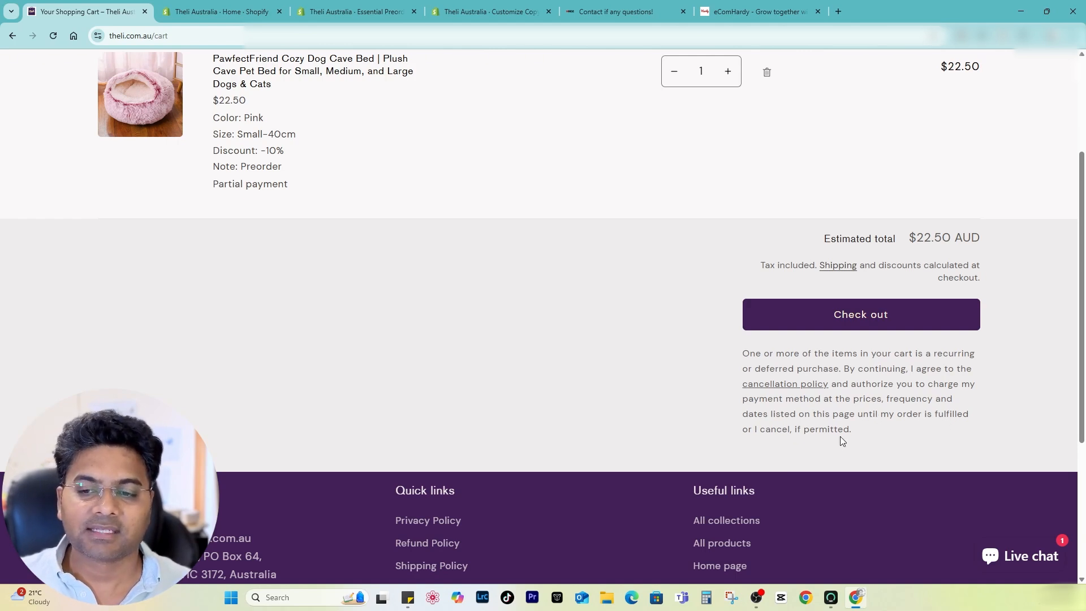
pyautogui.moveTo(742, 356)
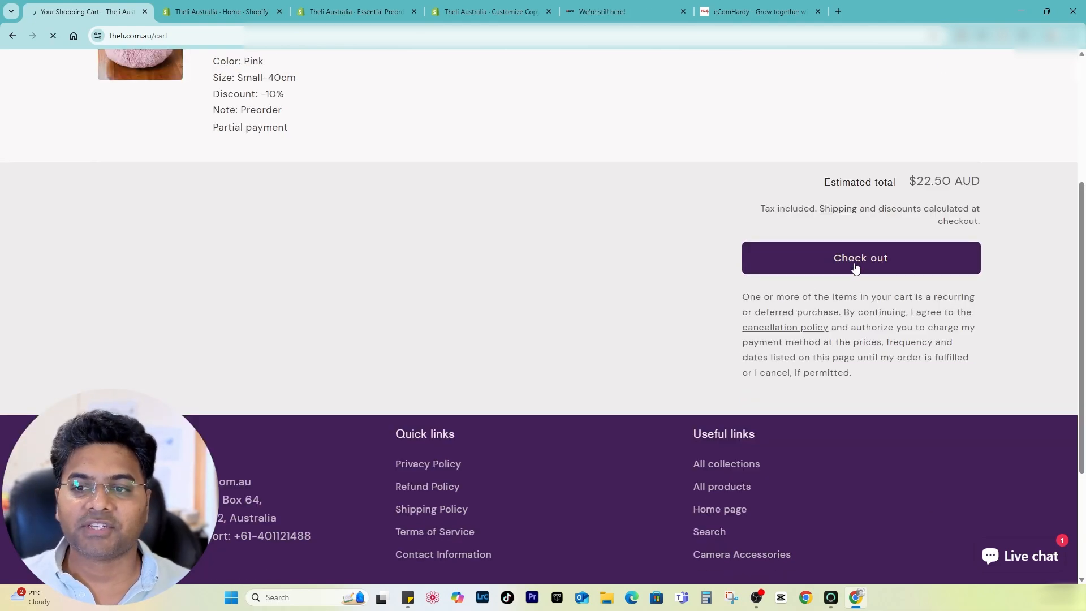
# Check out and expand the summary showing $4.50 due today and $18.00 due 20 March
pyautogui.click(859, 257)
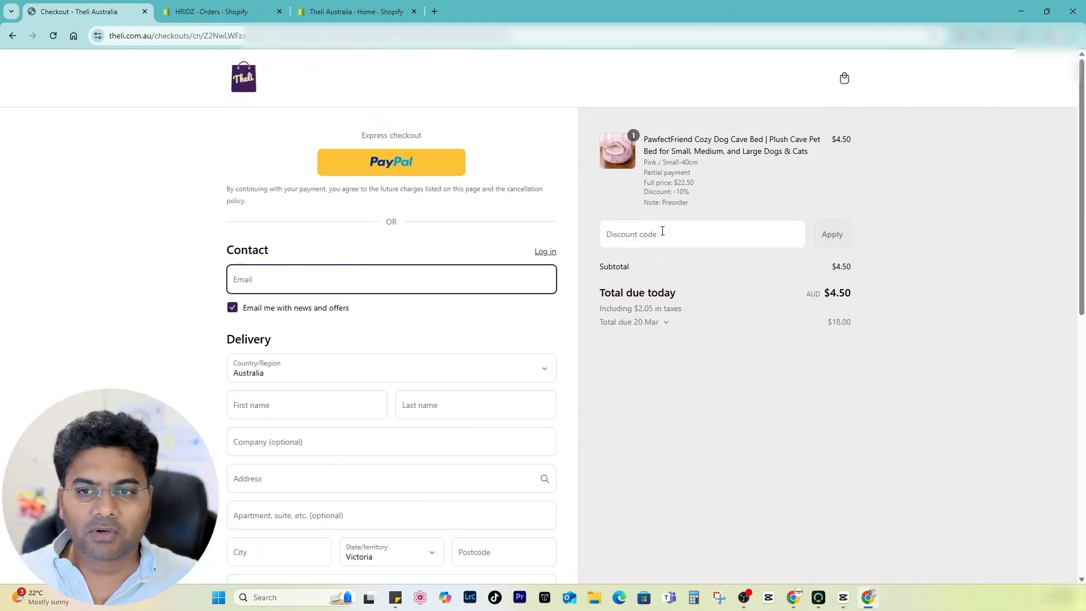
pyautogui.moveTo(678, 329)
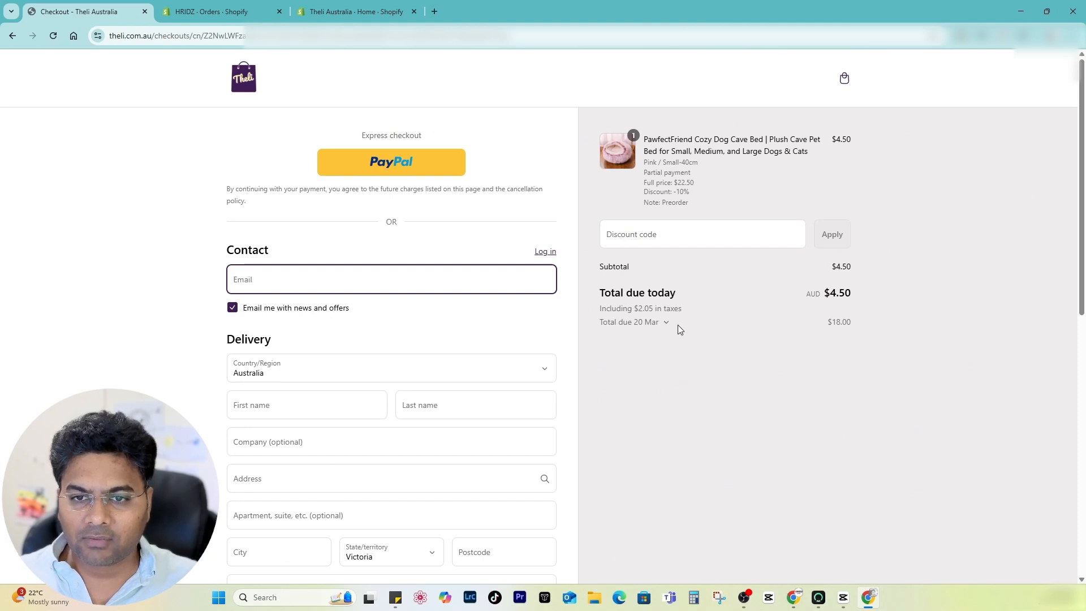
pyautogui.doubleClick(673, 182)
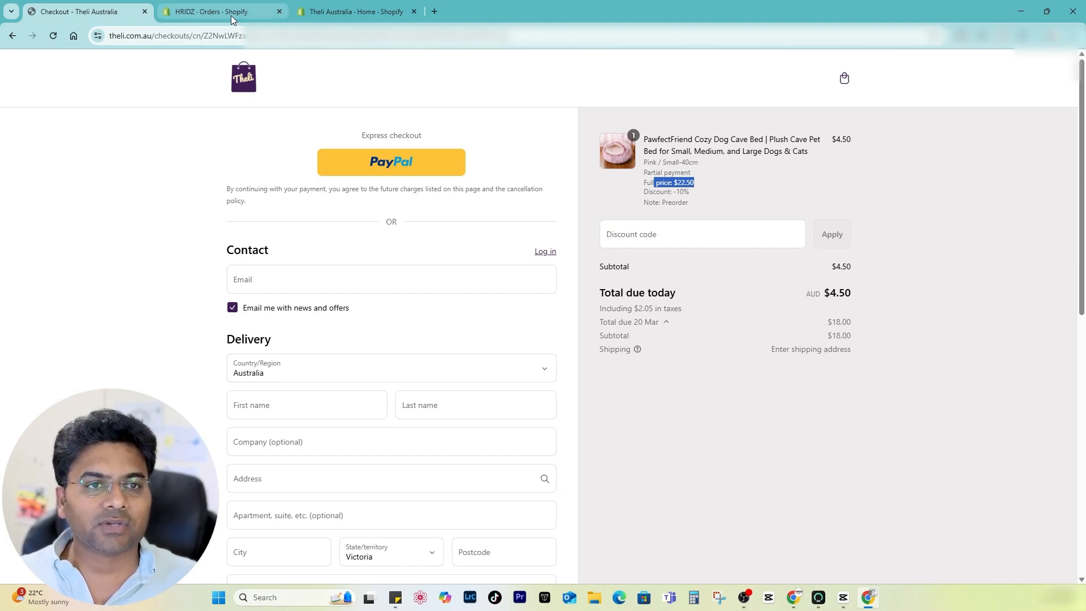
# Show the Shopify Orders list with #HZ2346 partially paid, unfulfilled and tagged Essential Preorder
pyautogui.click(222, 11)
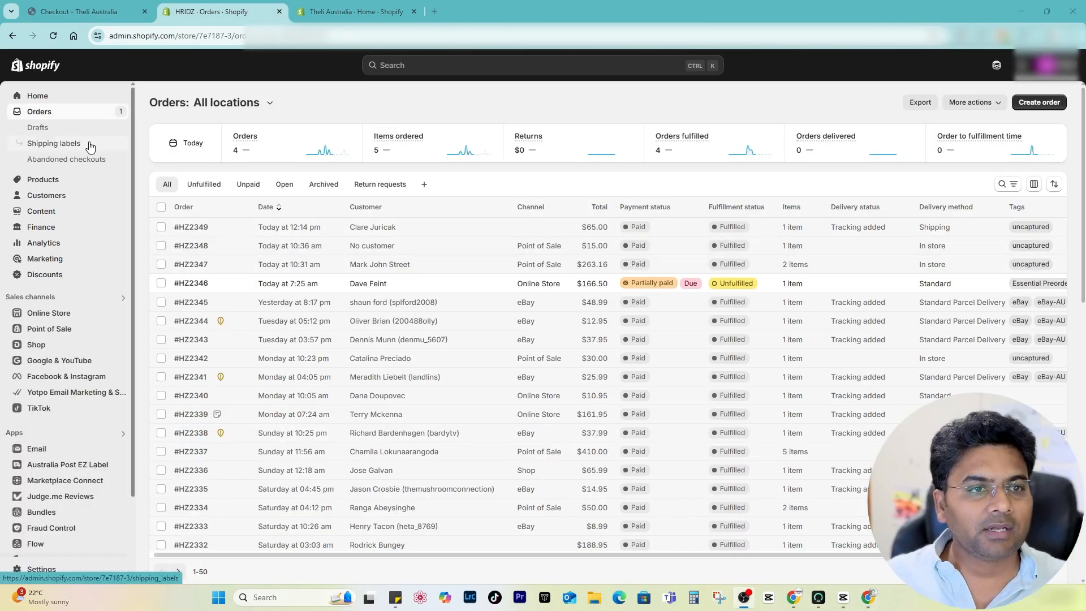
pyautogui.moveTo(485, 289)
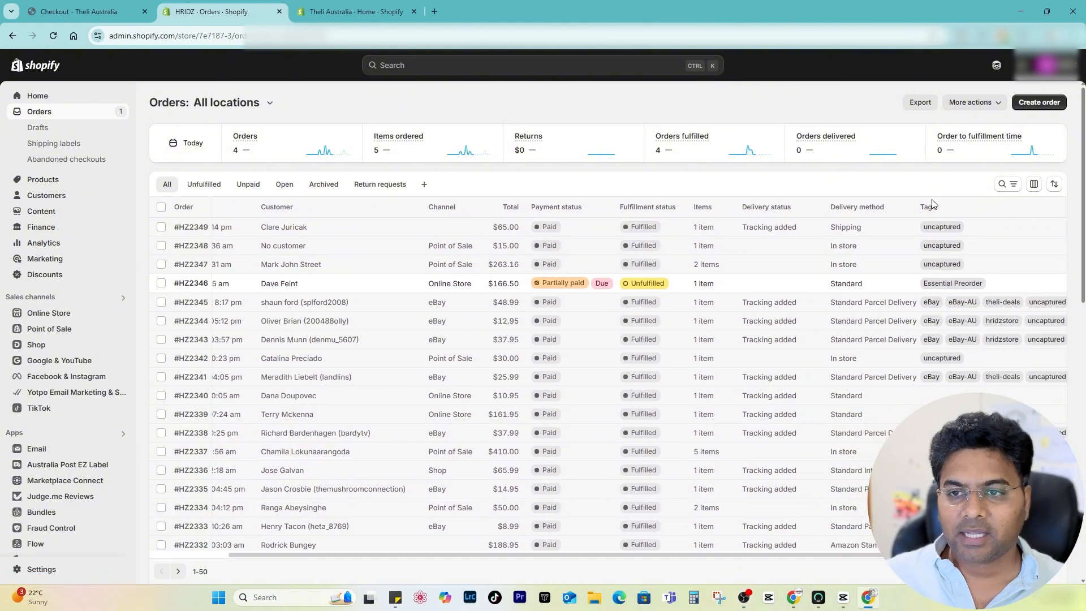
pyautogui.moveTo(968, 288)
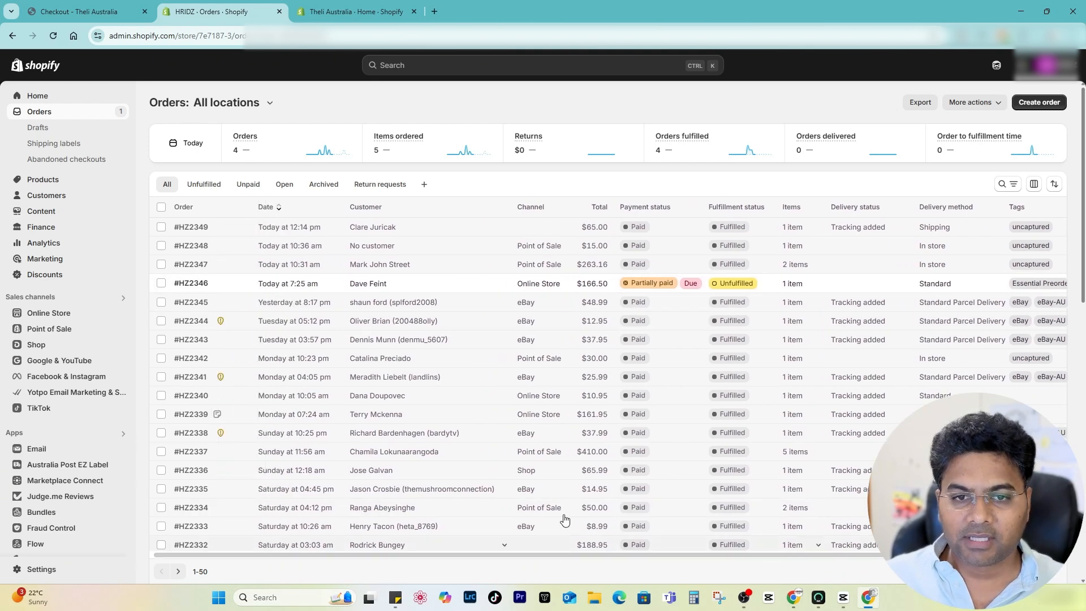
pyautogui.moveTo(323, 279)
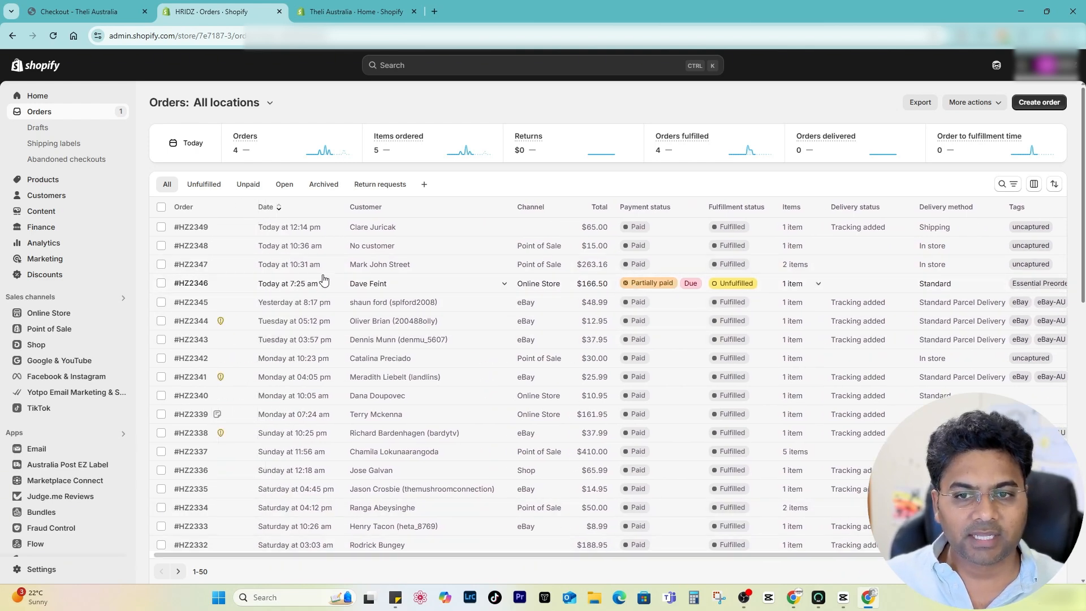
pyautogui.moveTo(284, 289)
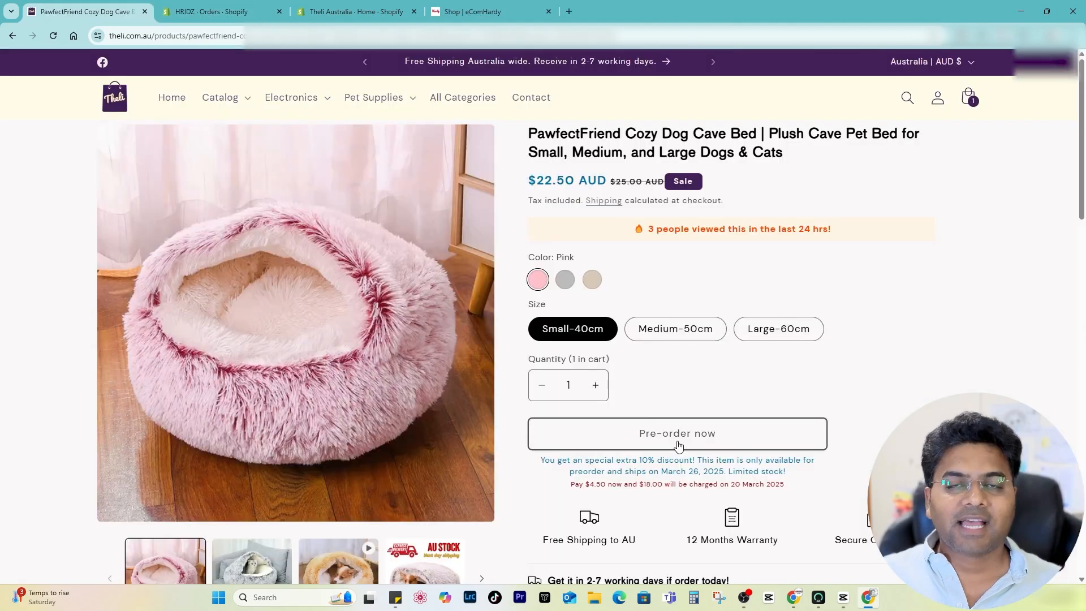
pyautogui.moveTo(738, 452)
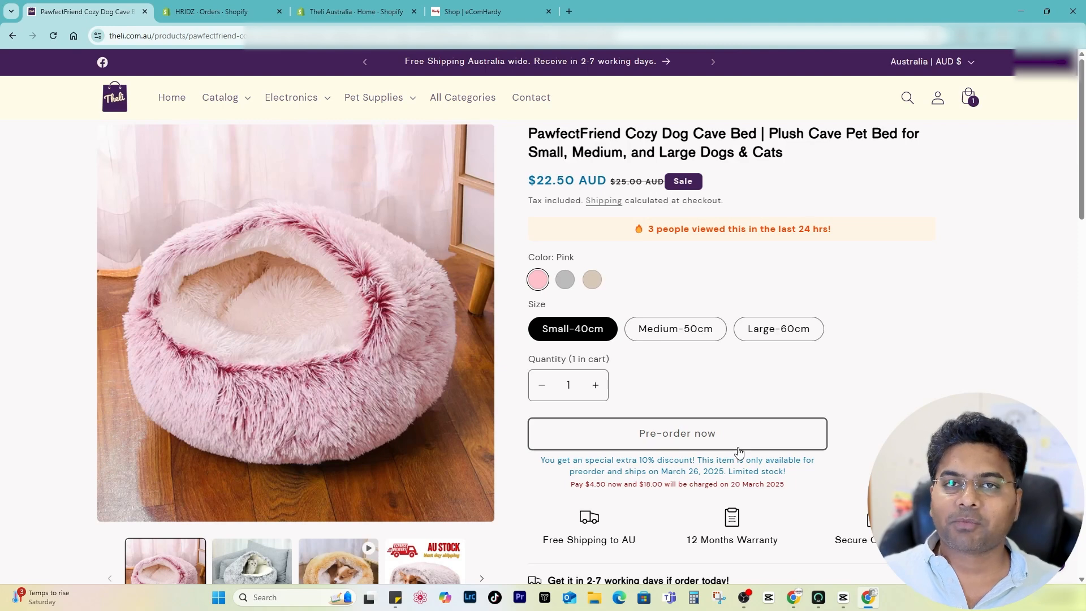
pyautogui.moveTo(723, 444)
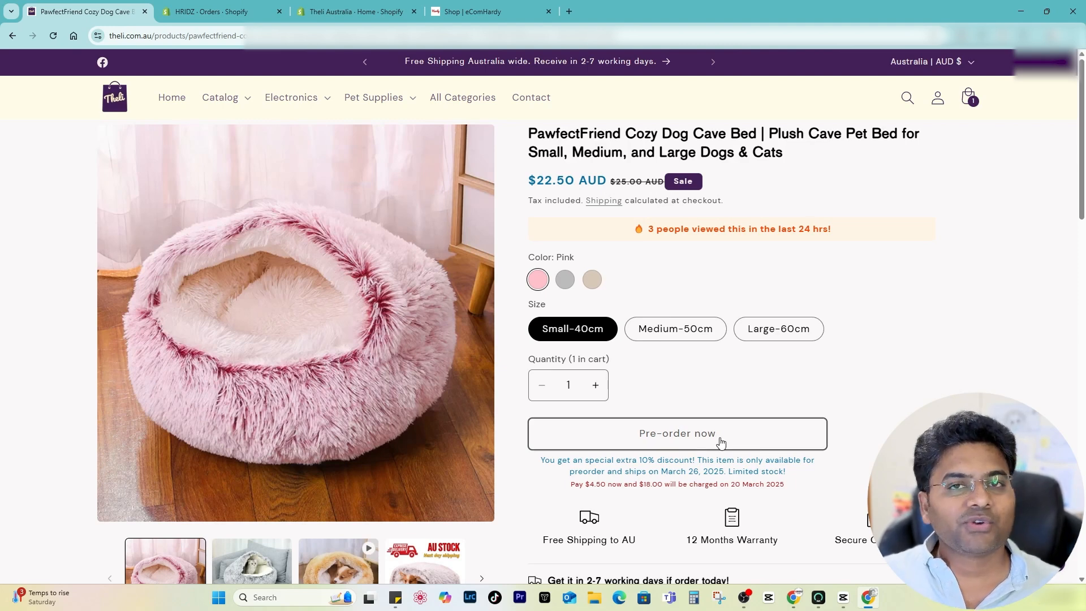